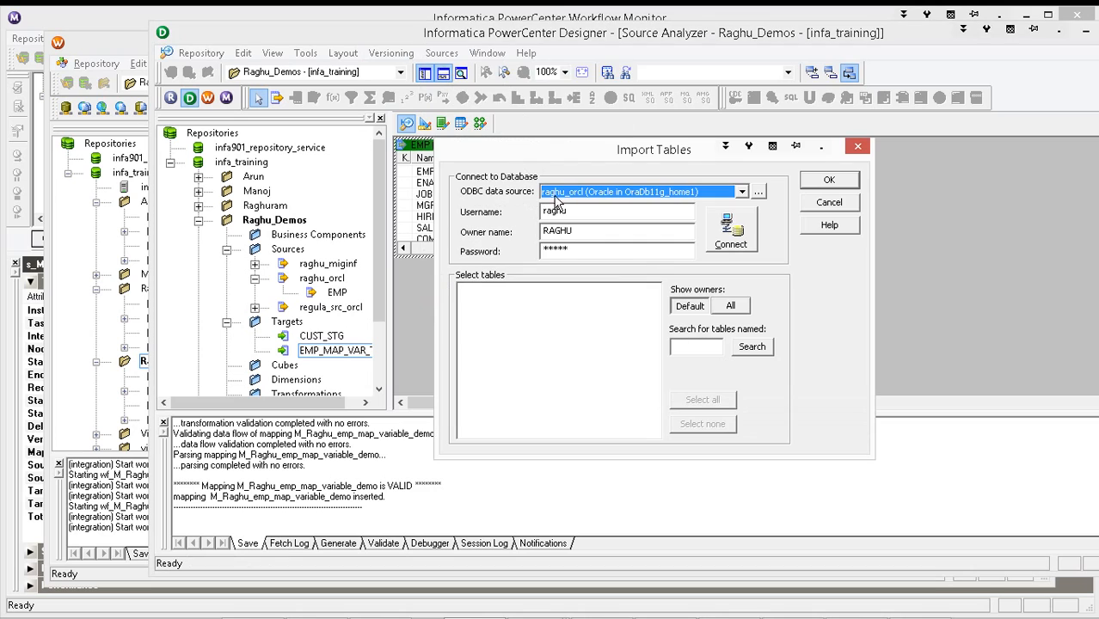
Import the CUST_INCR_SRC source table from the RAGHU schema on raghu_orcl
click(731, 232)
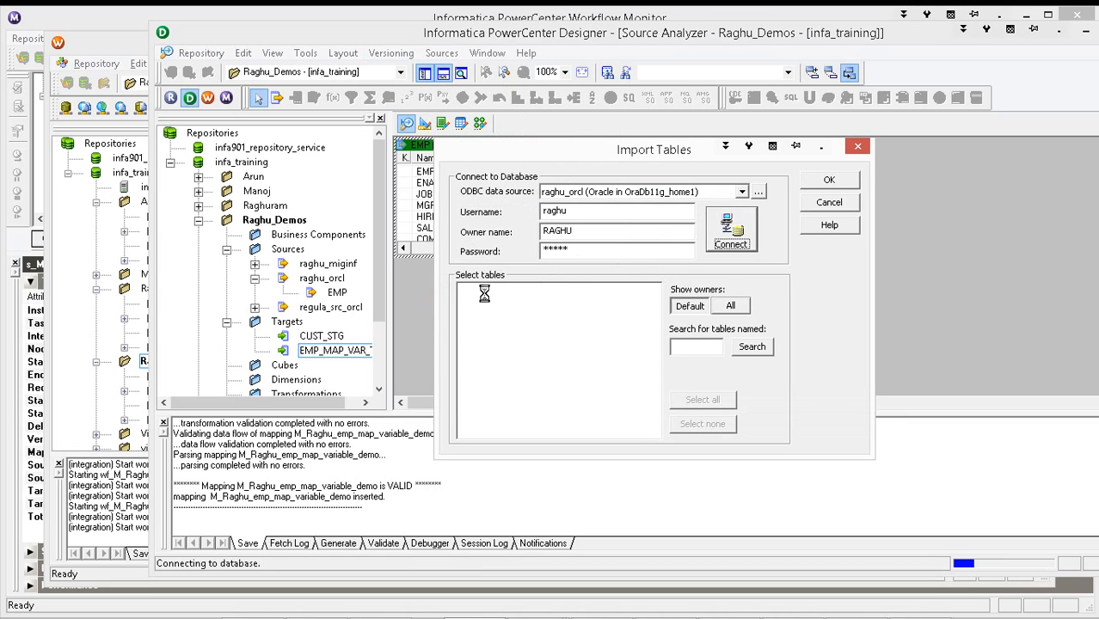
click(731, 230)
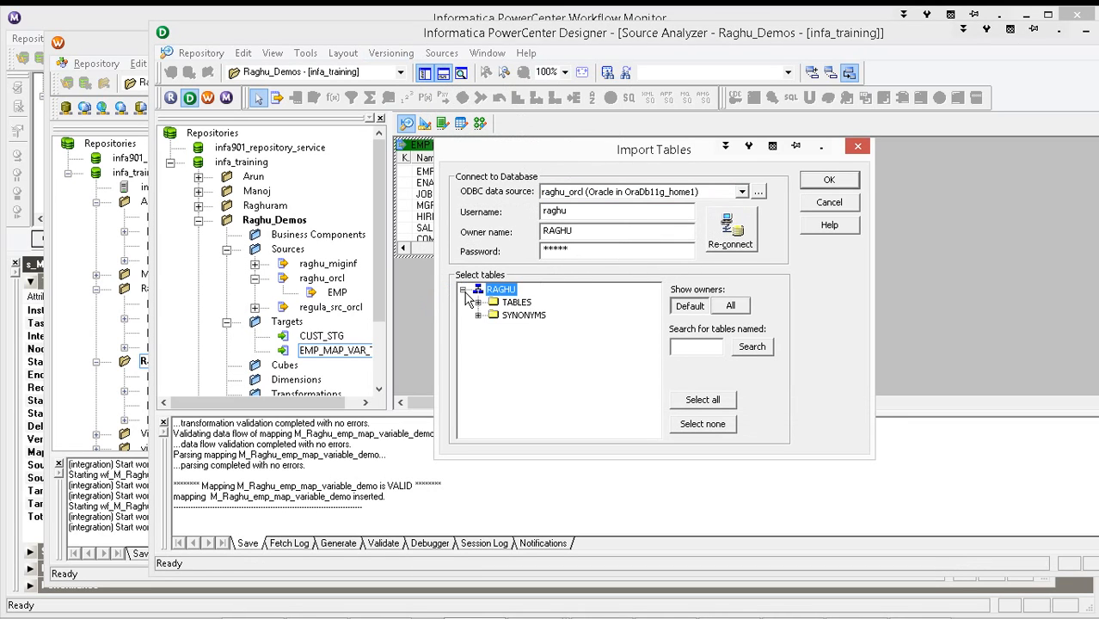
click(479, 303)
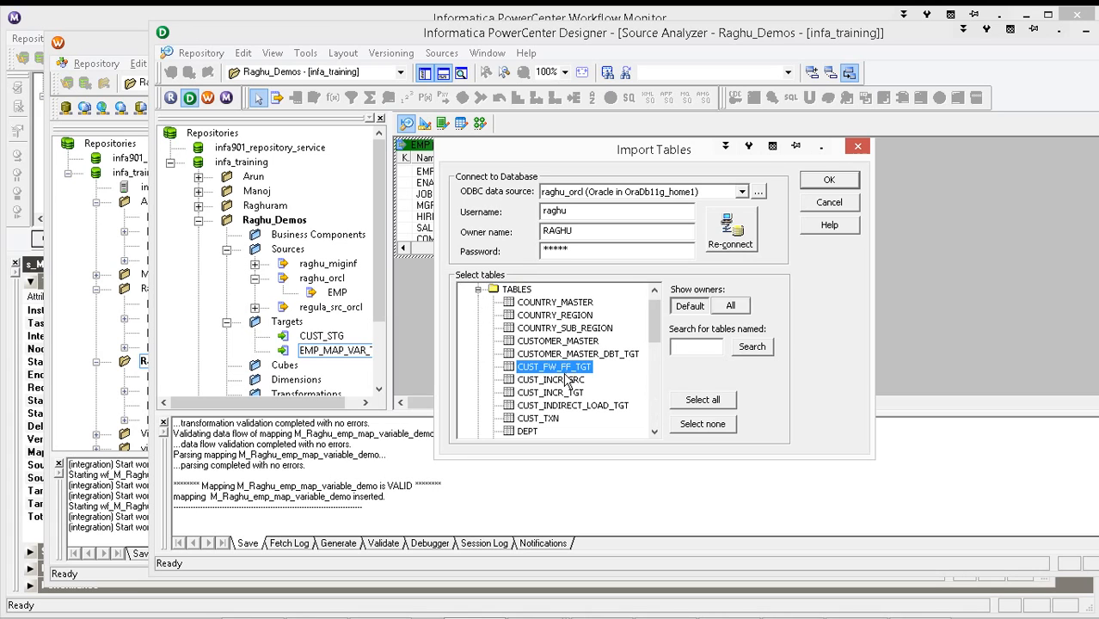
click(829, 181)
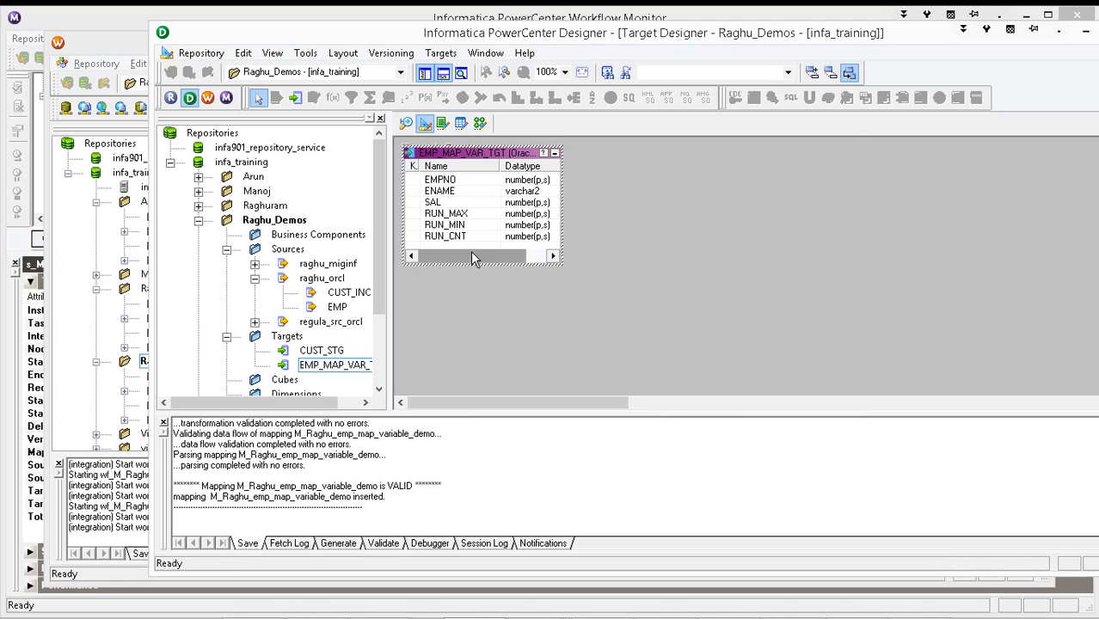
Import the CUST_INCR_TGT target table from the RAGHU schema in Target Designer
click(440, 51)
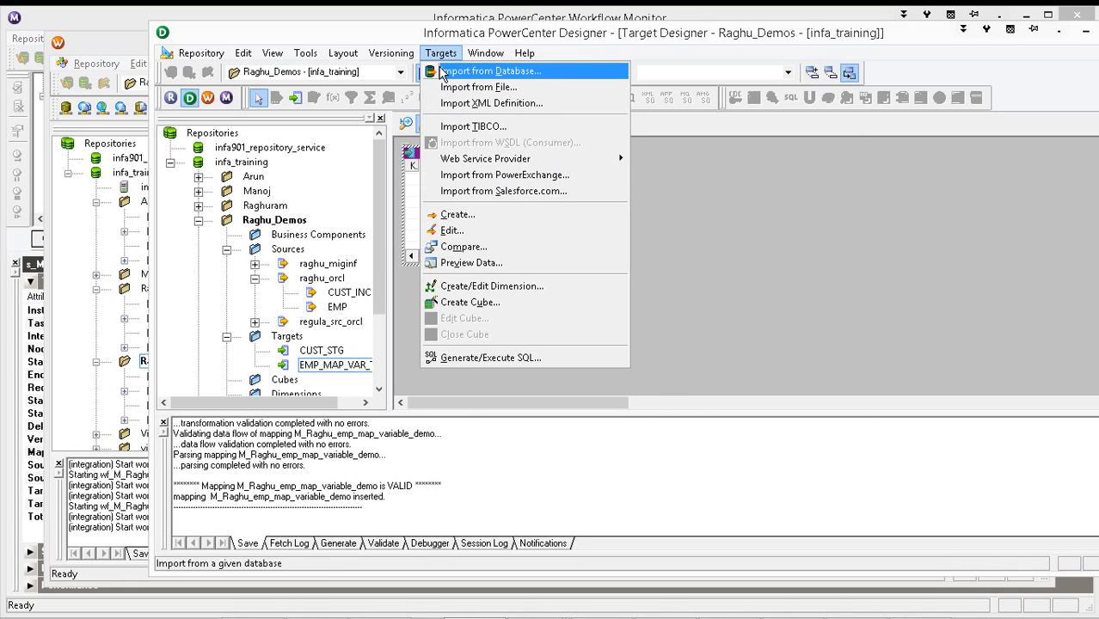
click(490, 71)
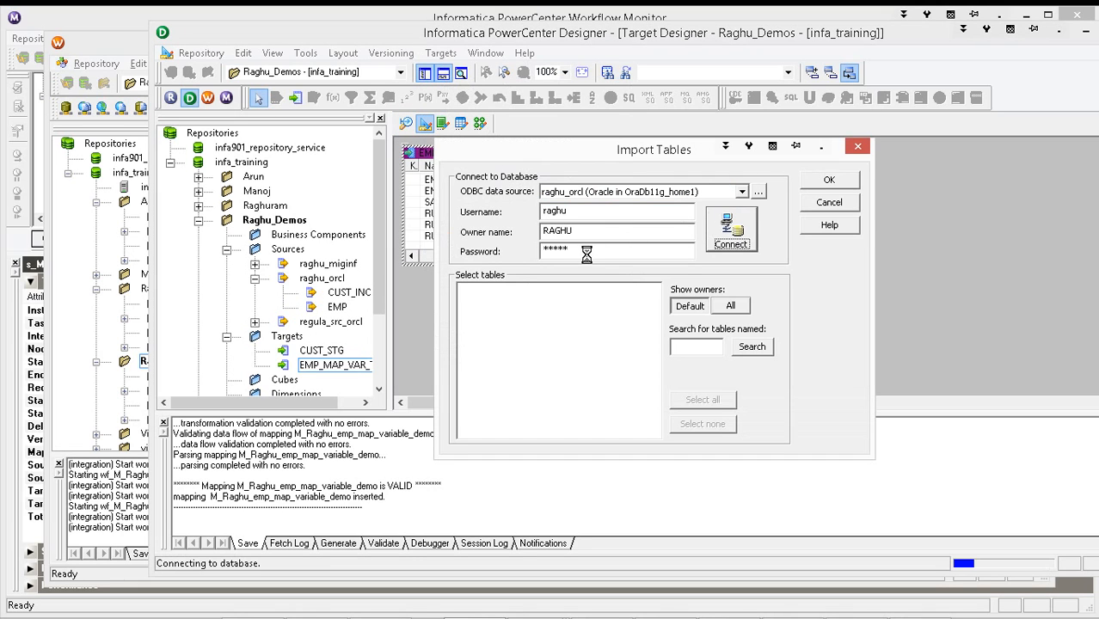
click(731, 229)
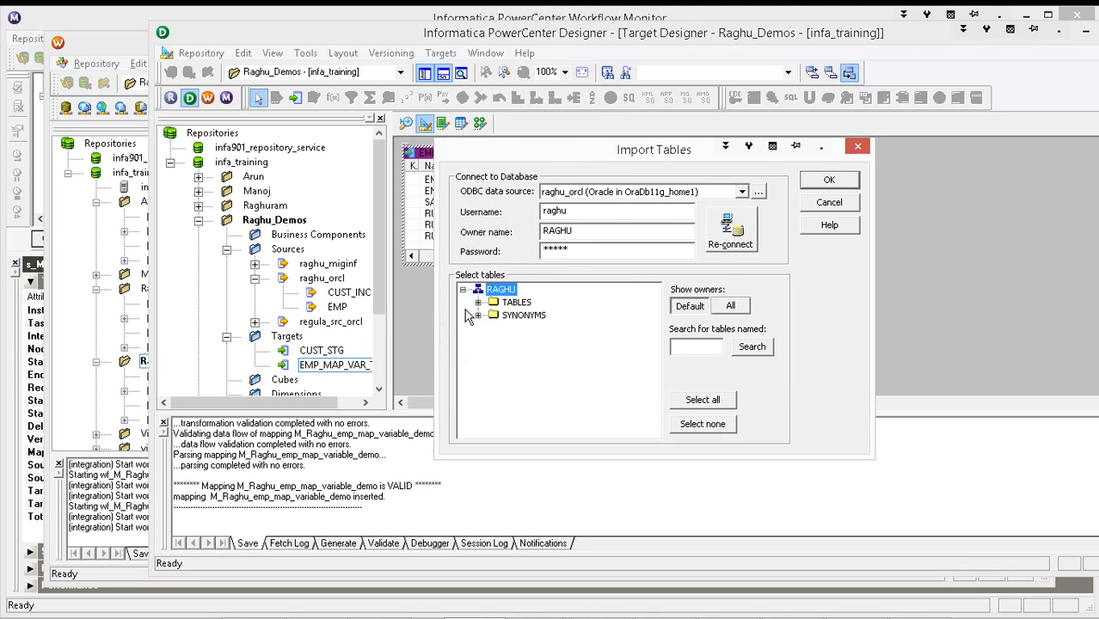
click(479, 289)
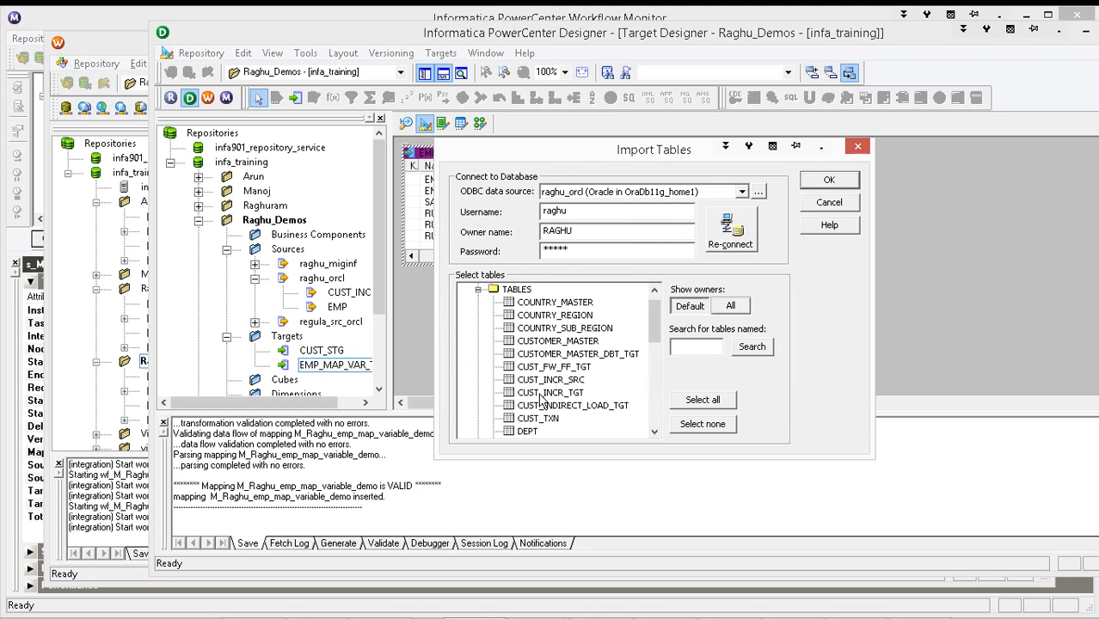
click(551, 393)
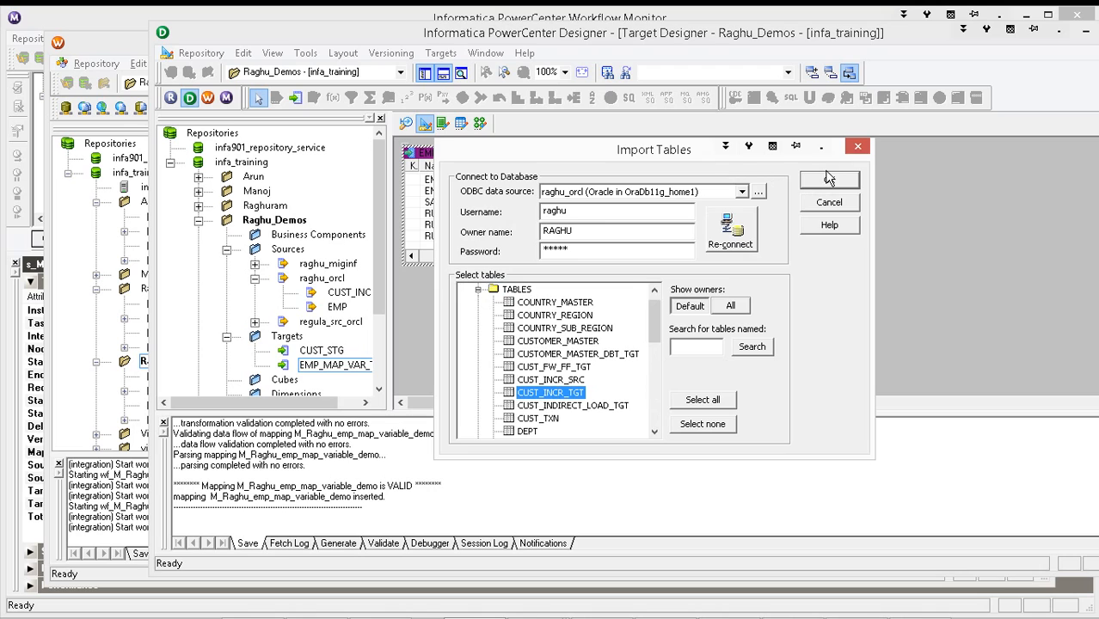
click(829, 203)
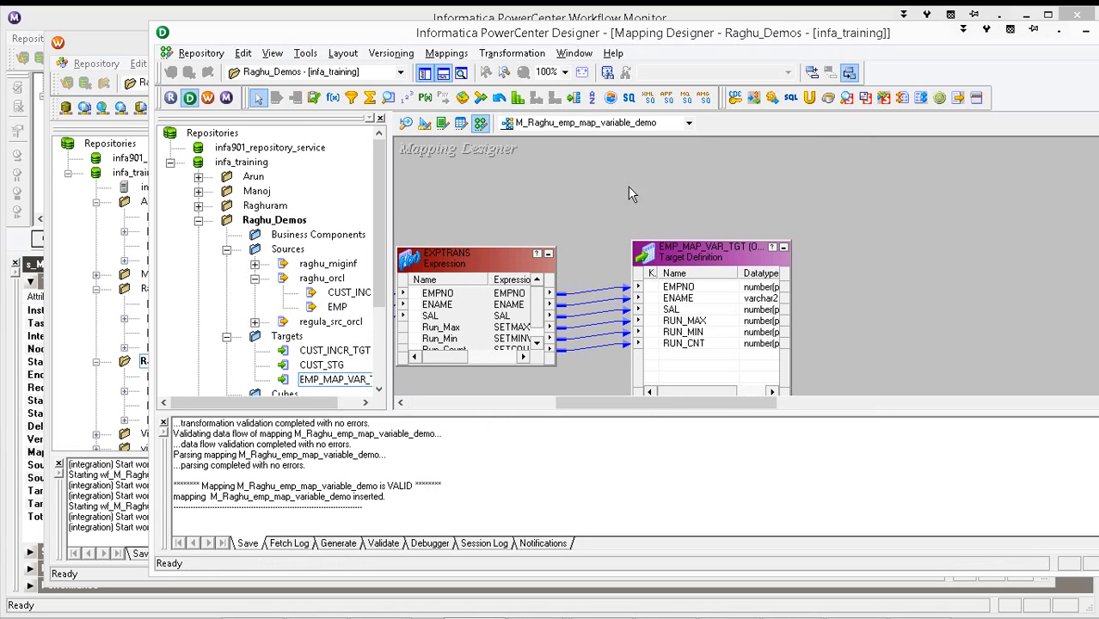
Create a mapping named M_cust_incremental_Extraction_Demo via Mappings > Create
click(447, 52)
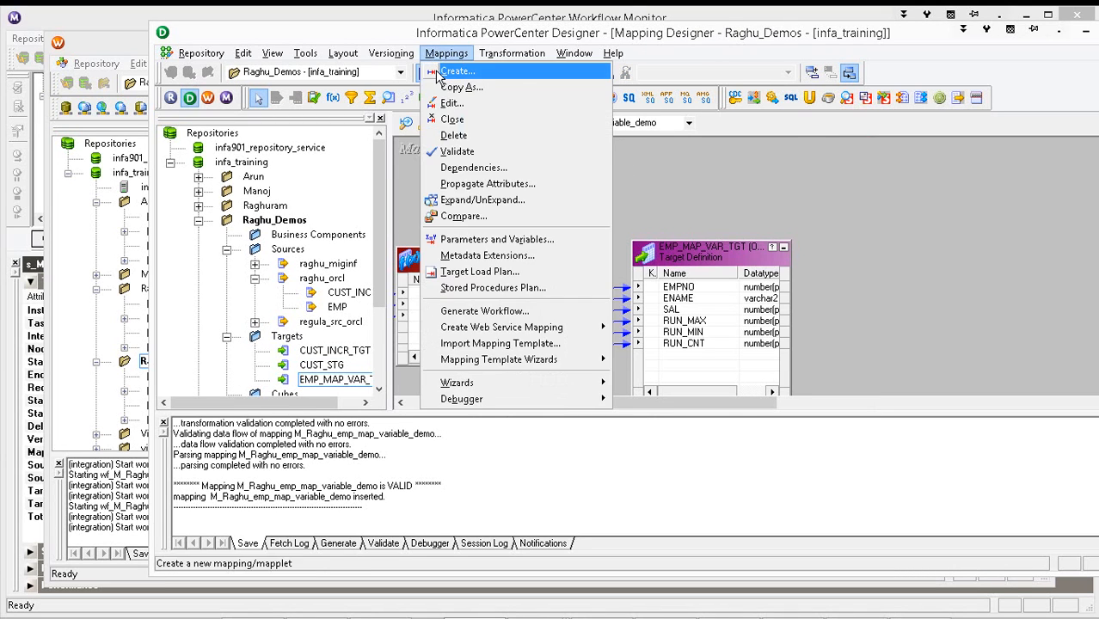
click(458, 70)
text(M_cust)
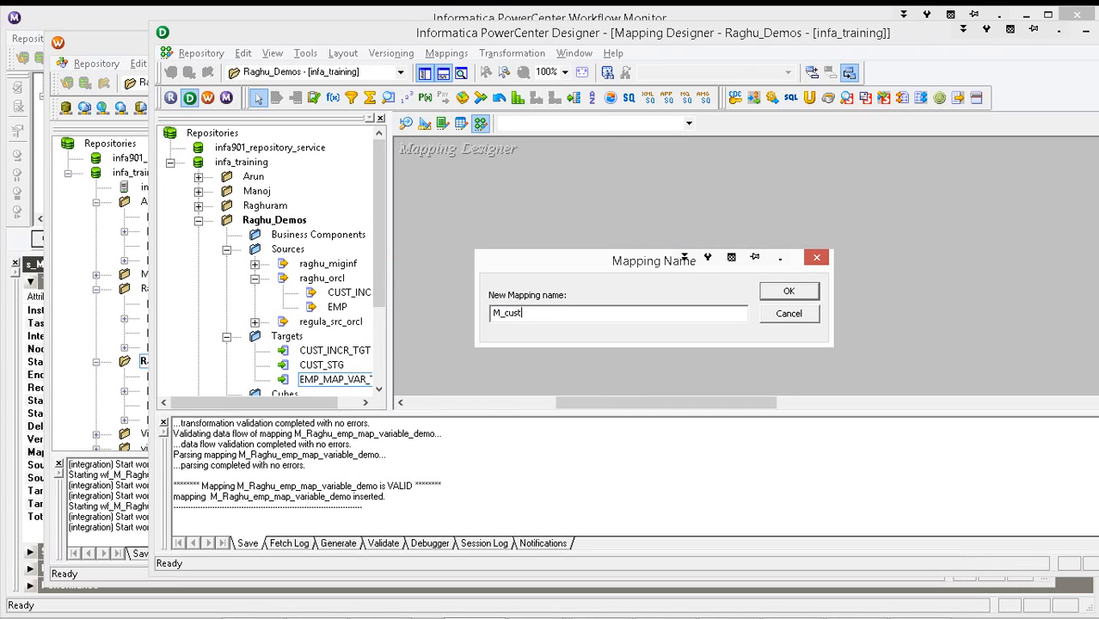
text(_incre)
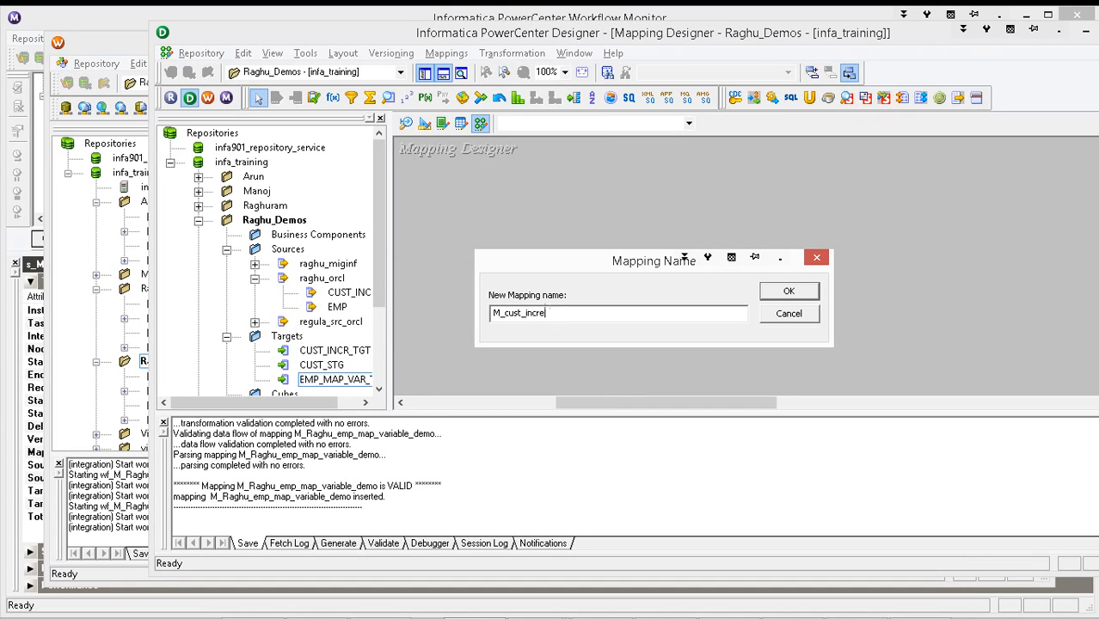
text(mental_)
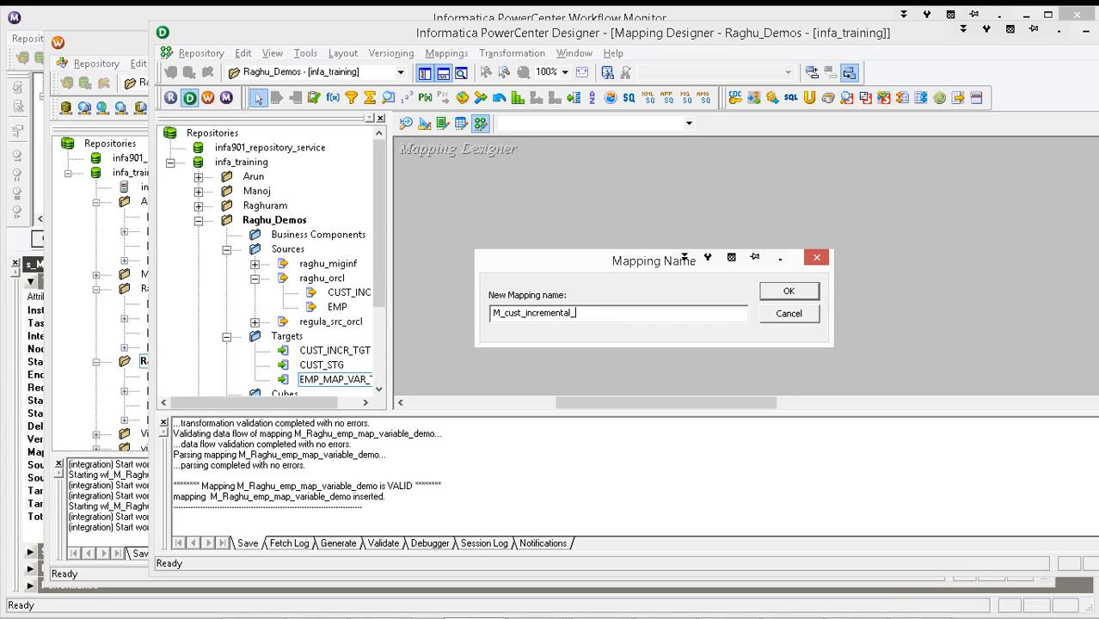
text(Extract)
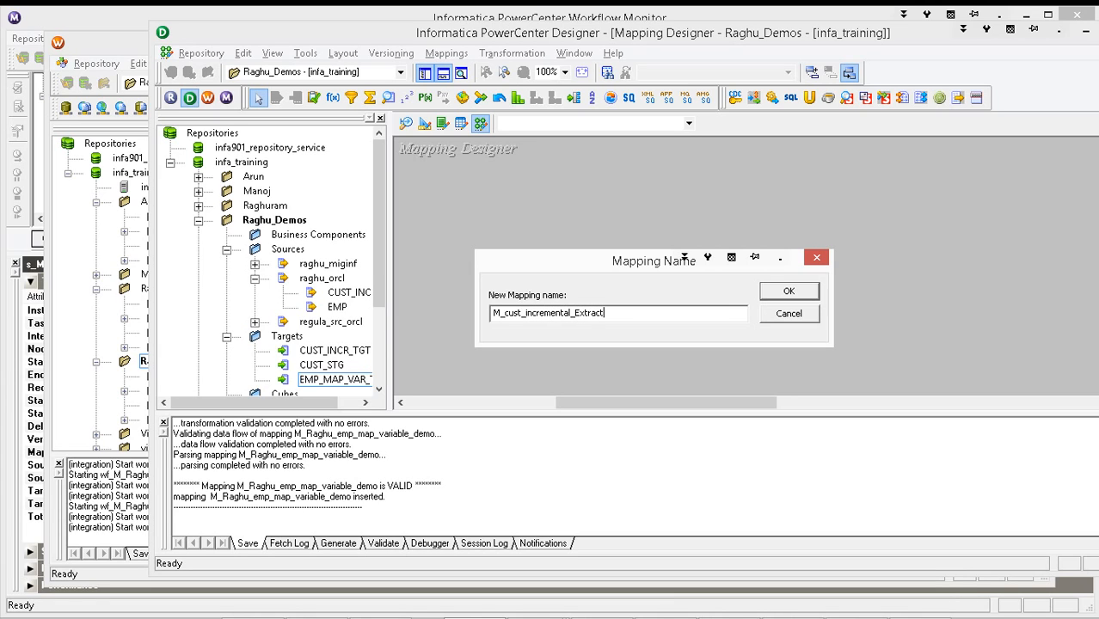
text(ion_)
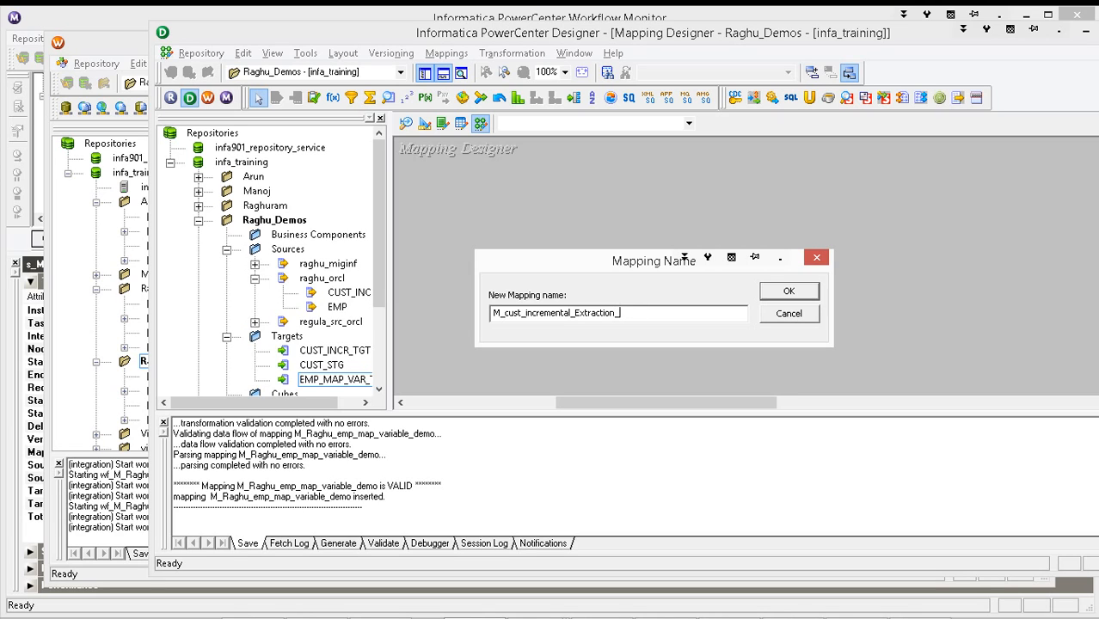
text(De)
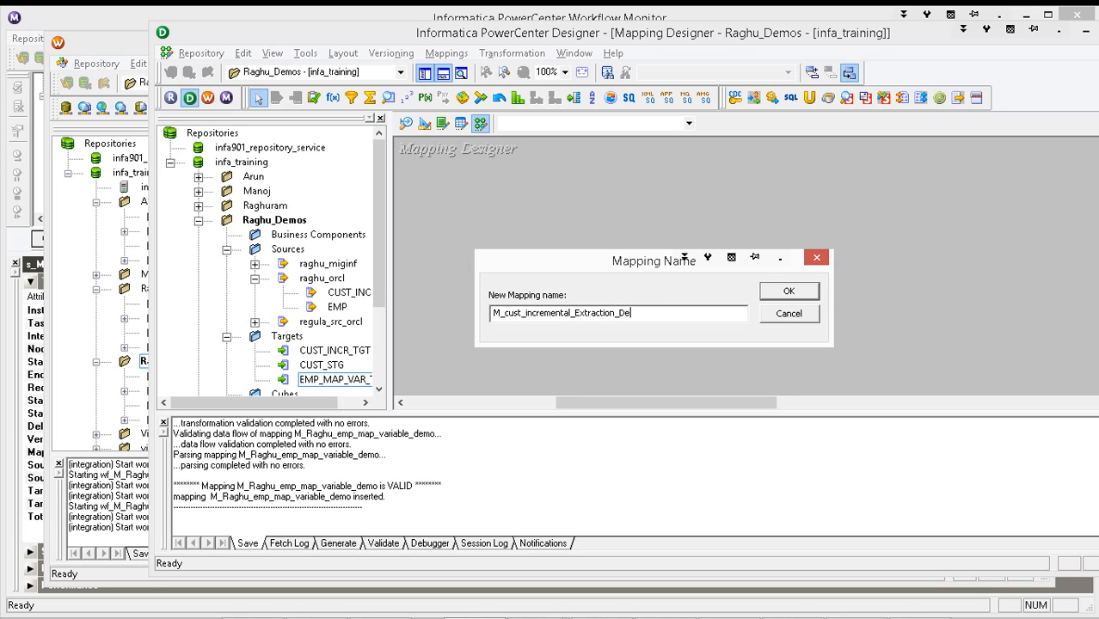
click(788, 291)
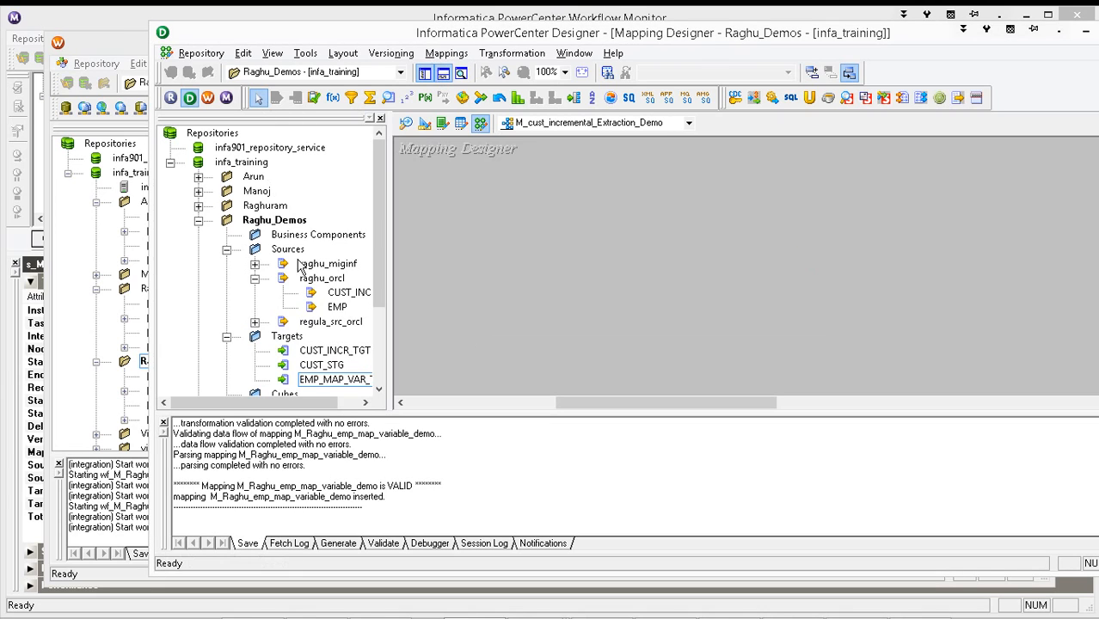
Place CUST_INCR_SRC with its source qualifier and CUST_INCR_TGT on the mapping canvas
click(347, 292)
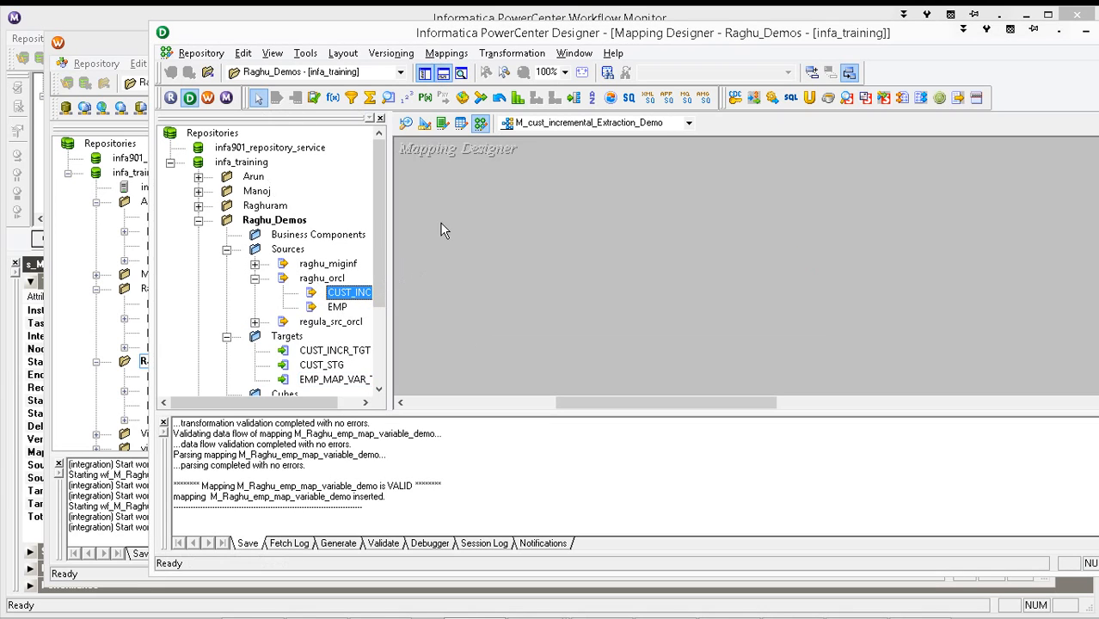
mouse_move(430, 251)
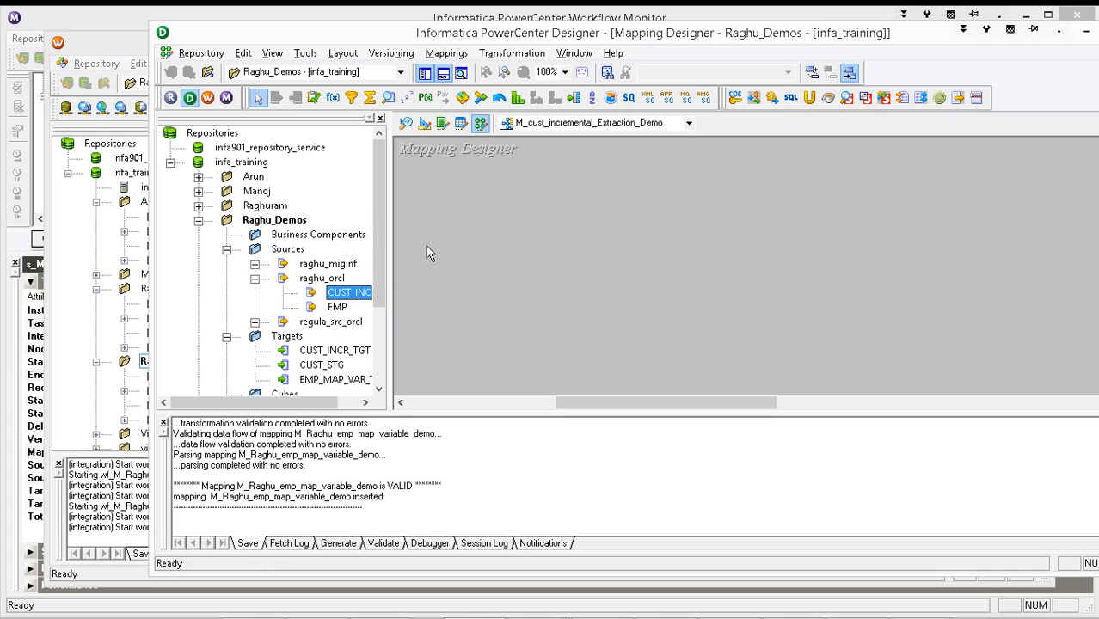
click(349, 292)
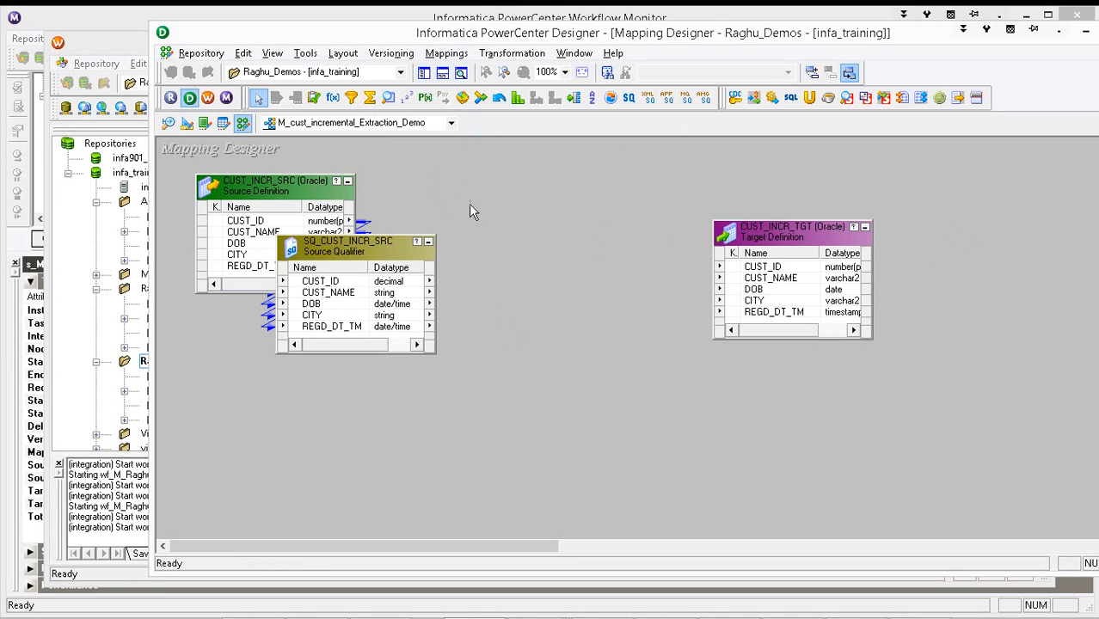
drag(348, 240, 468, 213)
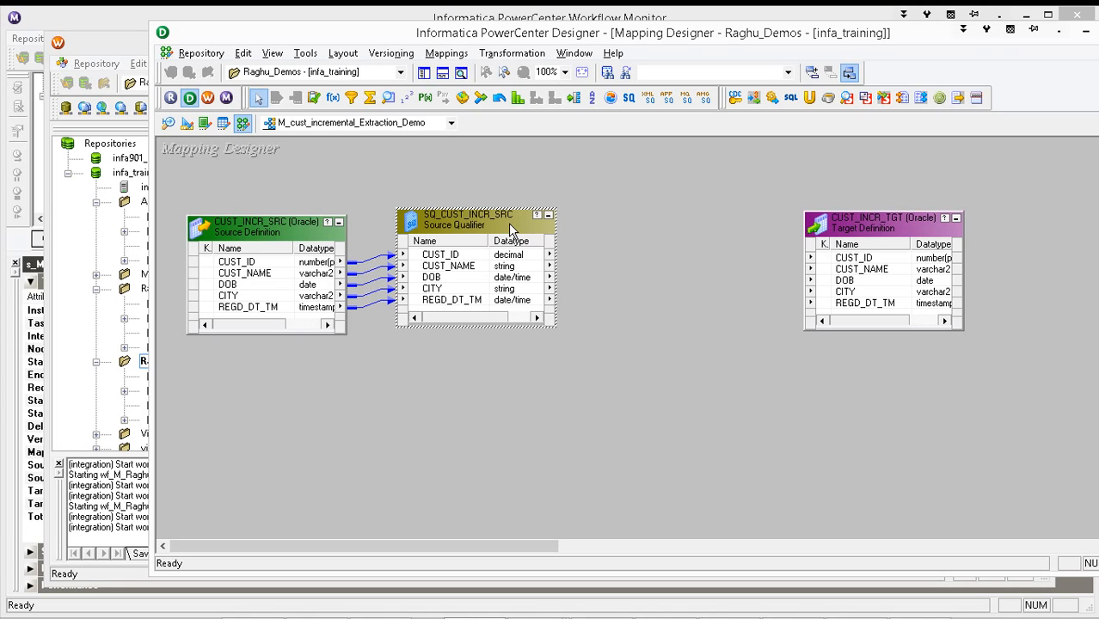
click(446, 52)
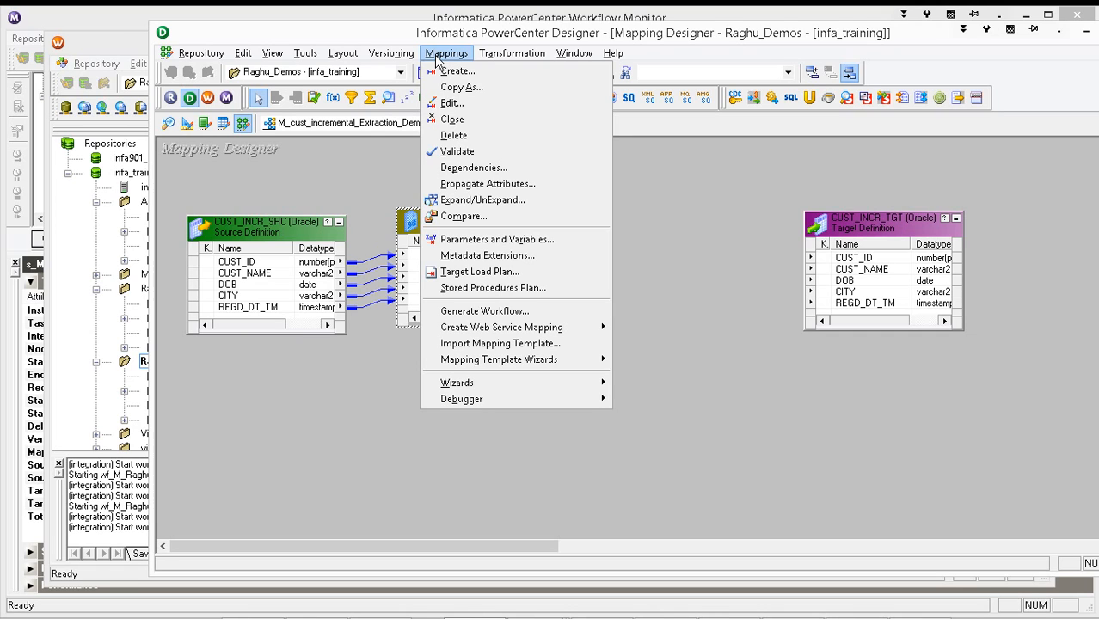
Add a mapping variable named $$v_run_max_cust_id in Parameters and Variables
click(496, 239)
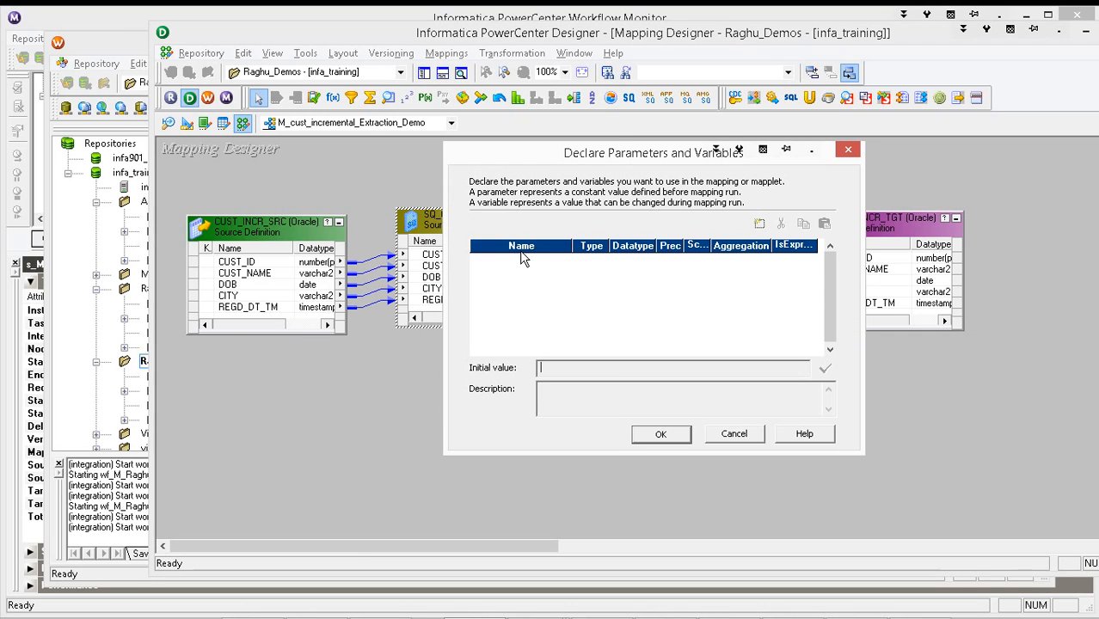
click(761, 224)
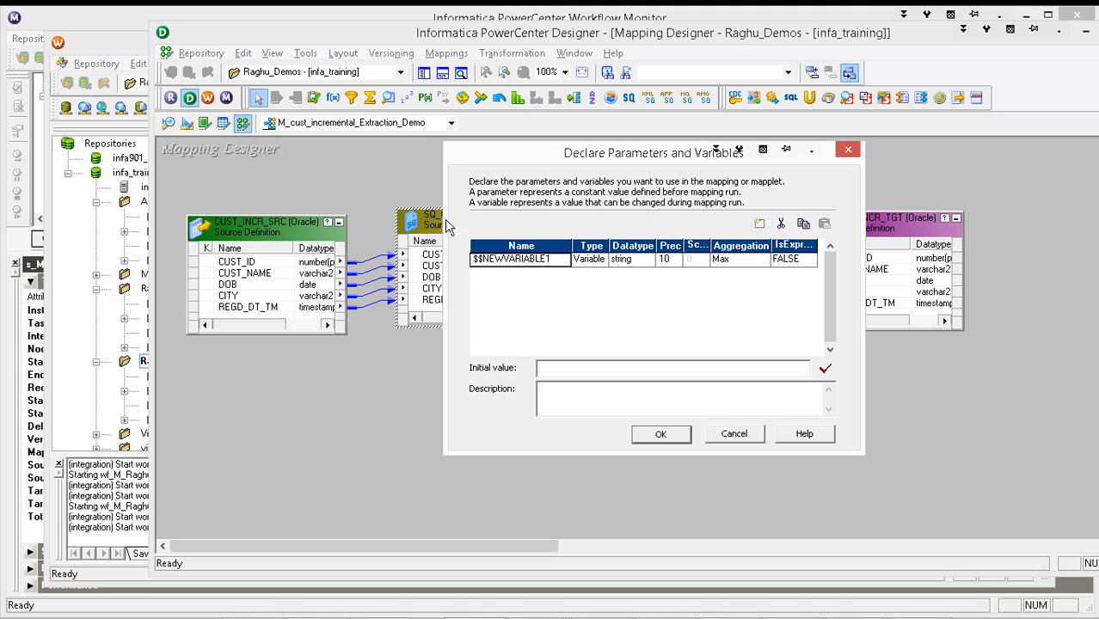
double_click(519, 258)
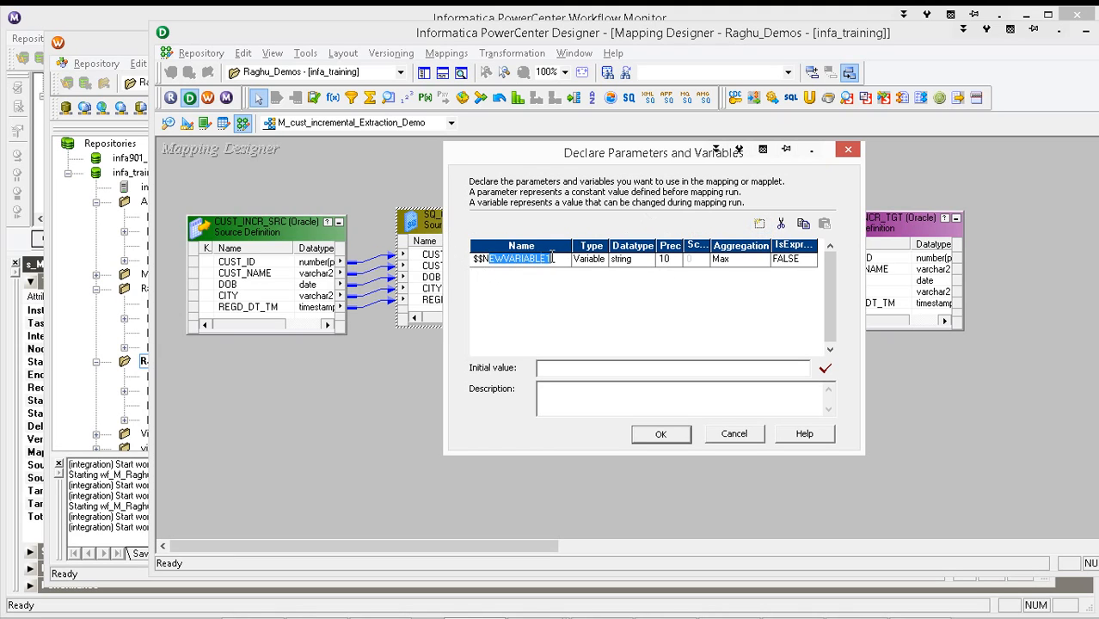
text($$v)
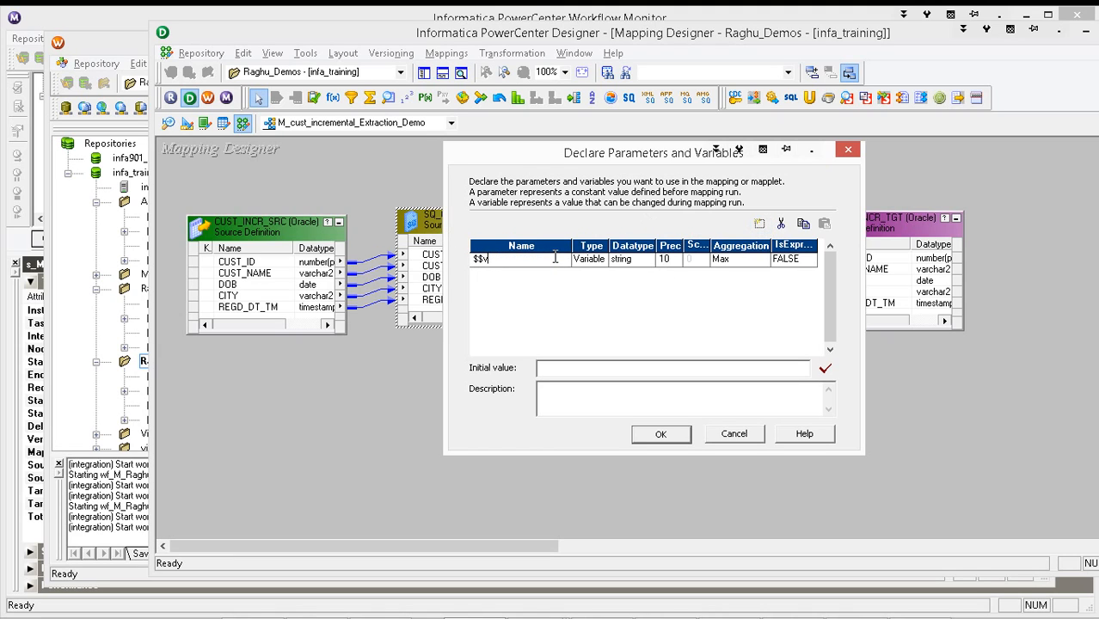
text(_run_)
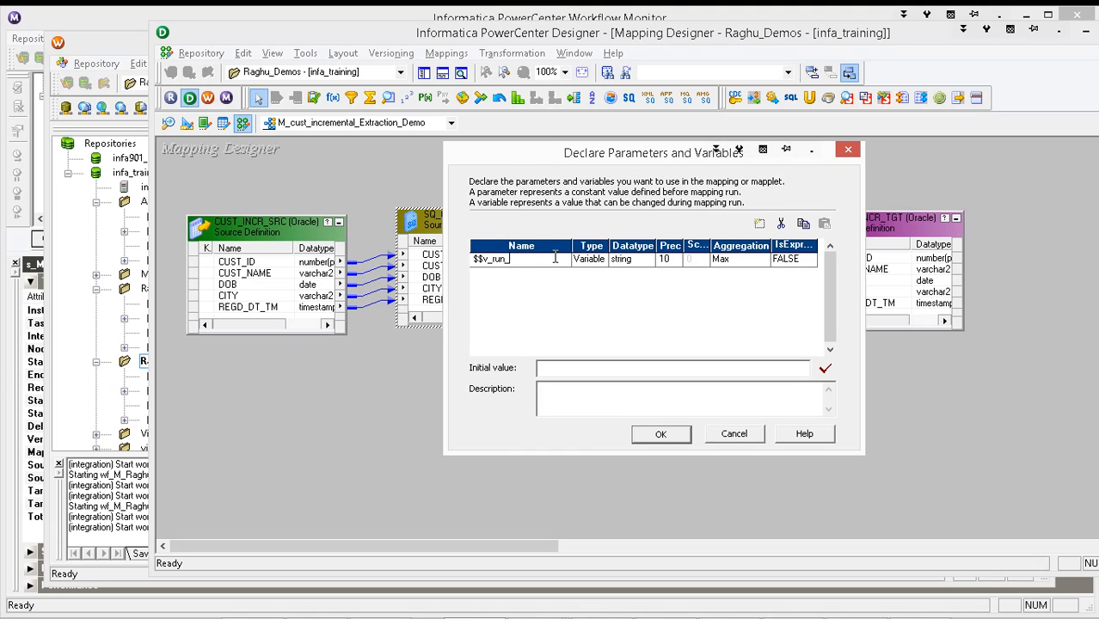
text(max_cu)
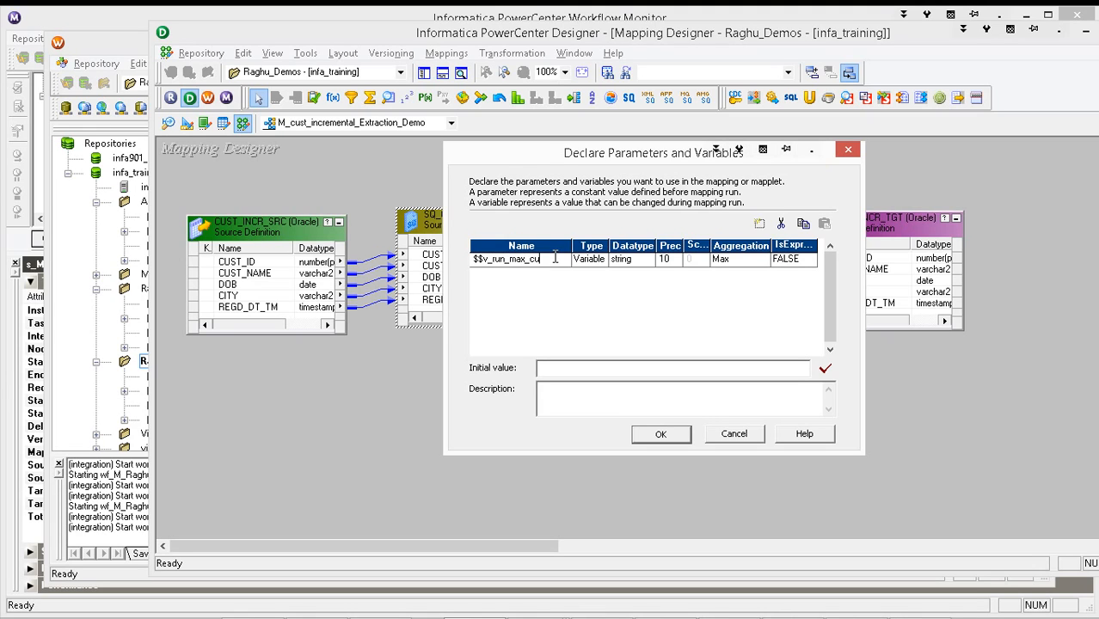
text(st_id)
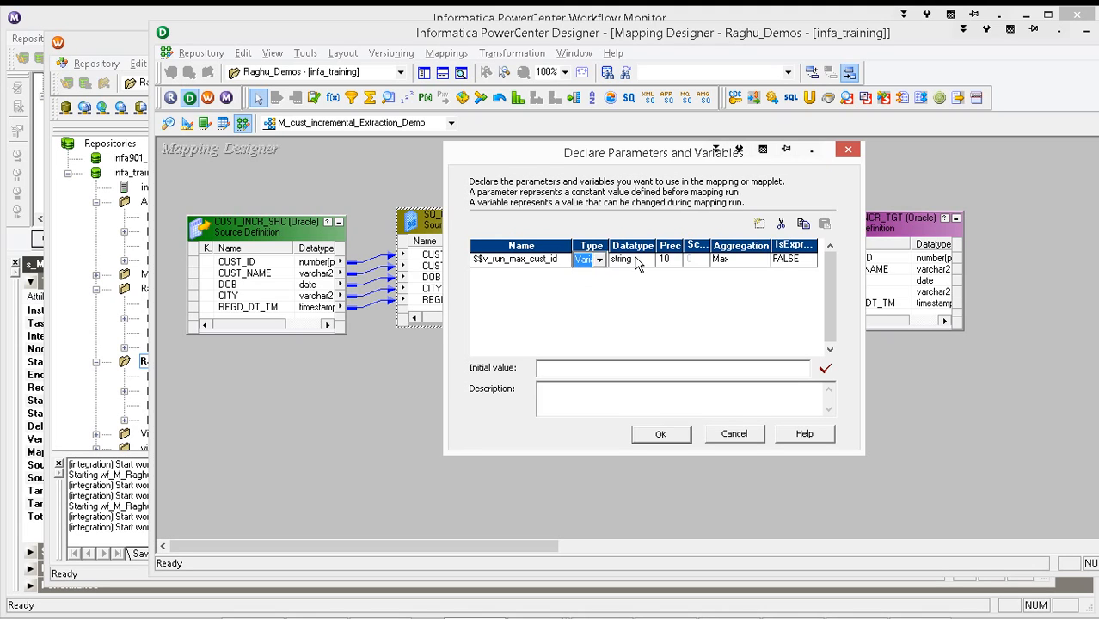
Make $$v_run_max_cust_id an integer with initial value 0 and validate it
click(645, 258)
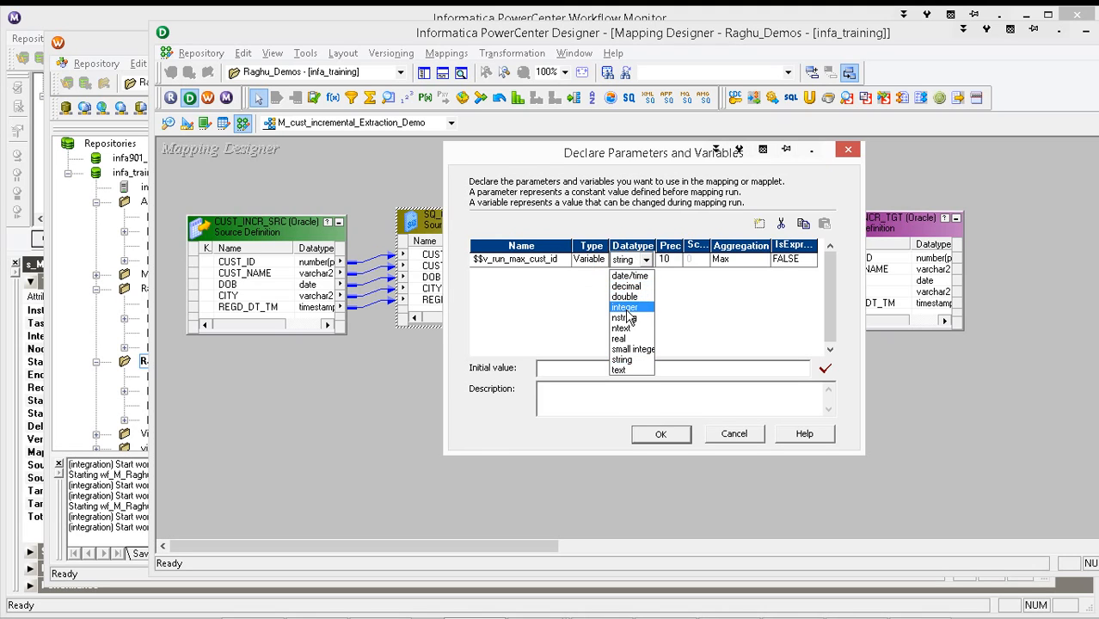
click(625, 307)
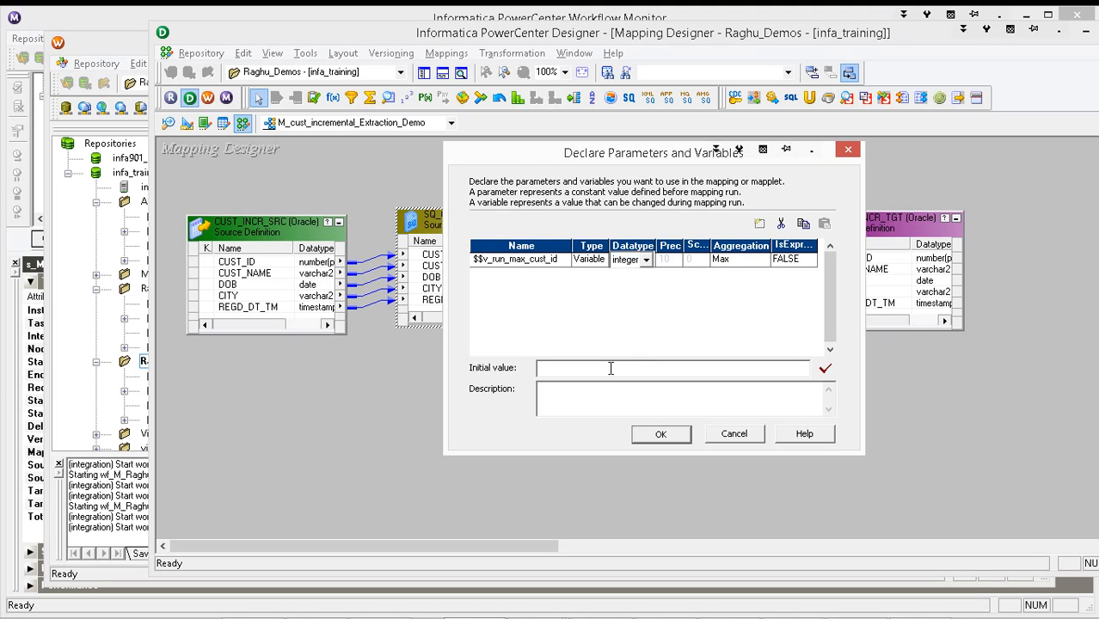
text(0)
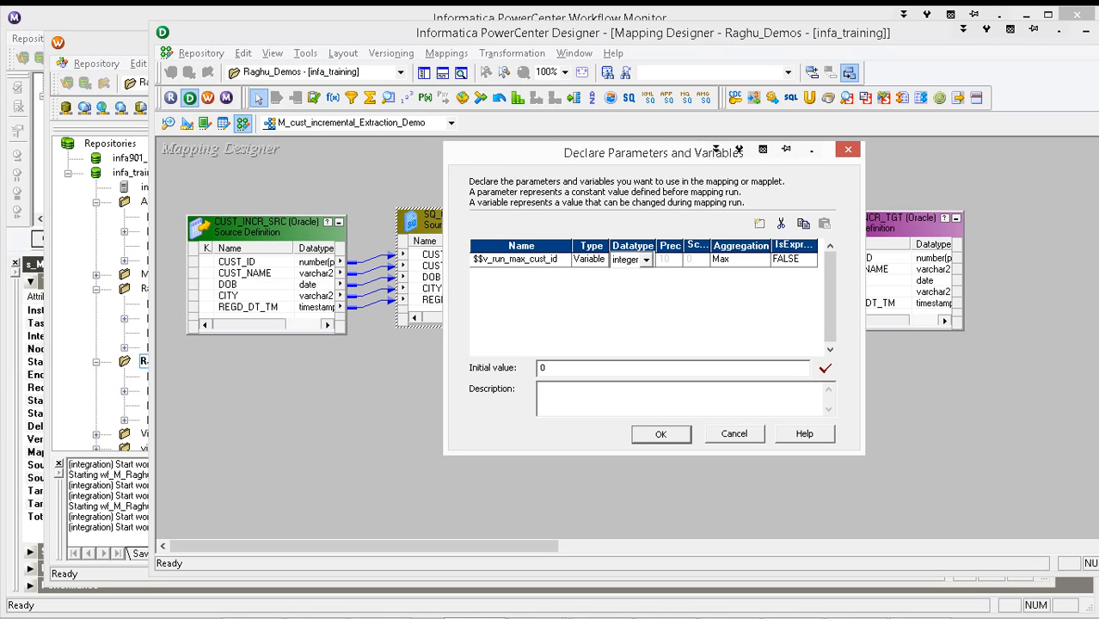
click(674, 368)
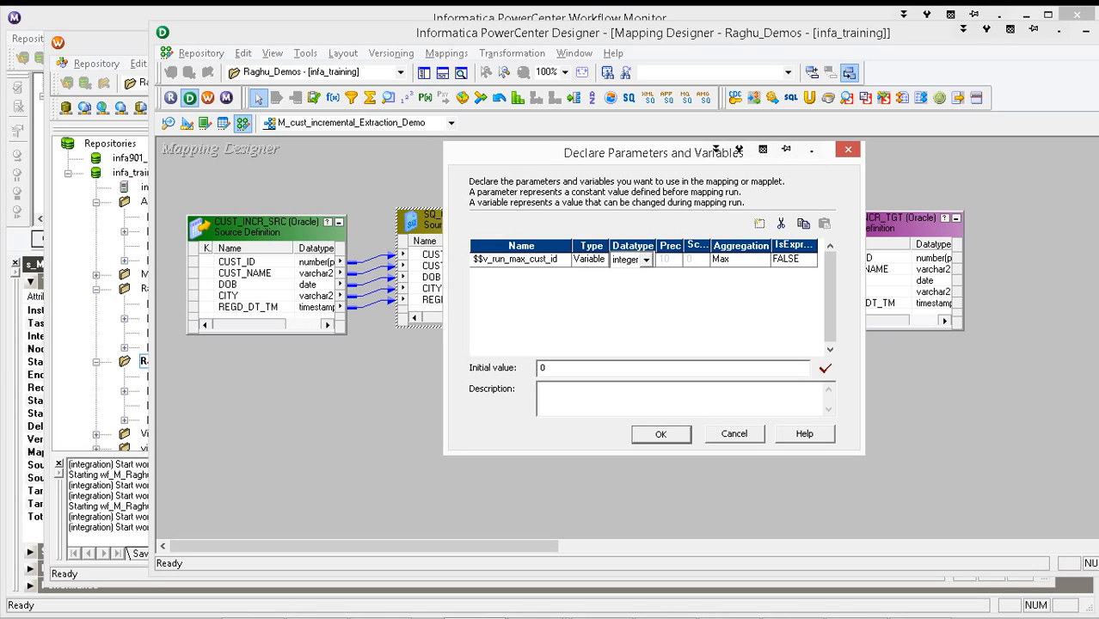
click(674, 369)
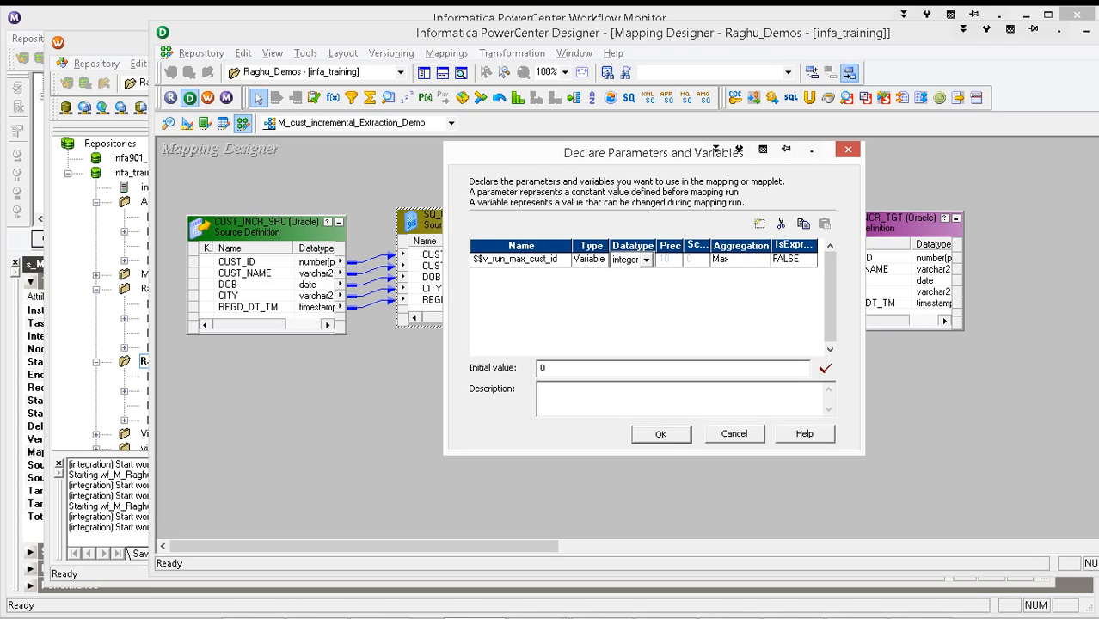
click(822, 368)
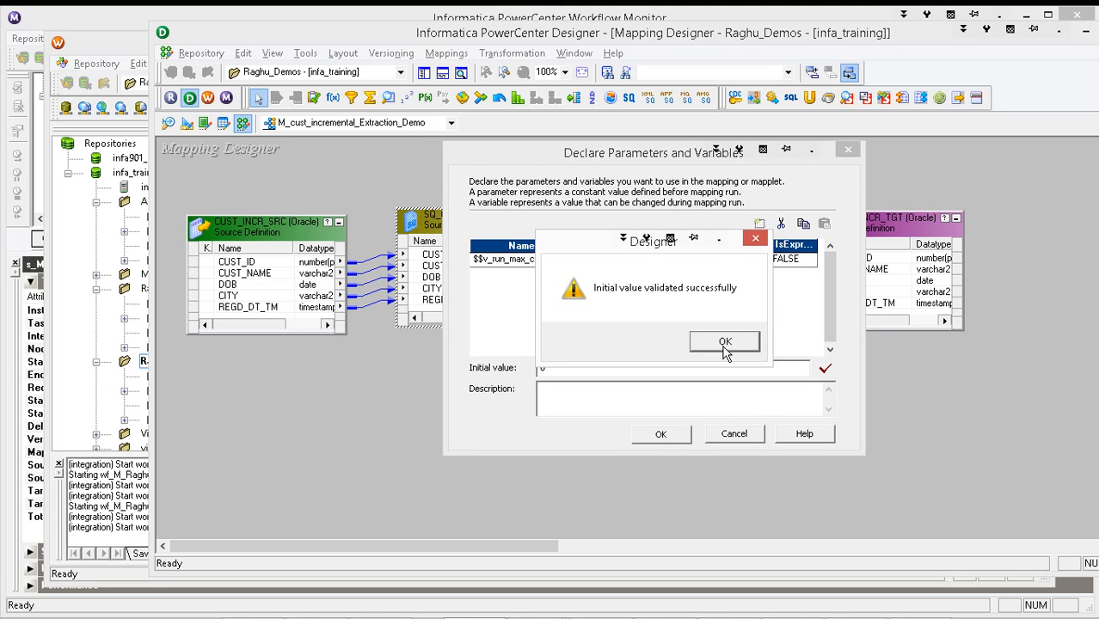
click(724, 341)
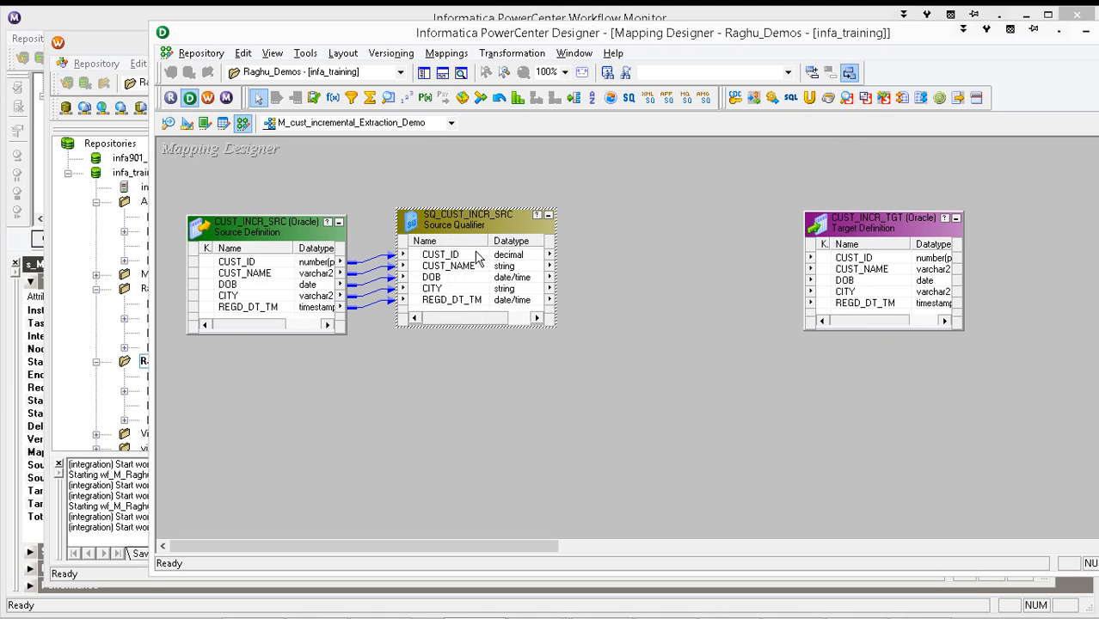
mouse_move(478, 260)
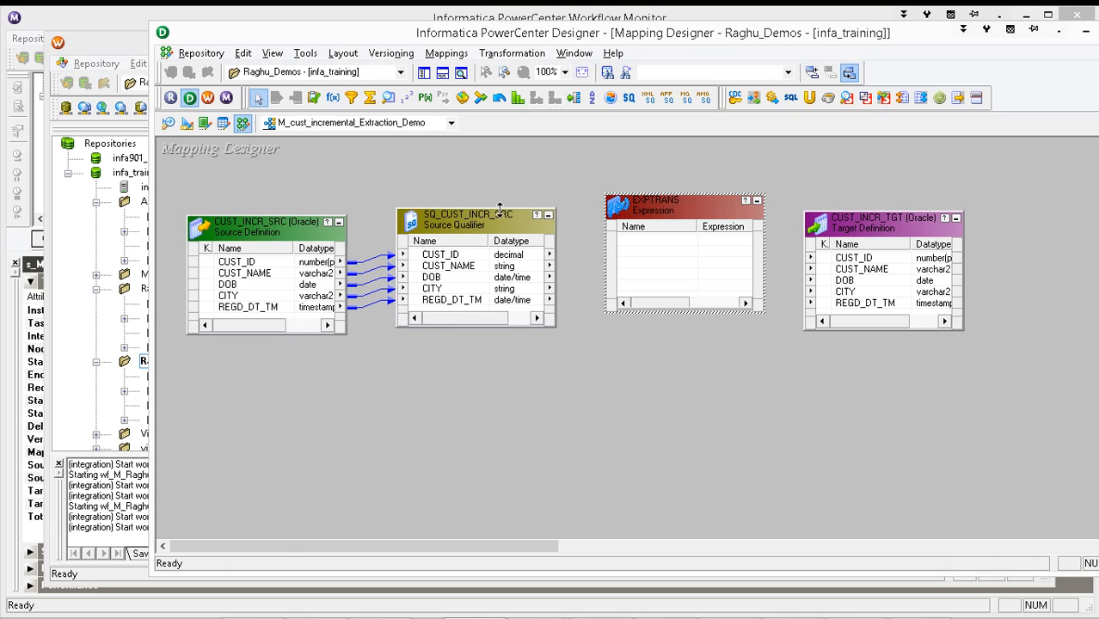
Select all Source Qualifier ports to copy into the EXPTRANS Expression transformation
right_click(440, 254)
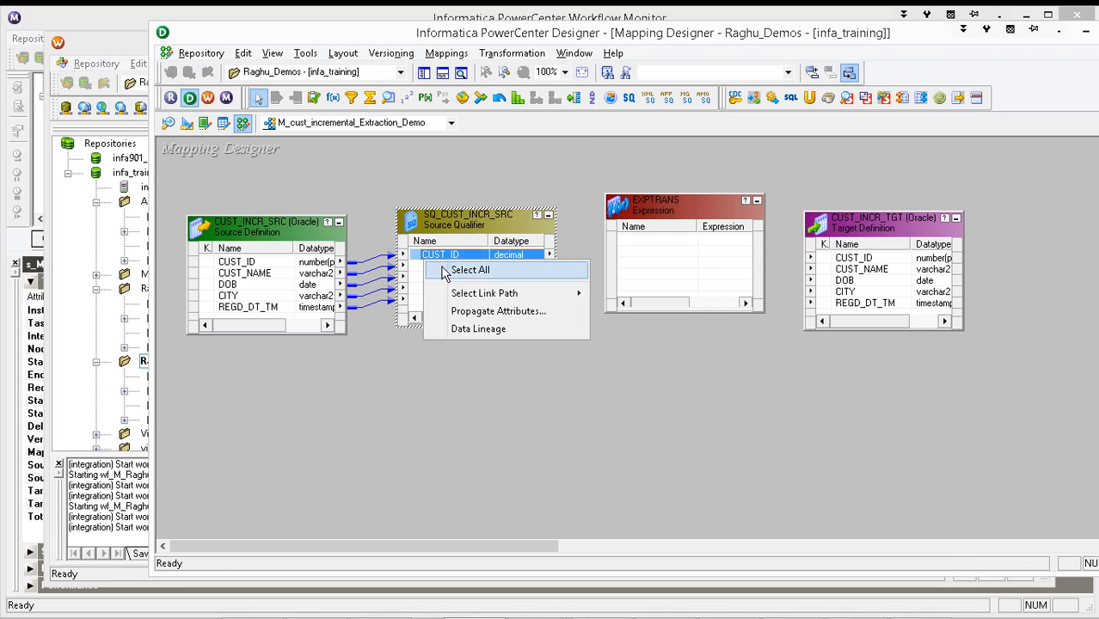
click(469, 270)
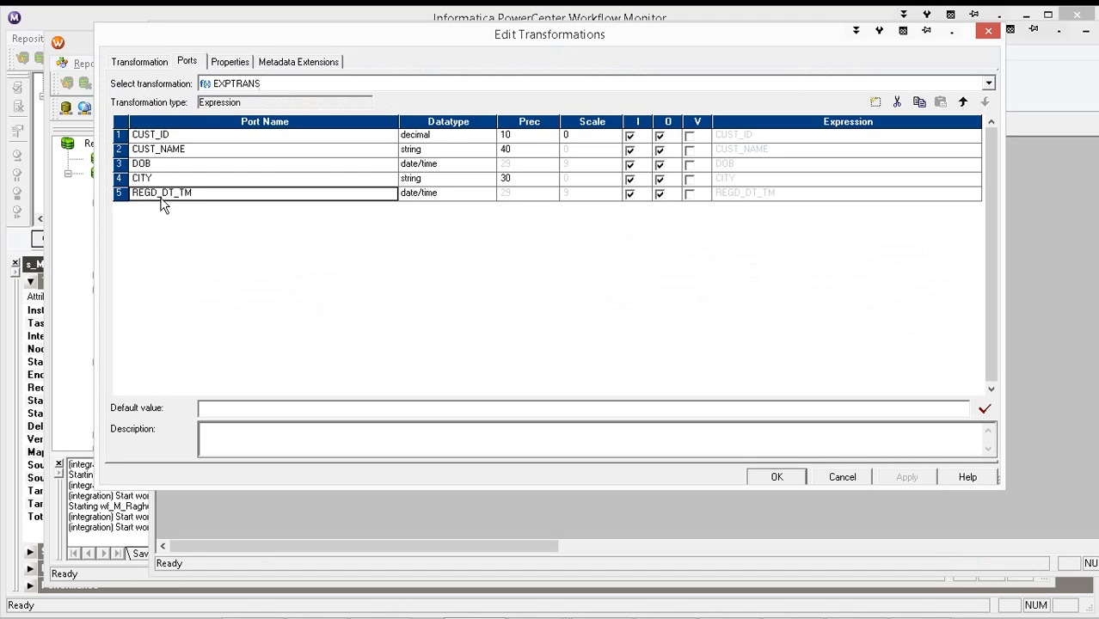
Add an integer output port Run_Max_CustId to EXPTRANS and begin its expression
click(876, 101)
text(Run)
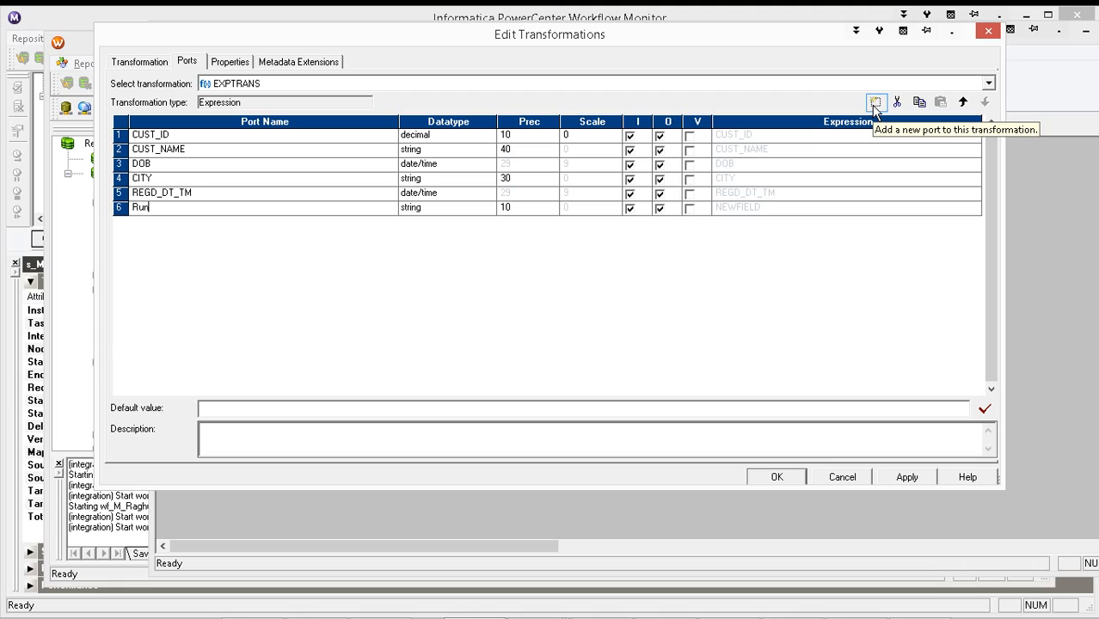
text(_Max_C)
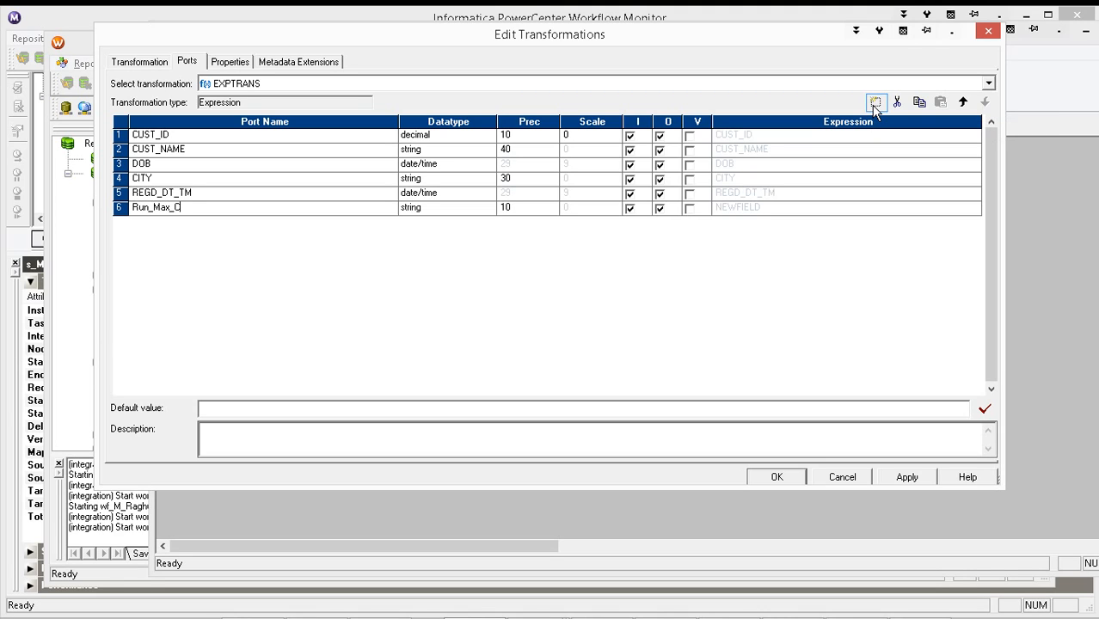
text(ustl)
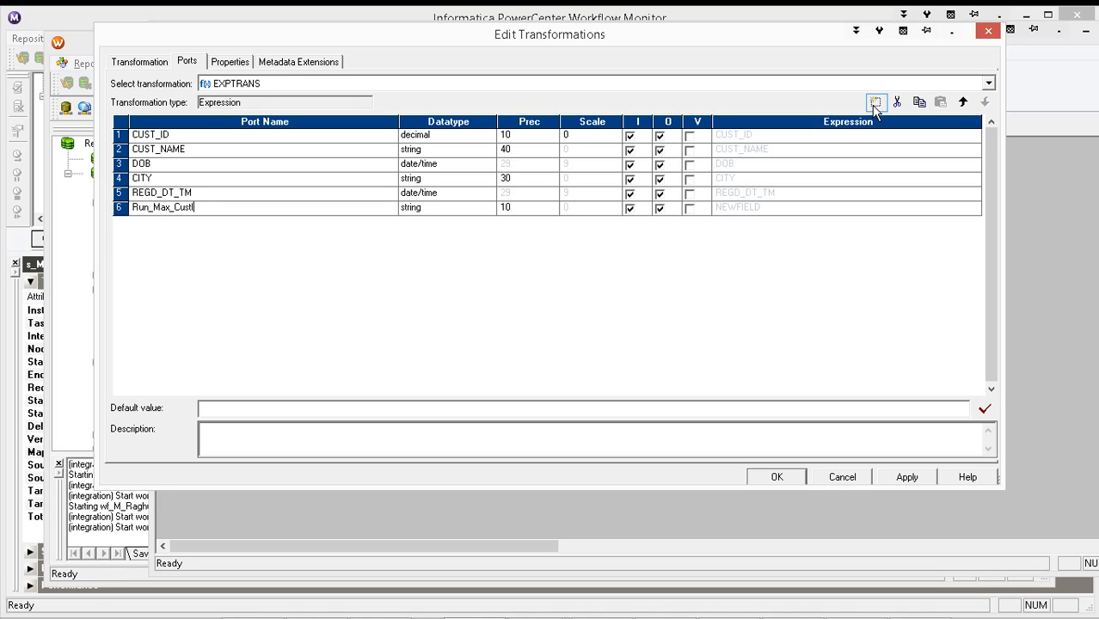
click(875, 102)
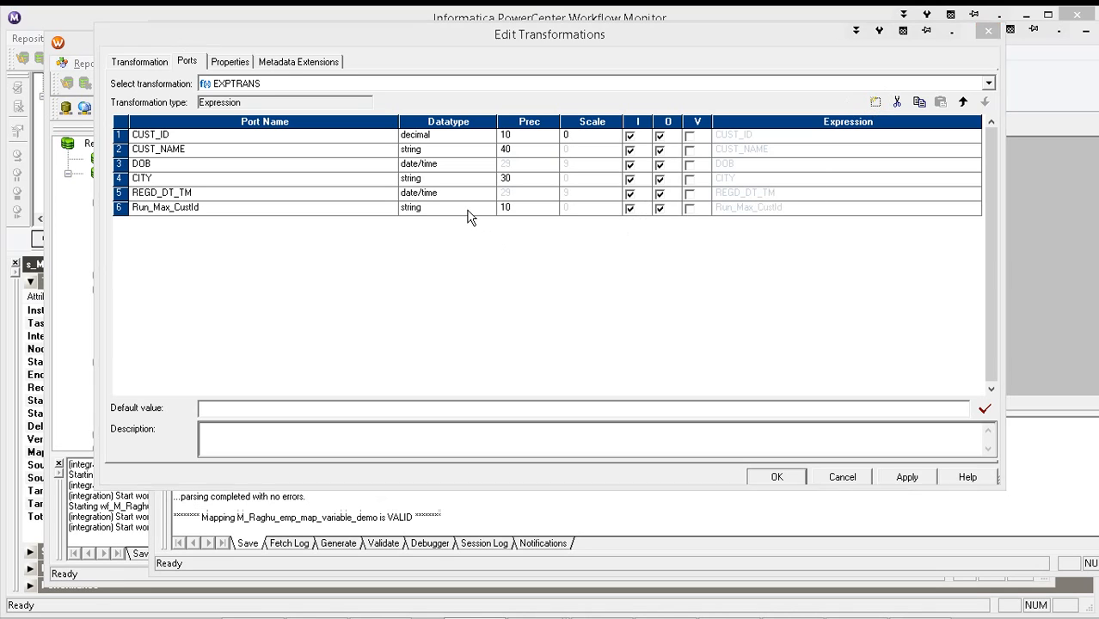
click(444, 206)
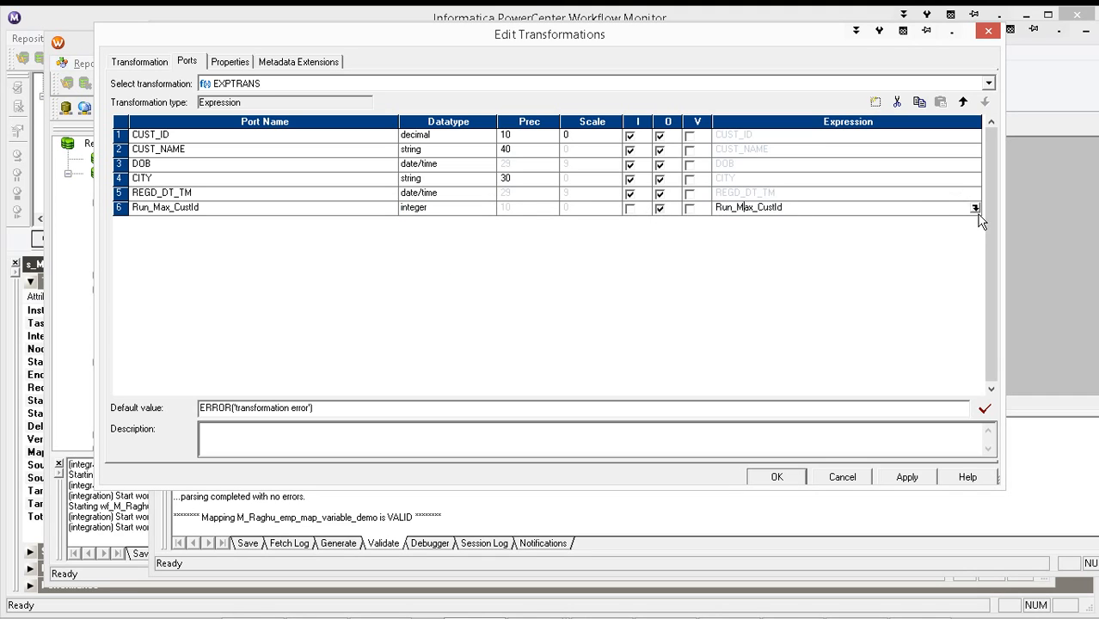
click(974, 206)
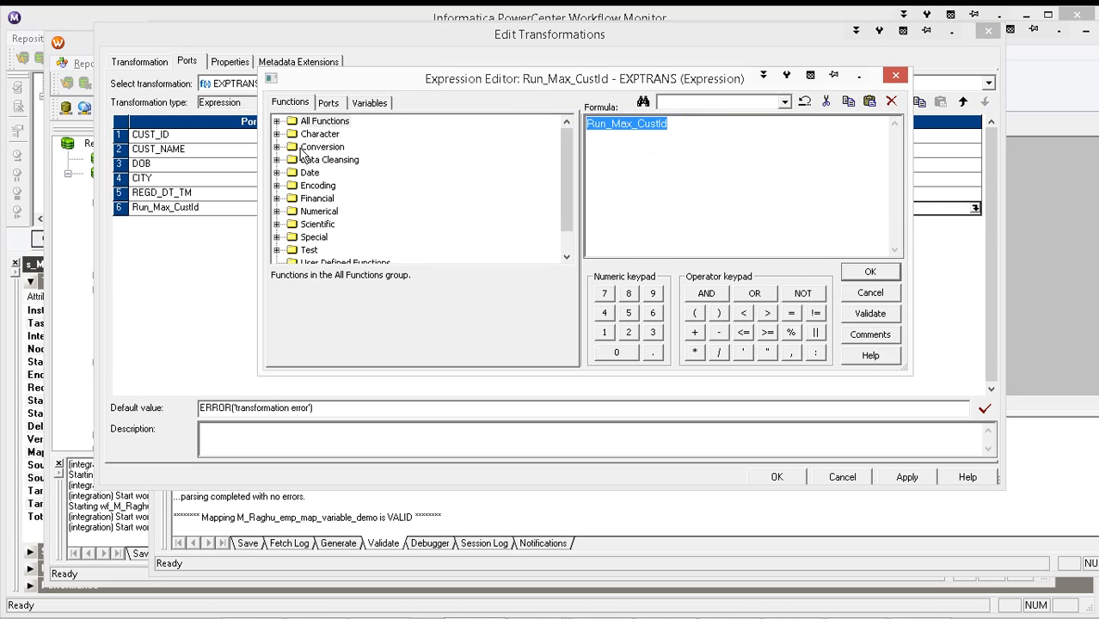
Build SETMAXVARIABLE($$v_run_max_cust_id, ...) from the Variables functions and mapping variables
scroll(down, 3)
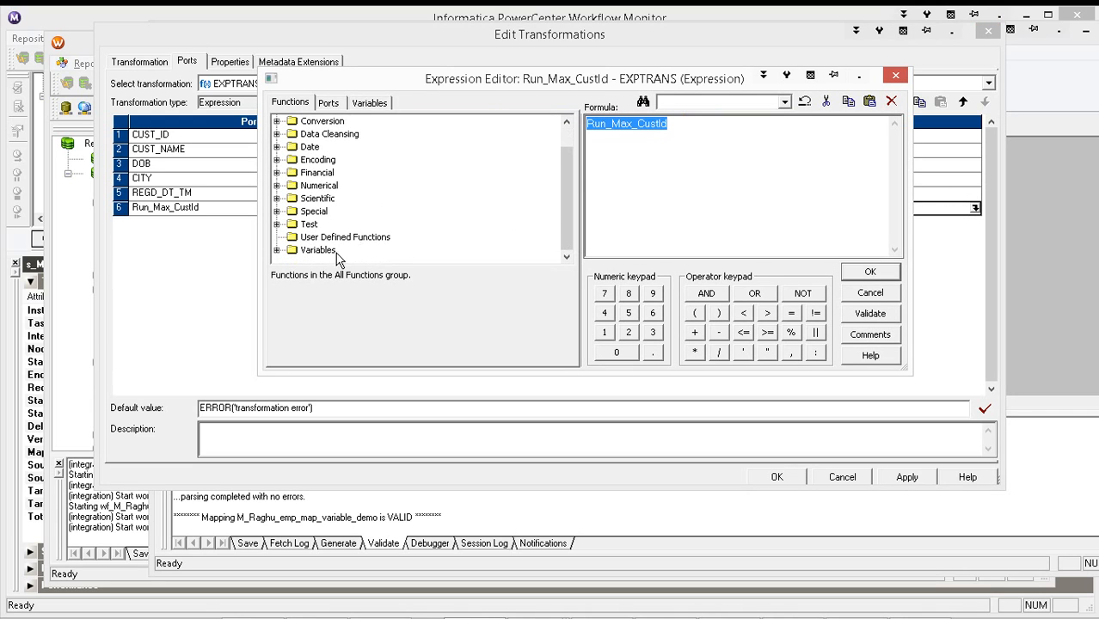
double_click(344, 224)
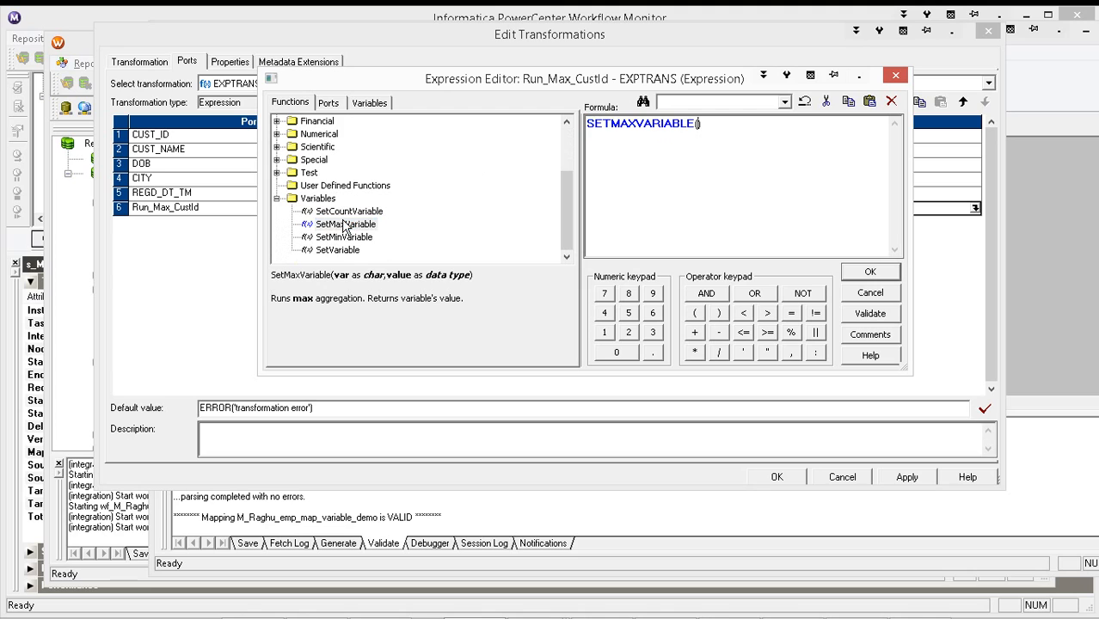
click(328, 103)
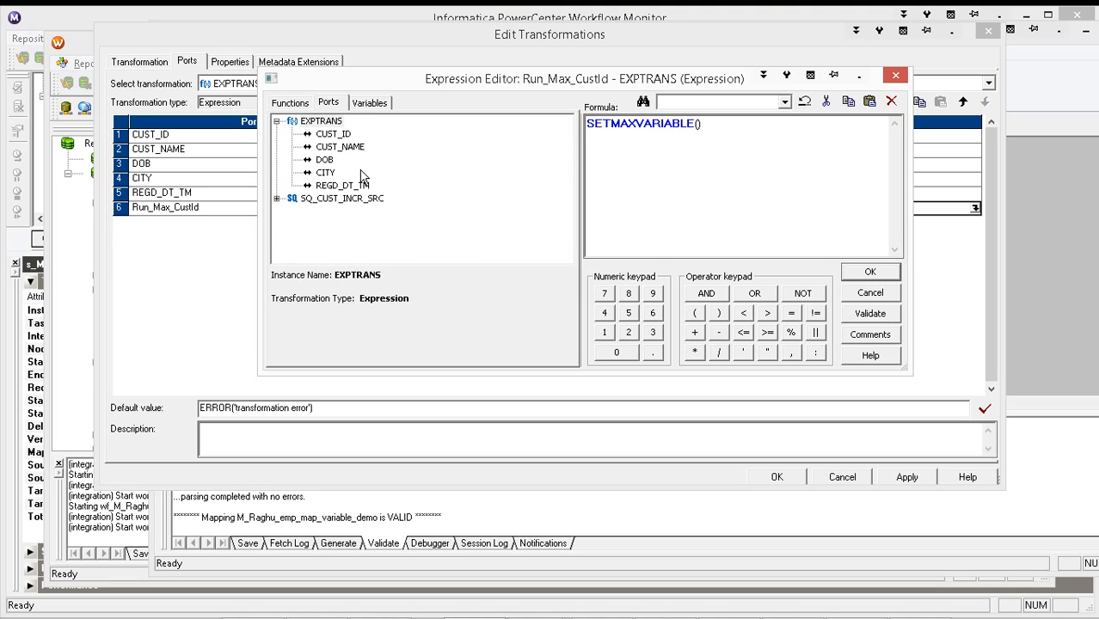
click(368, 103)
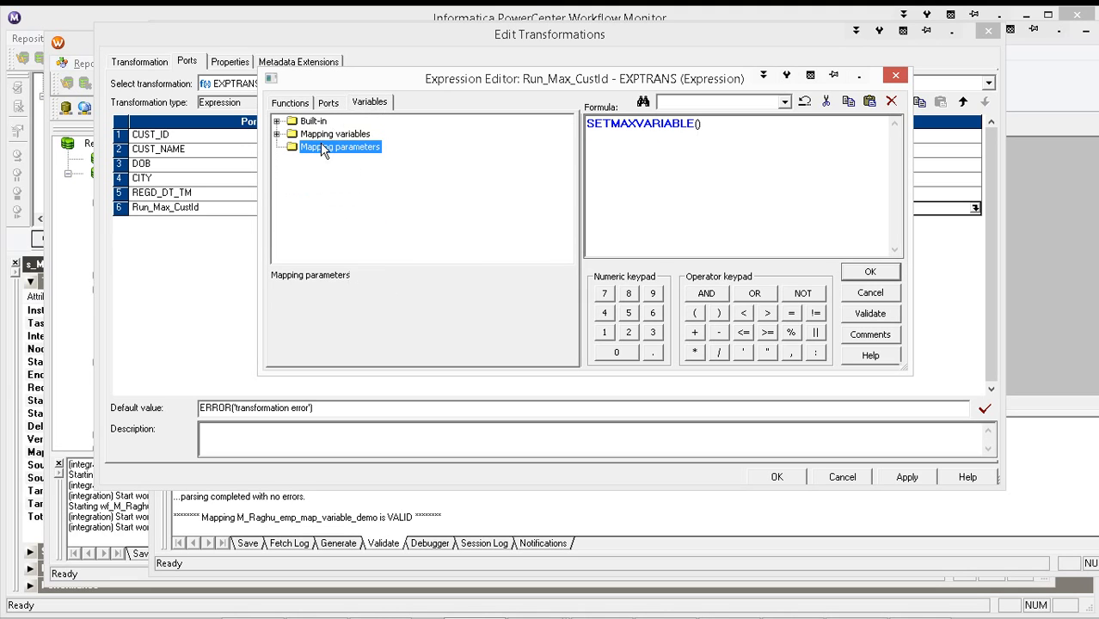
click(333, 134)
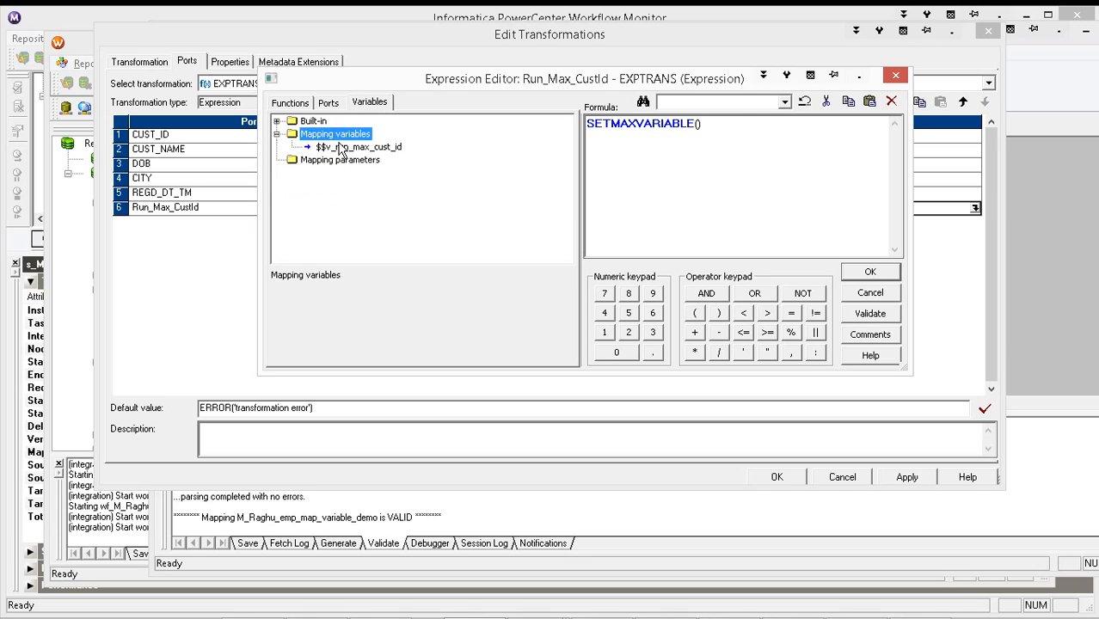
double_click(358, 146)
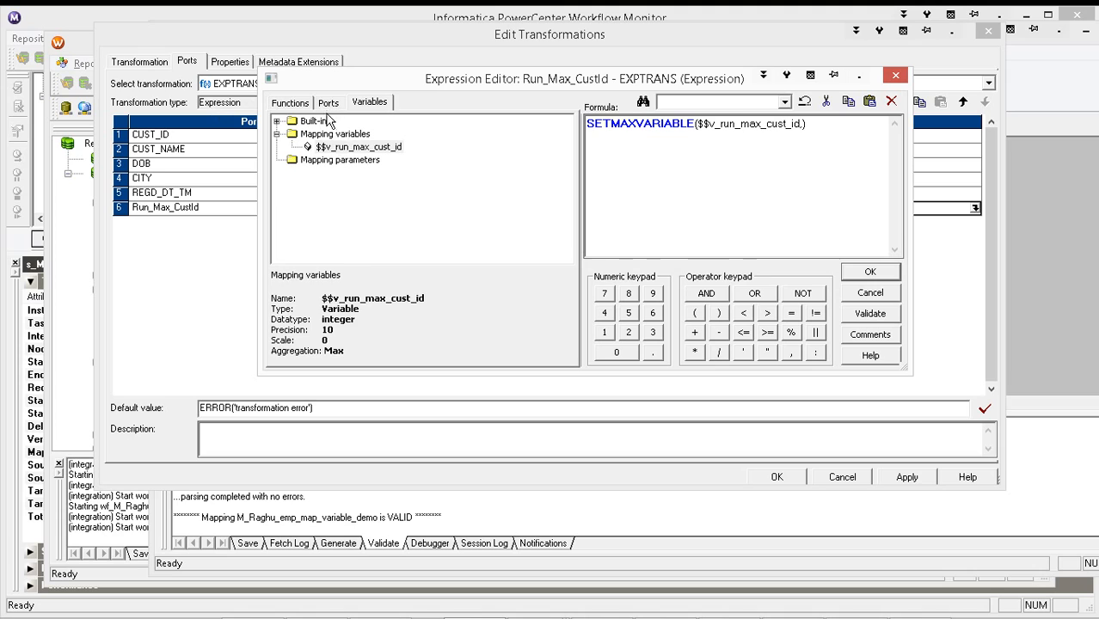
Complete the formula with CUST_ID, validate it and accept the expression
click(329, 101)
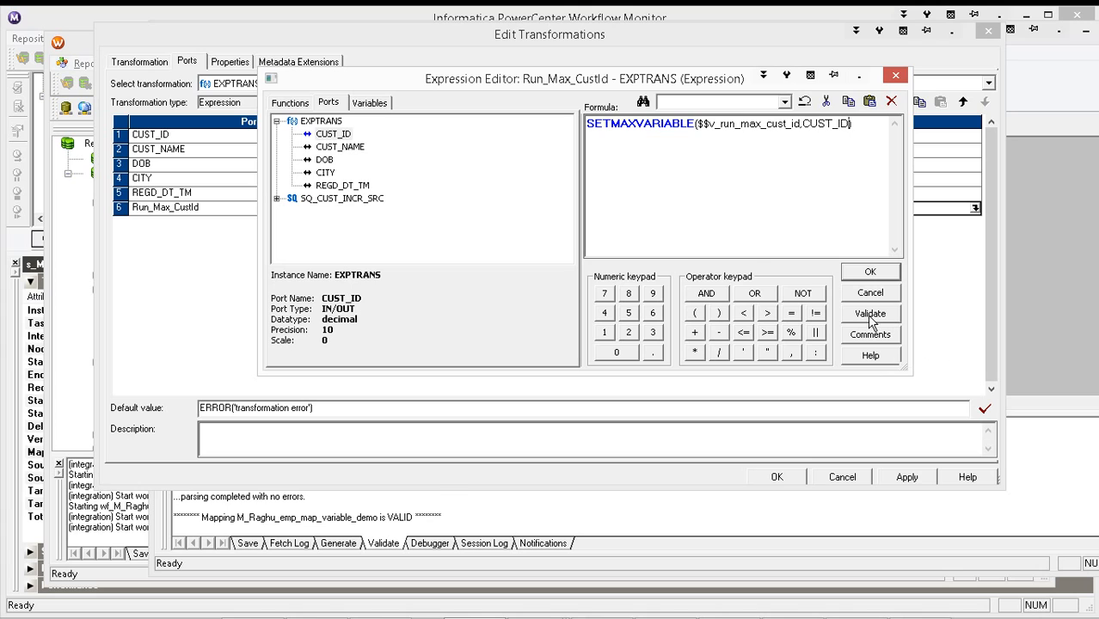
click(871, 313)
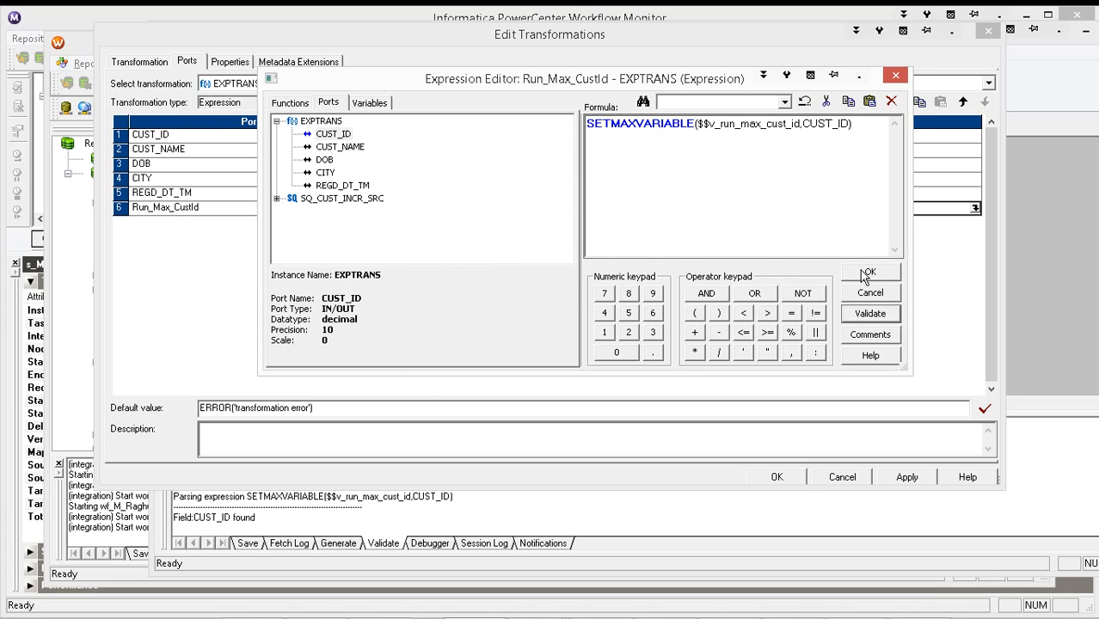
click(871, 272)
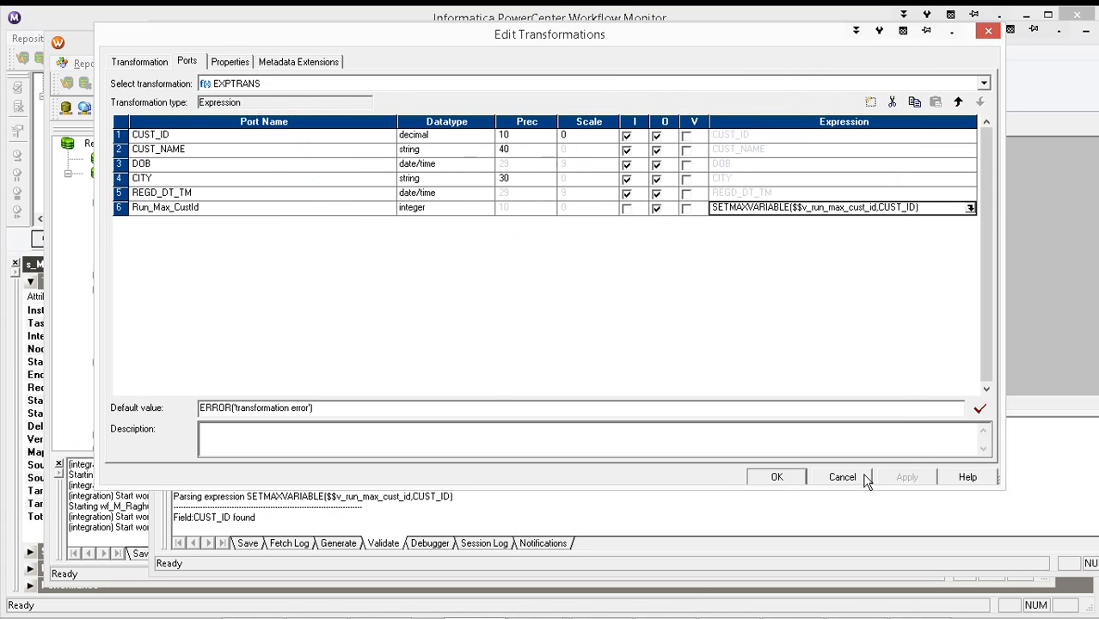
Set SQ_CUST_INCR_SRC's source filter to CUST_INCR_SRC.CUST_ID>$$v_run_max_cust_id
click(776, 477)
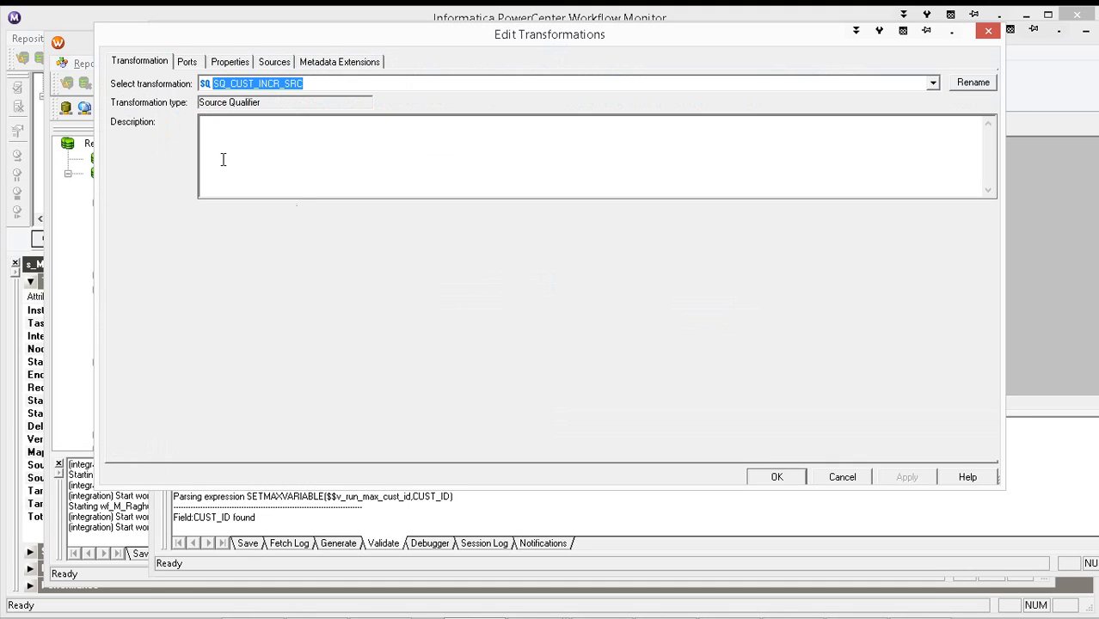
click(231, 62)
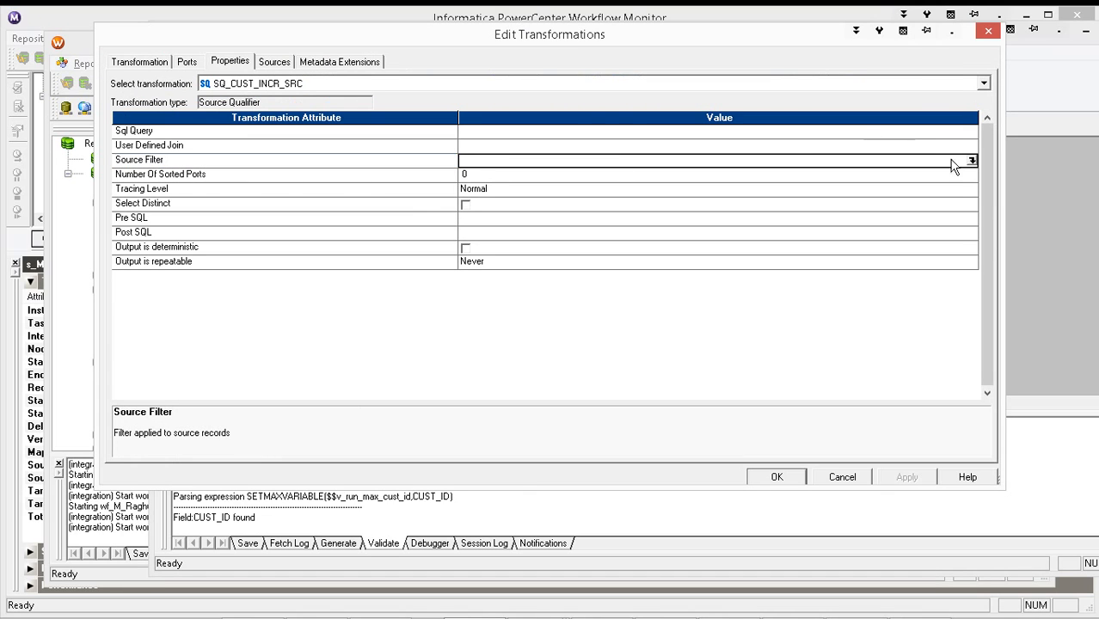
click(972, 160)
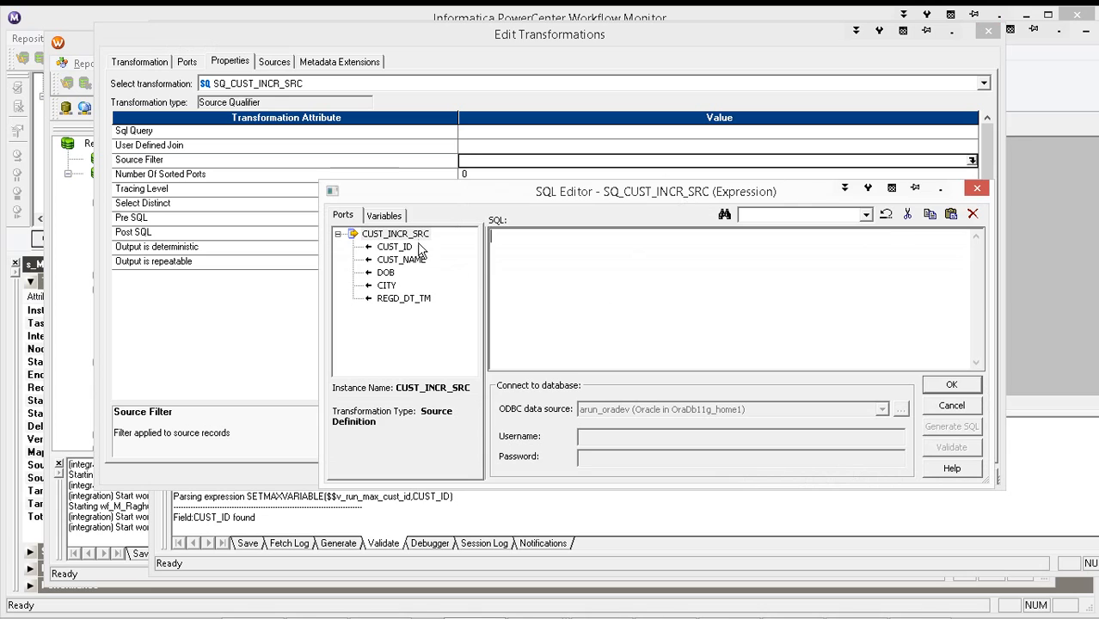
double_click(395, 248)
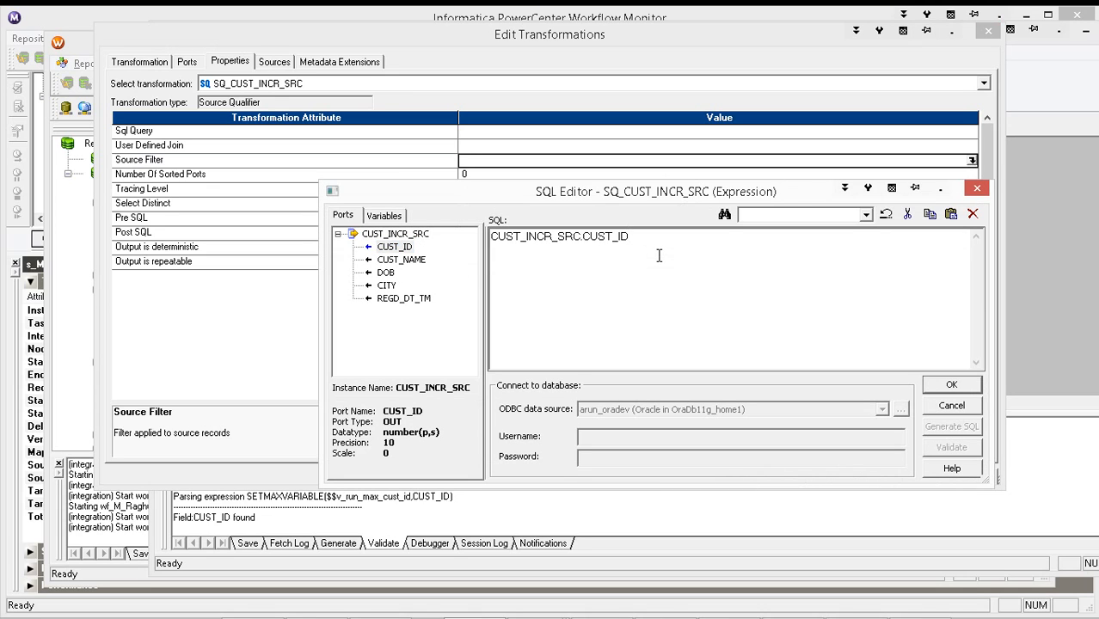
click(385, 215)
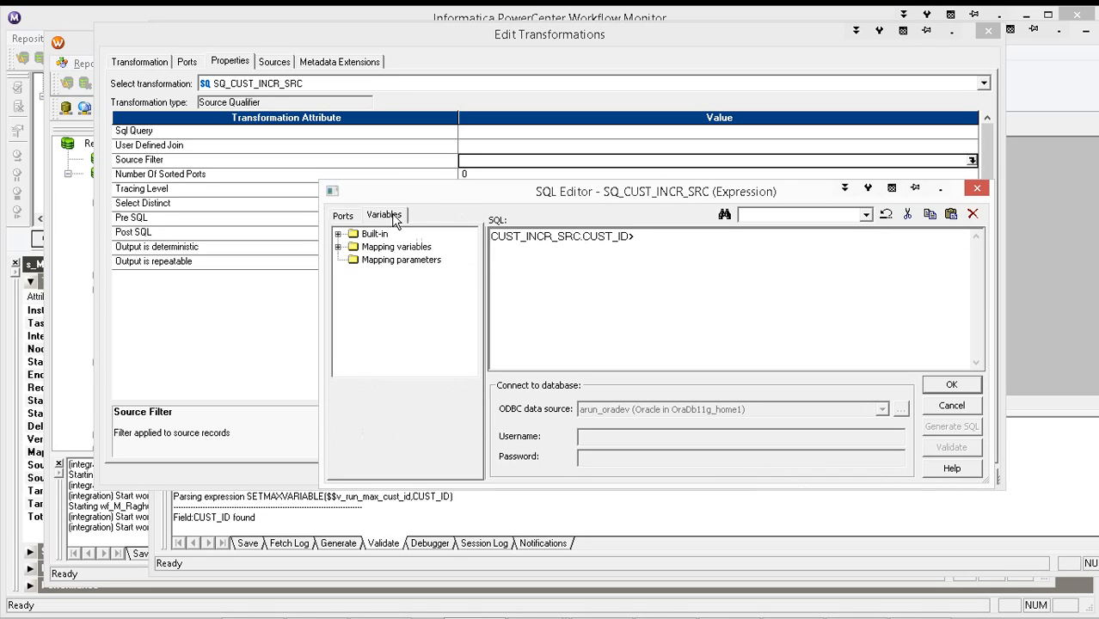
double_click(416, 259)
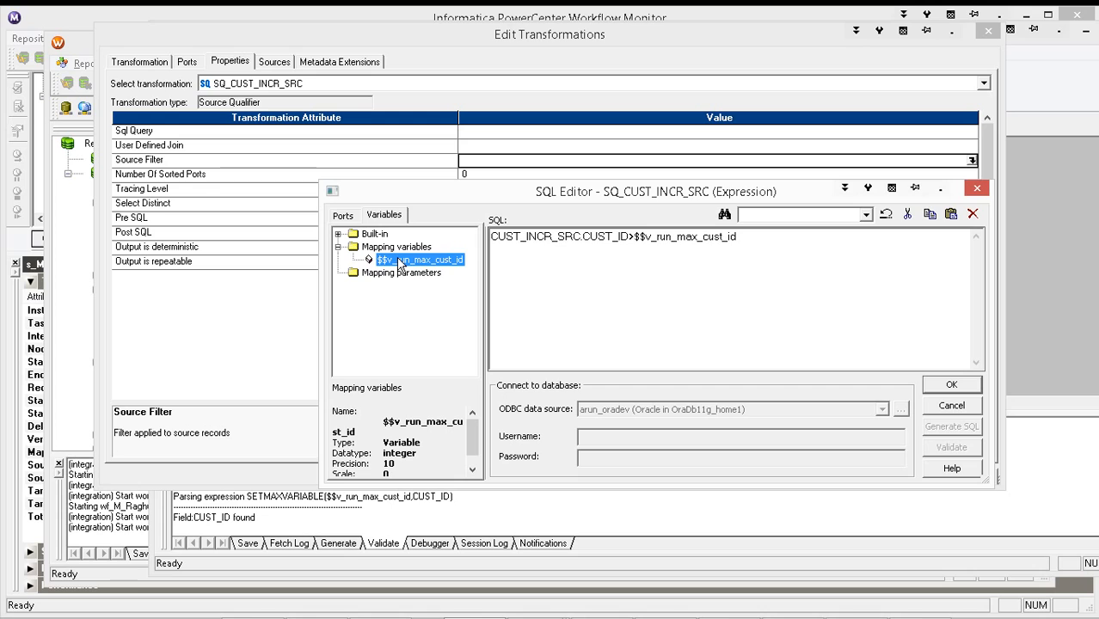
mouse_move(709, 475)
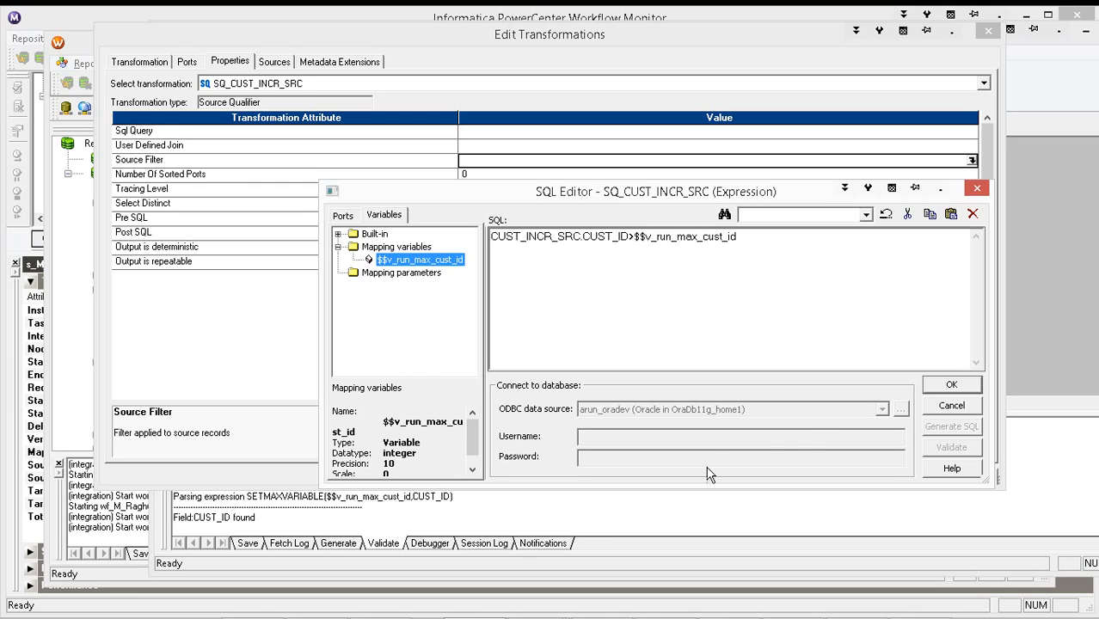
click(952, 386)
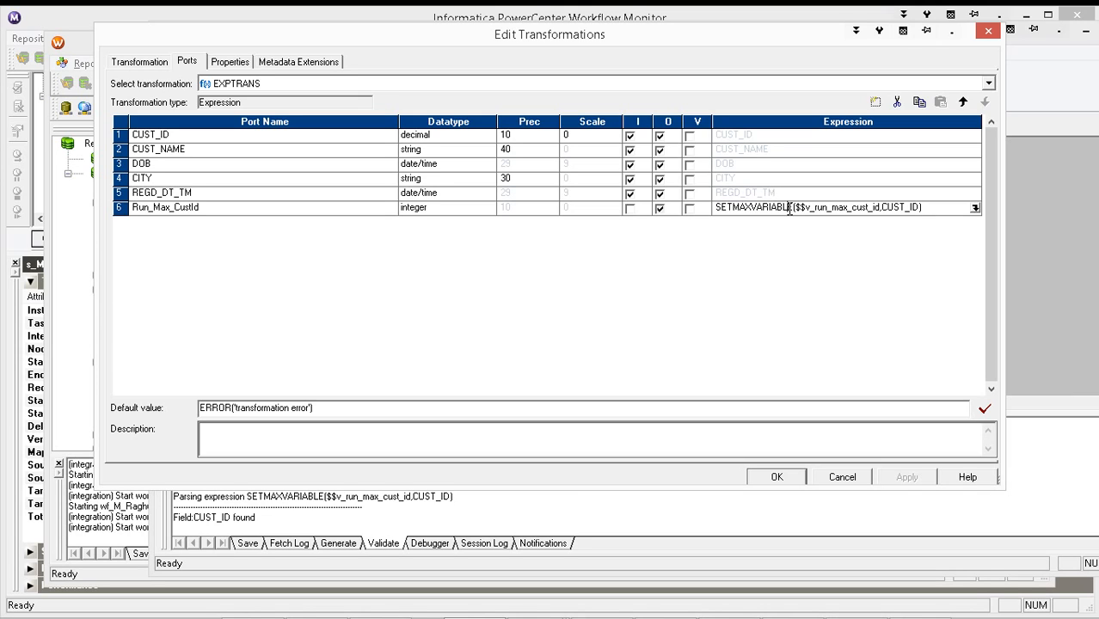
mouse_move(753, 203)
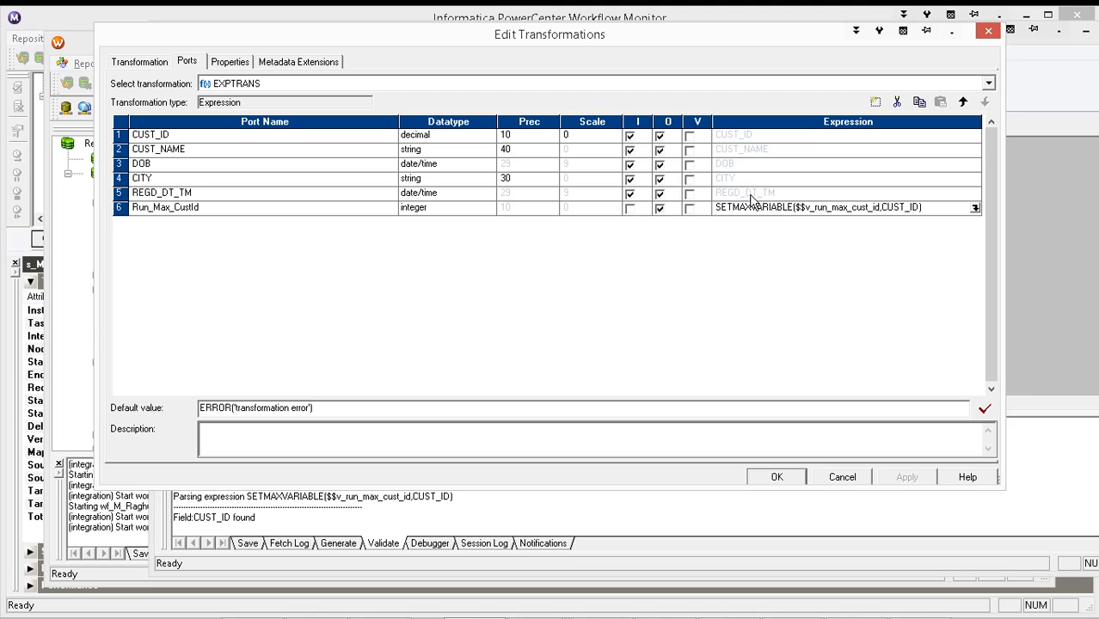
Make Run_Max_CustId a variable port and select all EXPTRANS ports to link to CUST_INCR_TGT
click(690, 207)
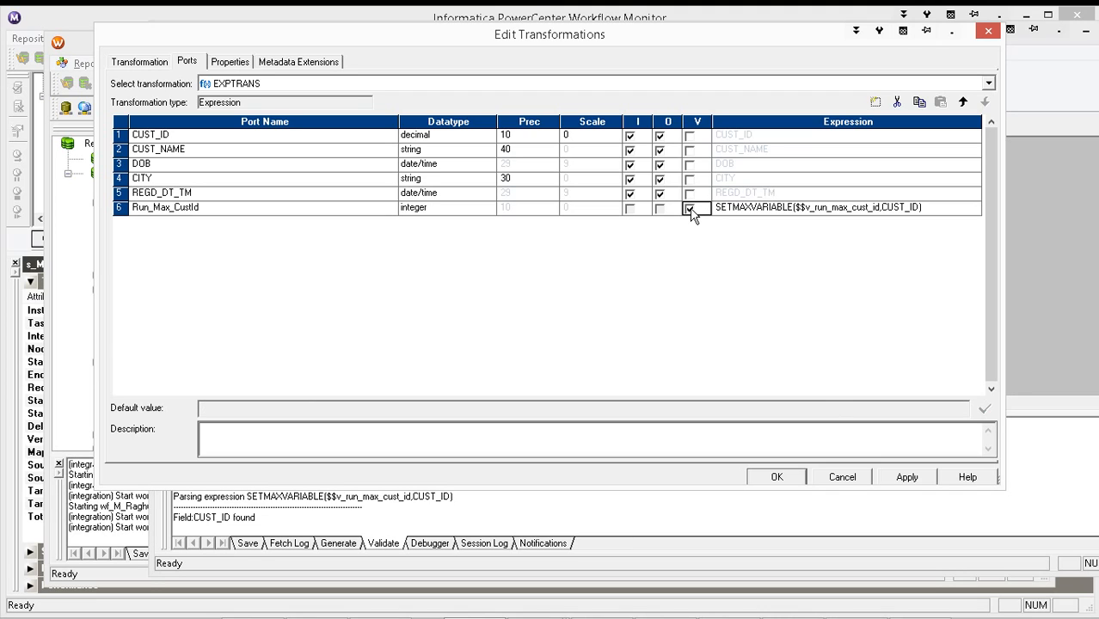
click(774, 476)
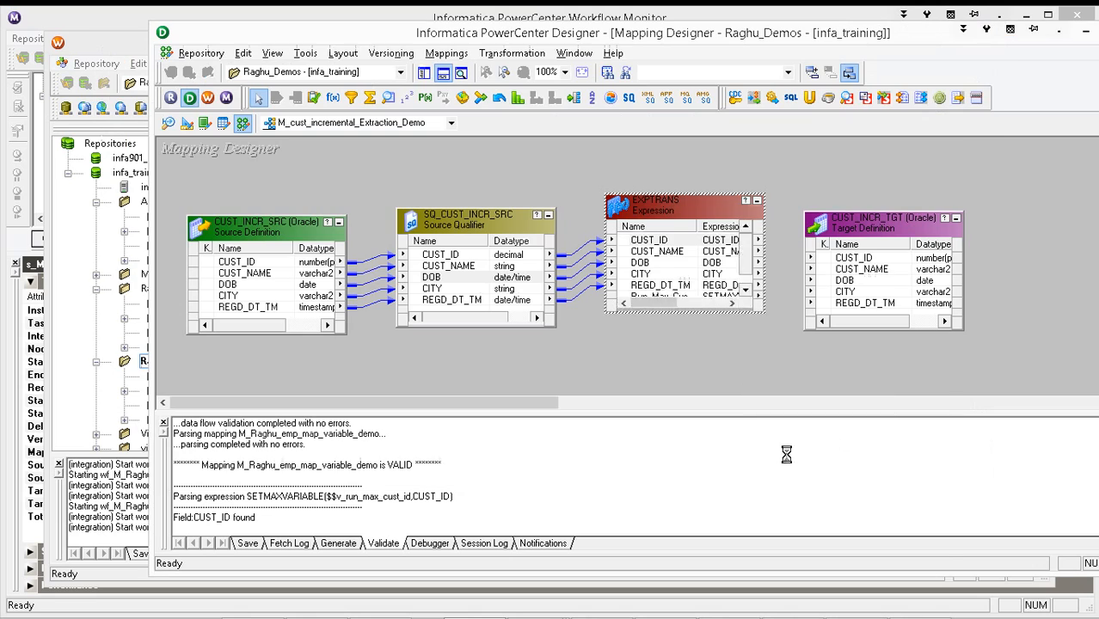
right_click(647, 239)
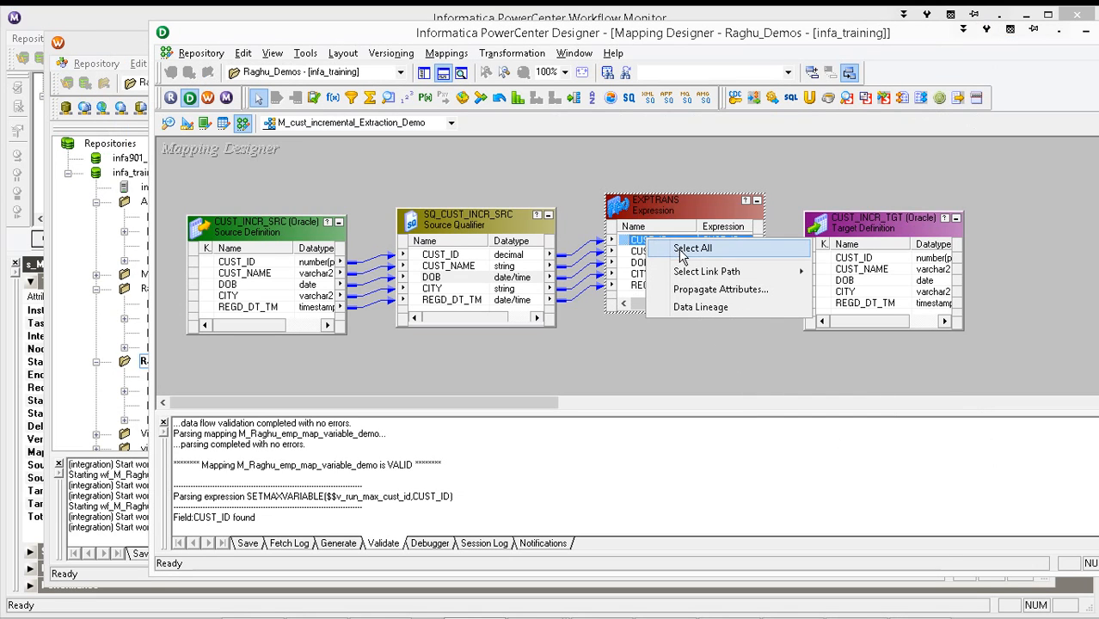
click(692, 248)
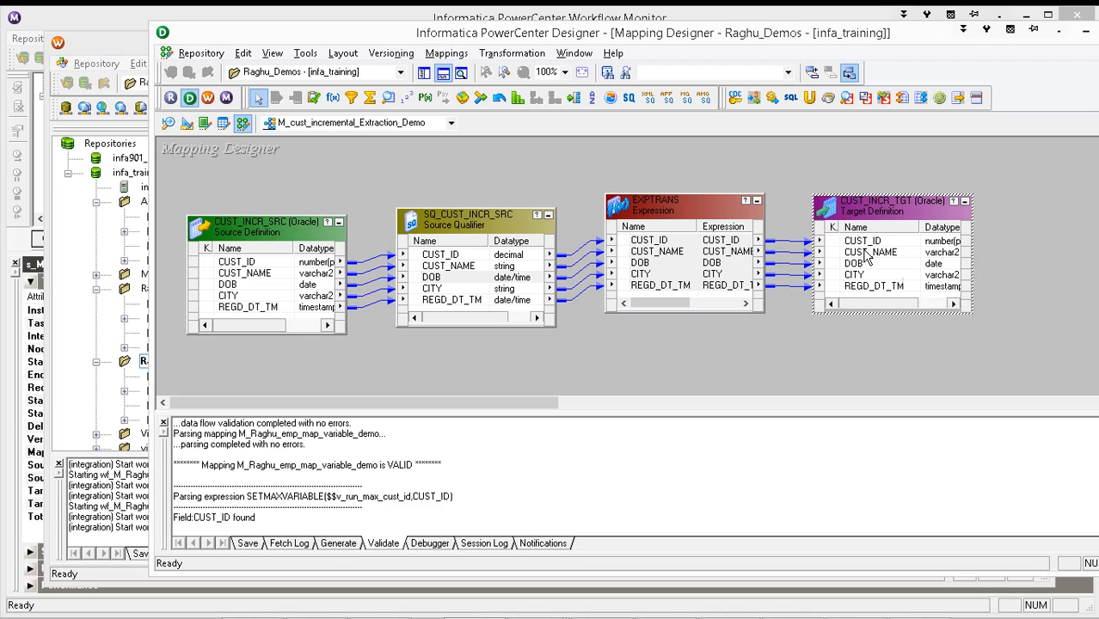
mouse_move(842, 339)
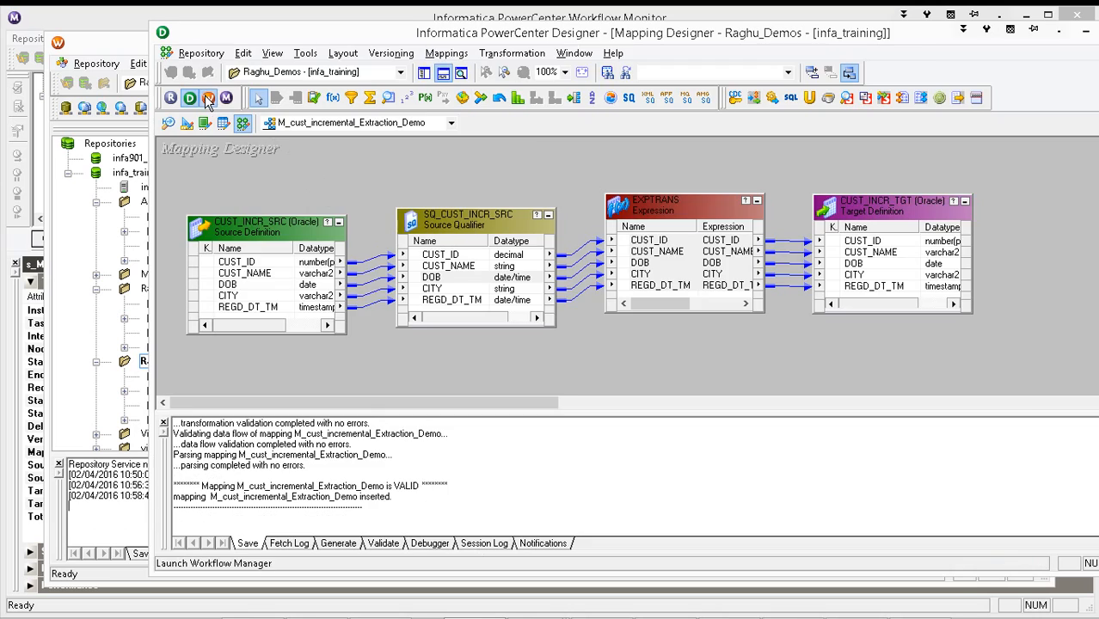
Create wf_M_cust_incremental_Extraction_Demo from the mapping via the Workflow Wizard
click(389, 62)
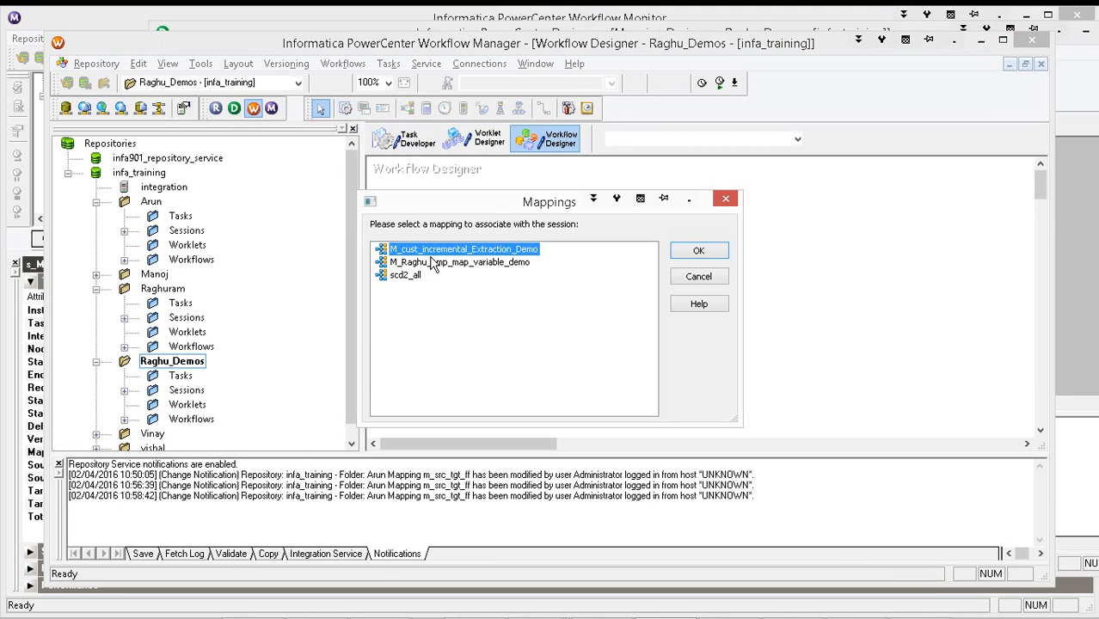
click(699, 251)
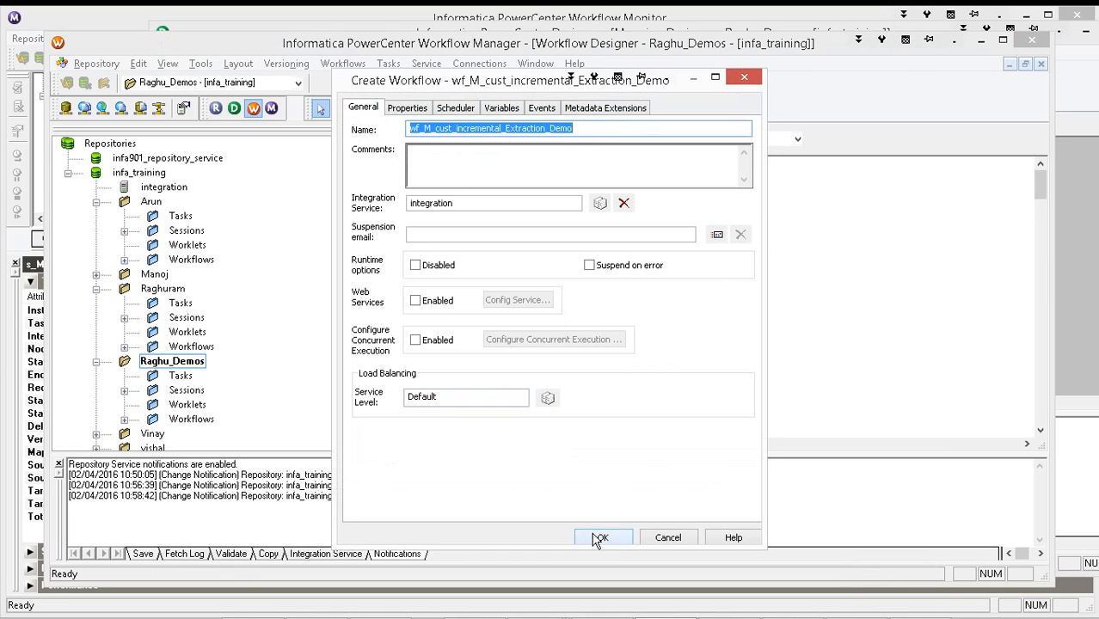
click(601, 537)
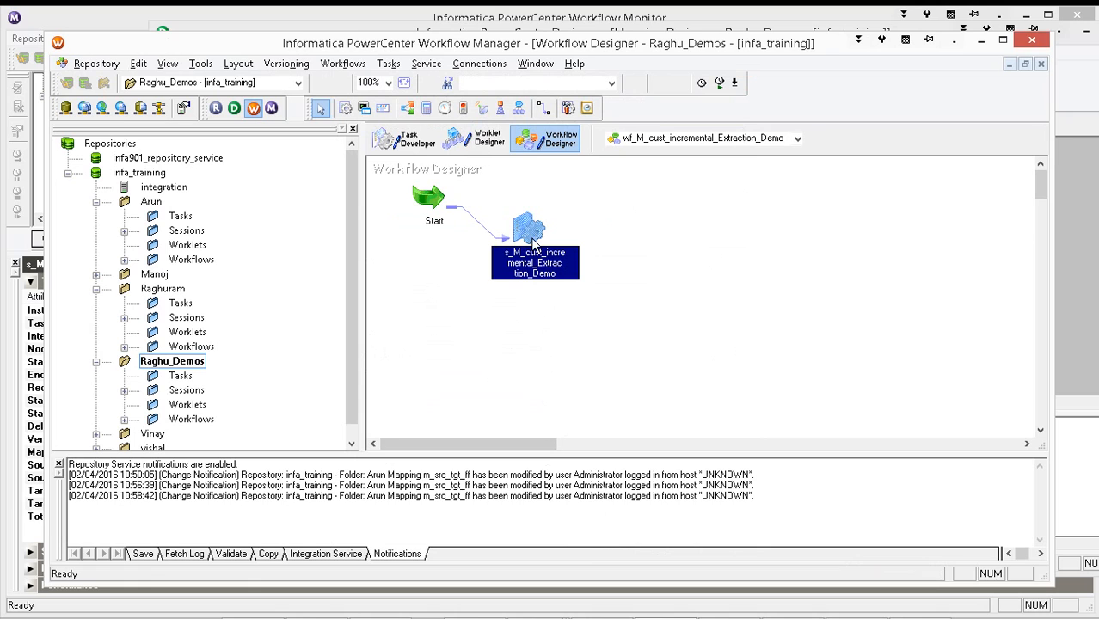
double_click(530, 232)
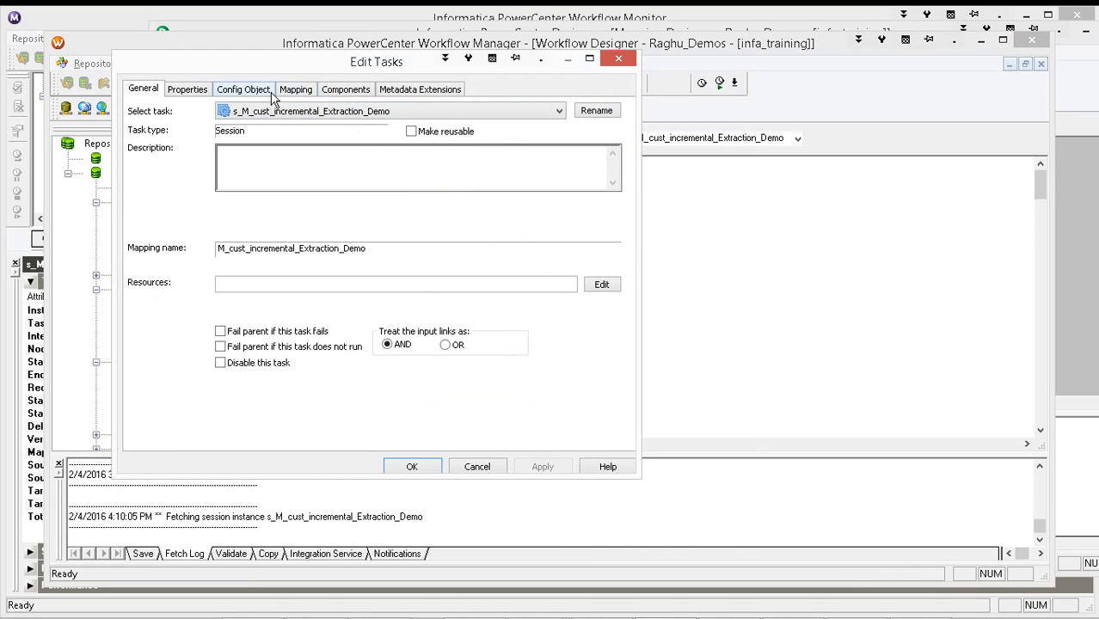
Set the session's source and target connections to raghu_Orcl_pc5
click(296, 90)
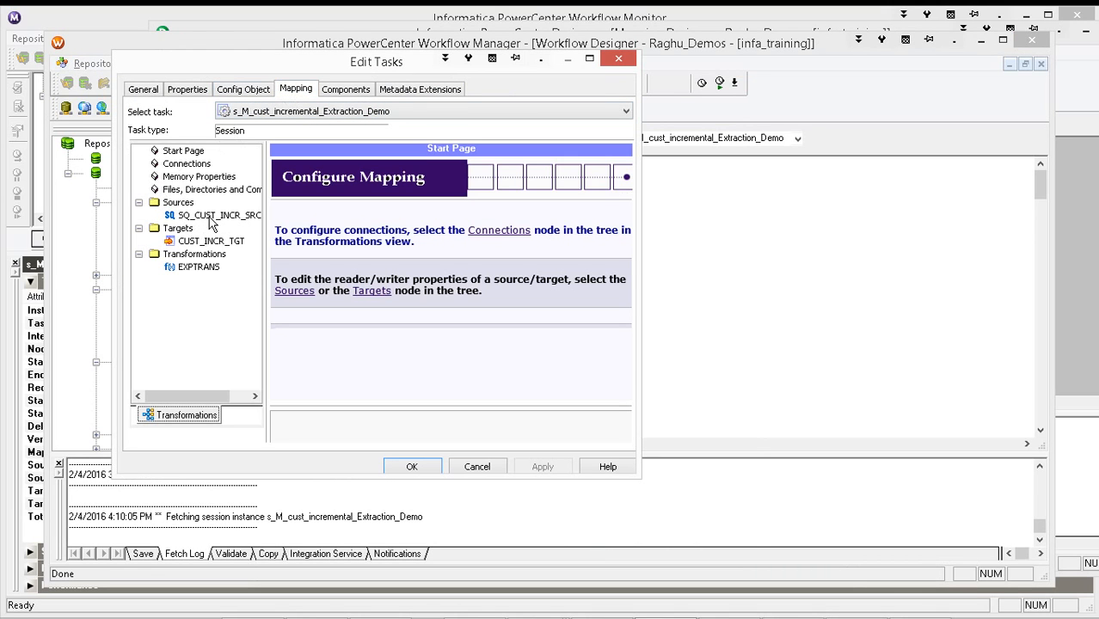
click(221, 215)
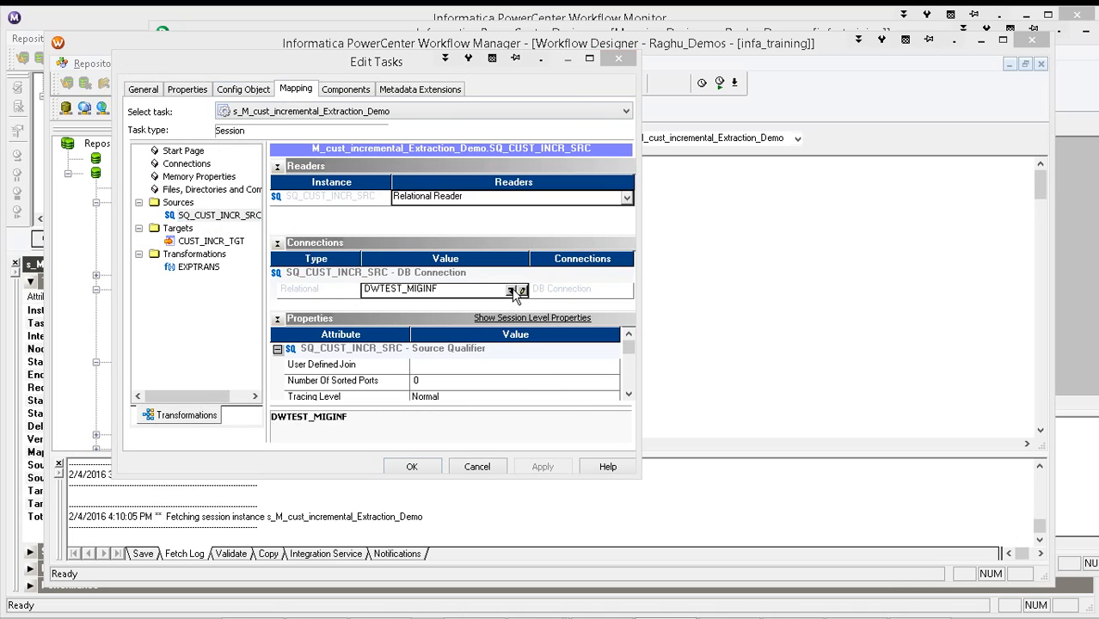
click(519, 289)
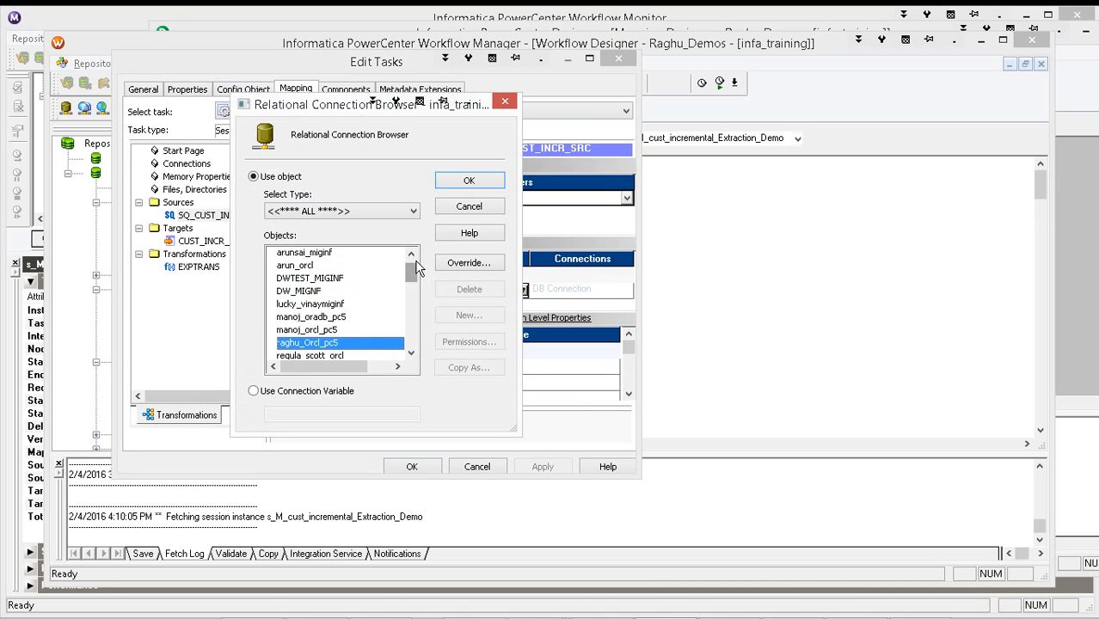
click(468, 181)
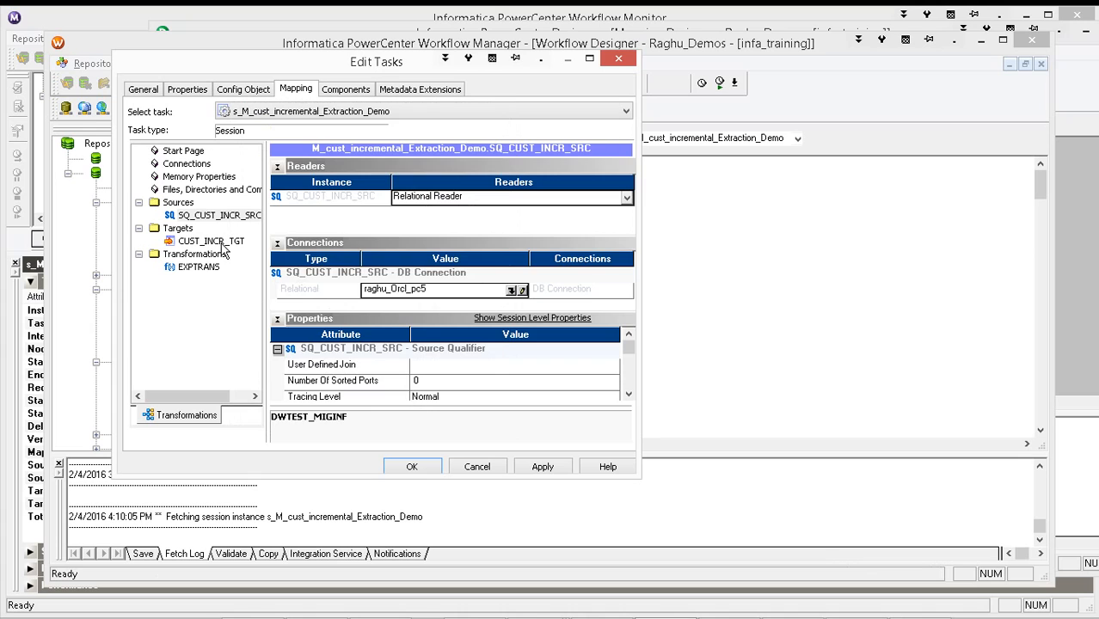
click(521, 289)
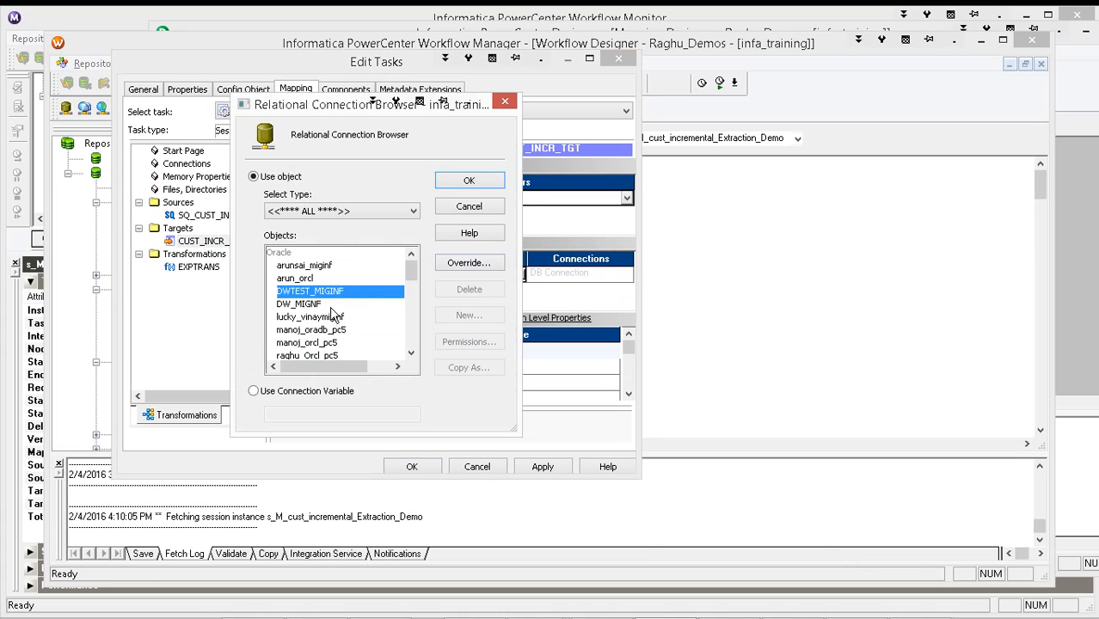
click(468, 181)
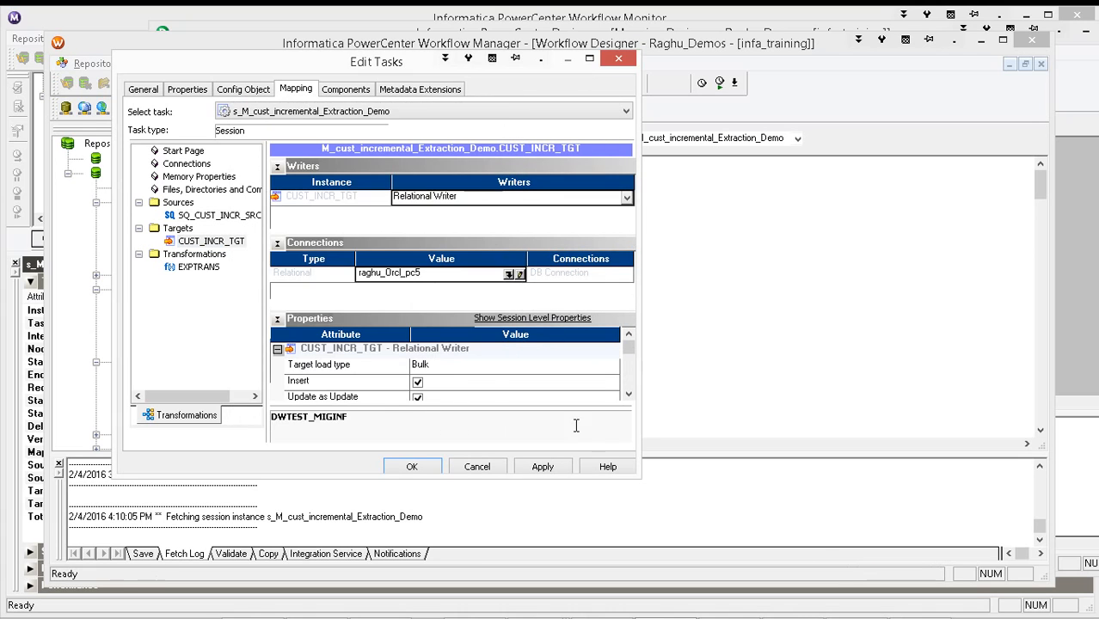
click(412, 466)
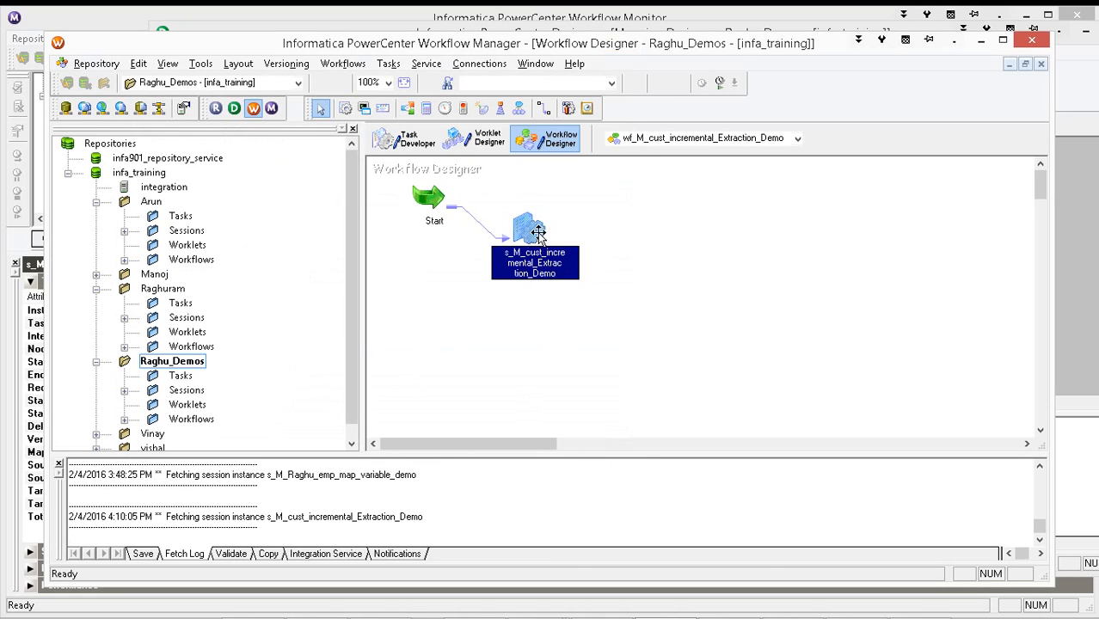
Validate and start wf_M_cust_incremental_Extraction_Demo, then move to Workflow Monitor
right_click(533, 232)
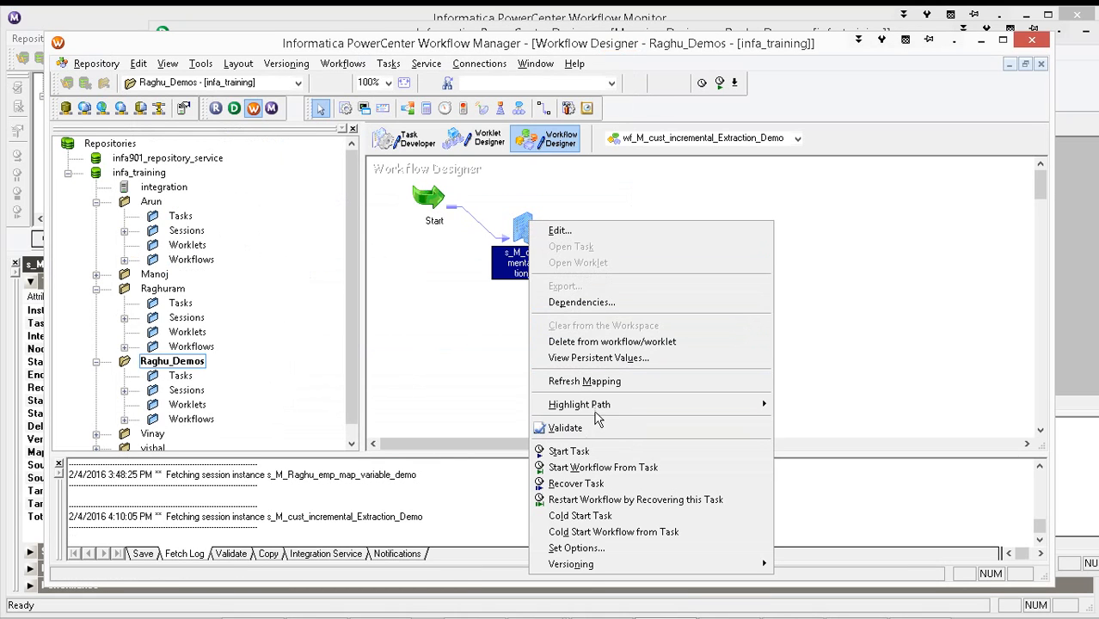
click(565, 426)
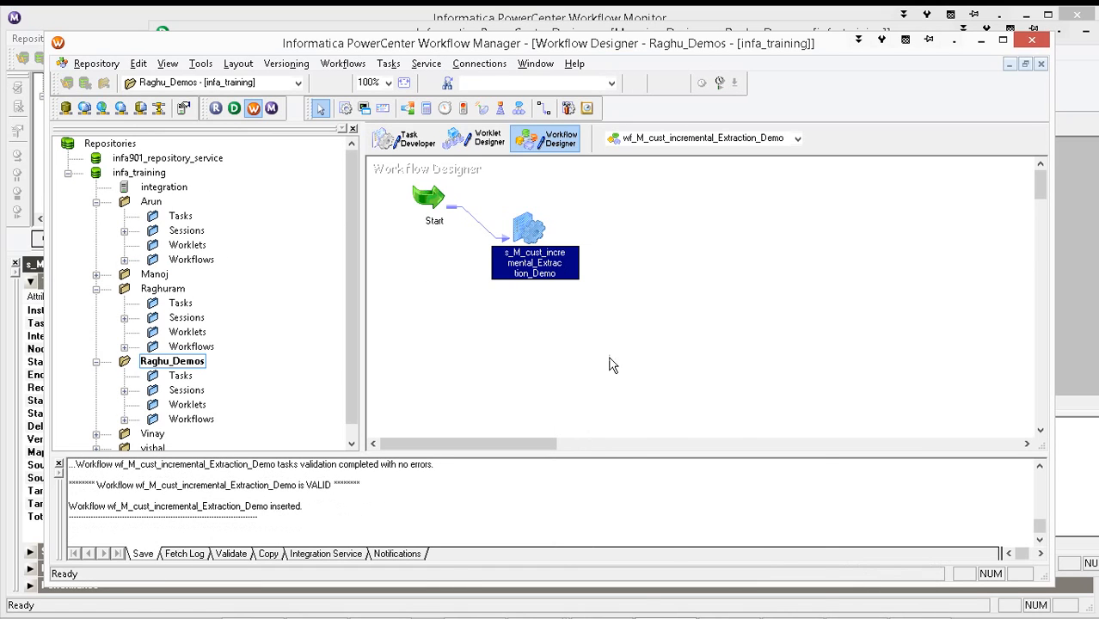
right_click(613, 363)
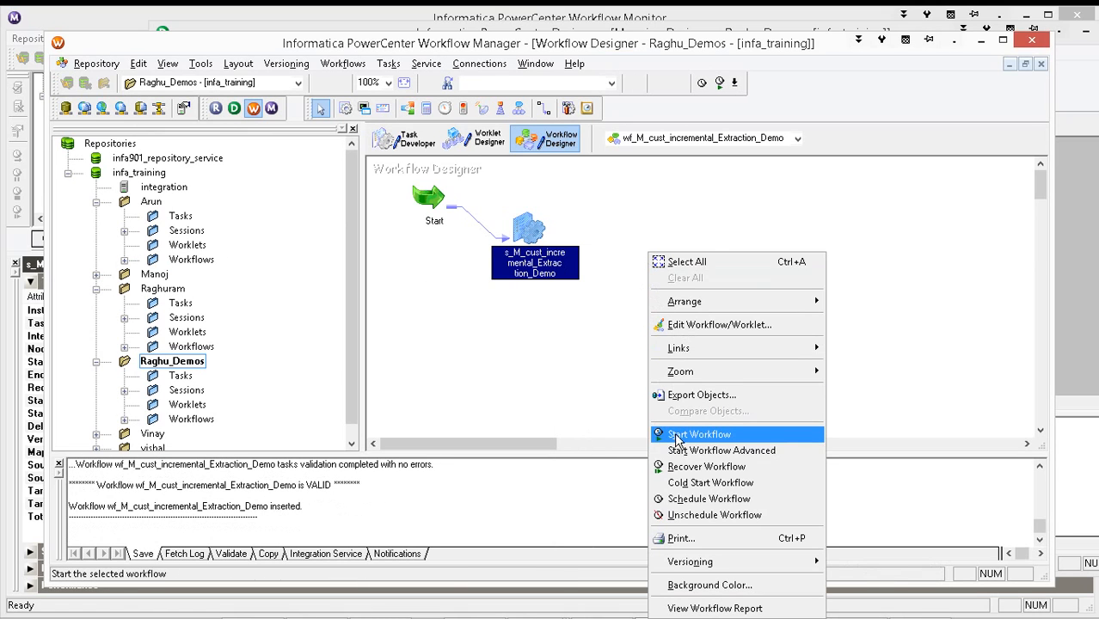
click(698, 434)
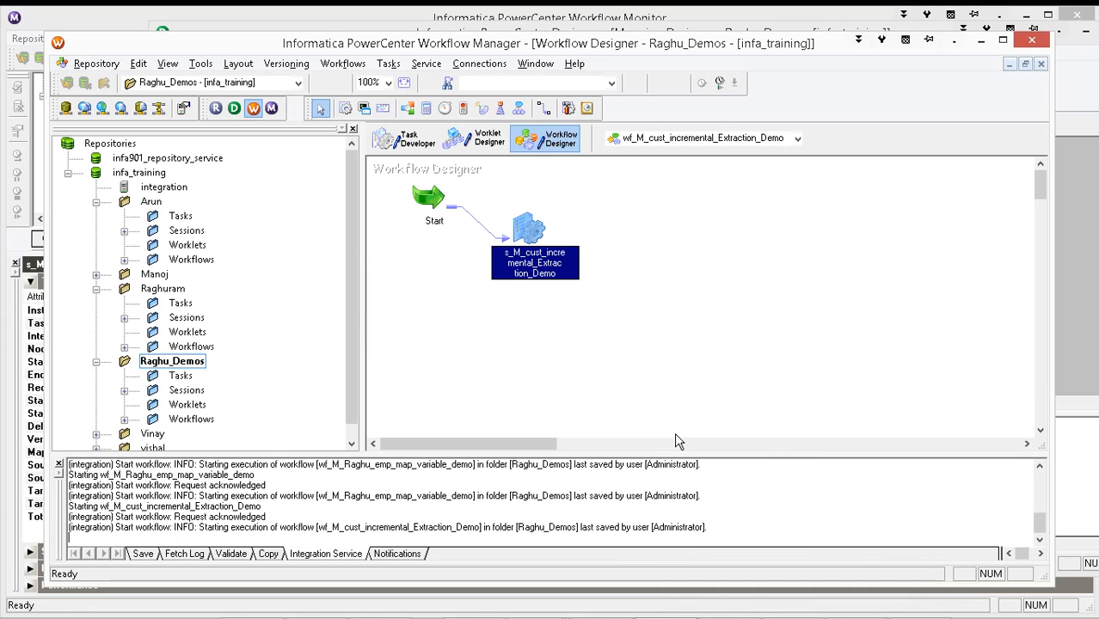
click(729, 594)
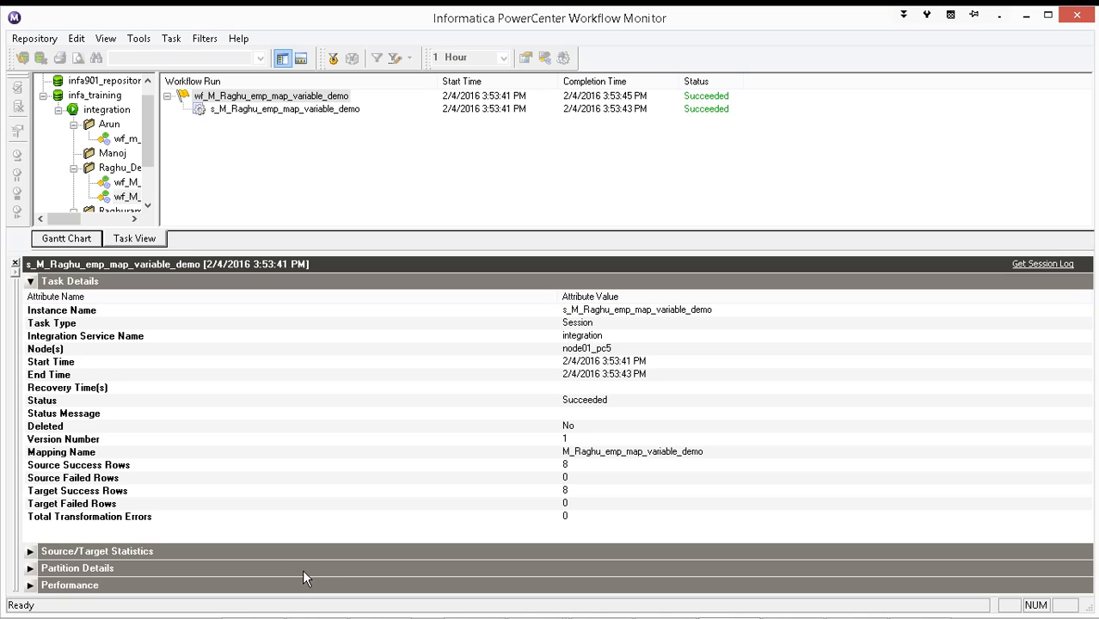
mouse_move(134, 237)
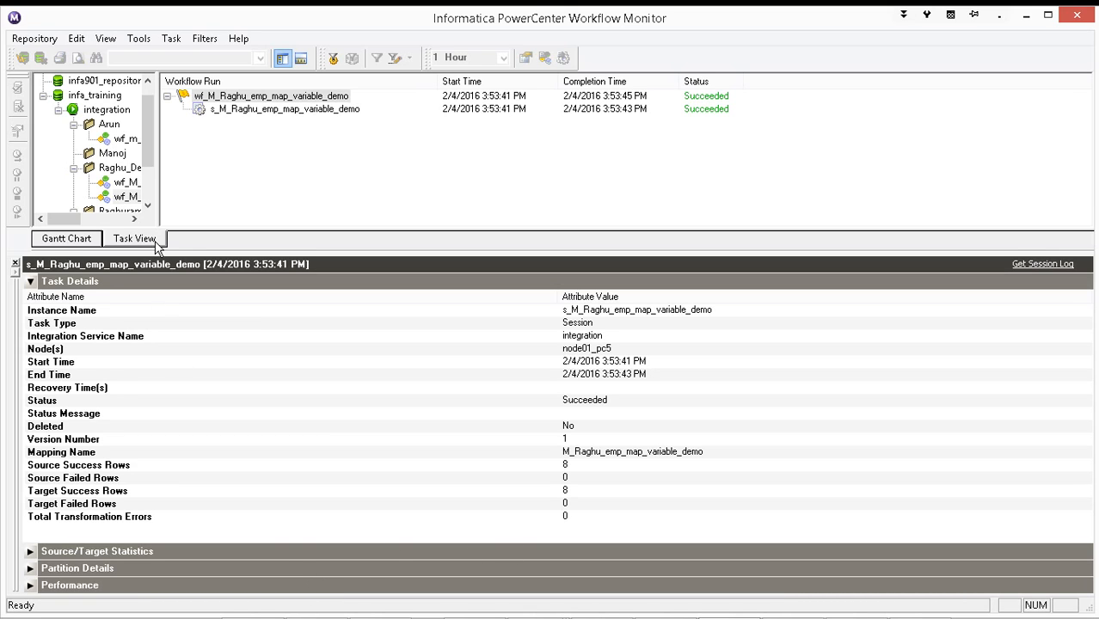
Select the workflow's session run and read its task details: 5 source, 5 target rows
click(127, 183)
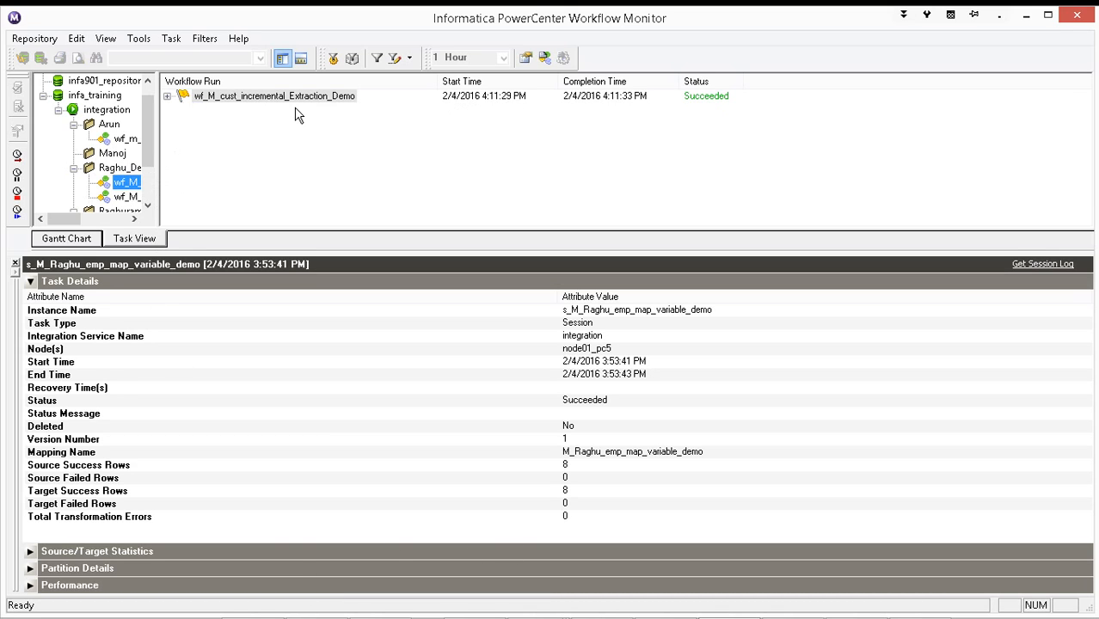
click(168, 96)
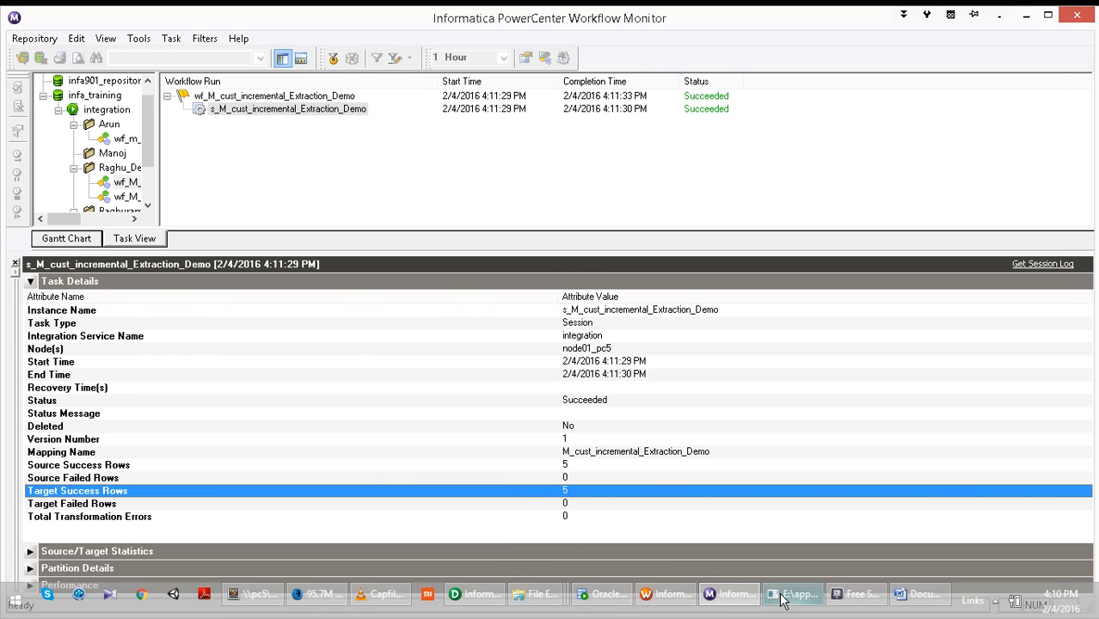
In SQL*Plus widen the output with SET LINE before querying the customer tables
click(792, 594)
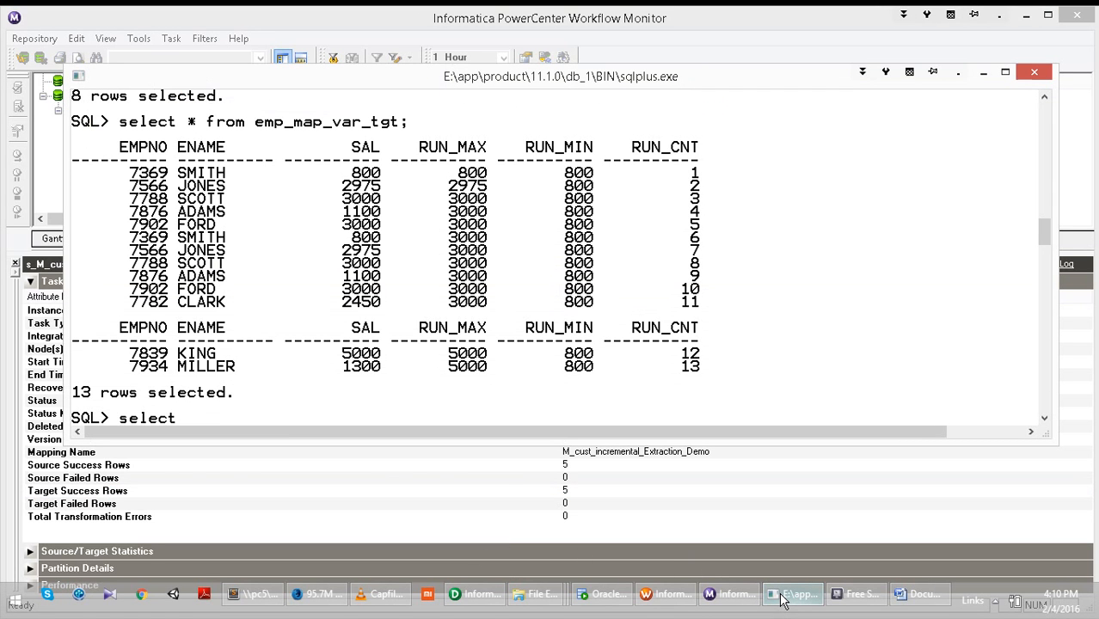
text(* fr)
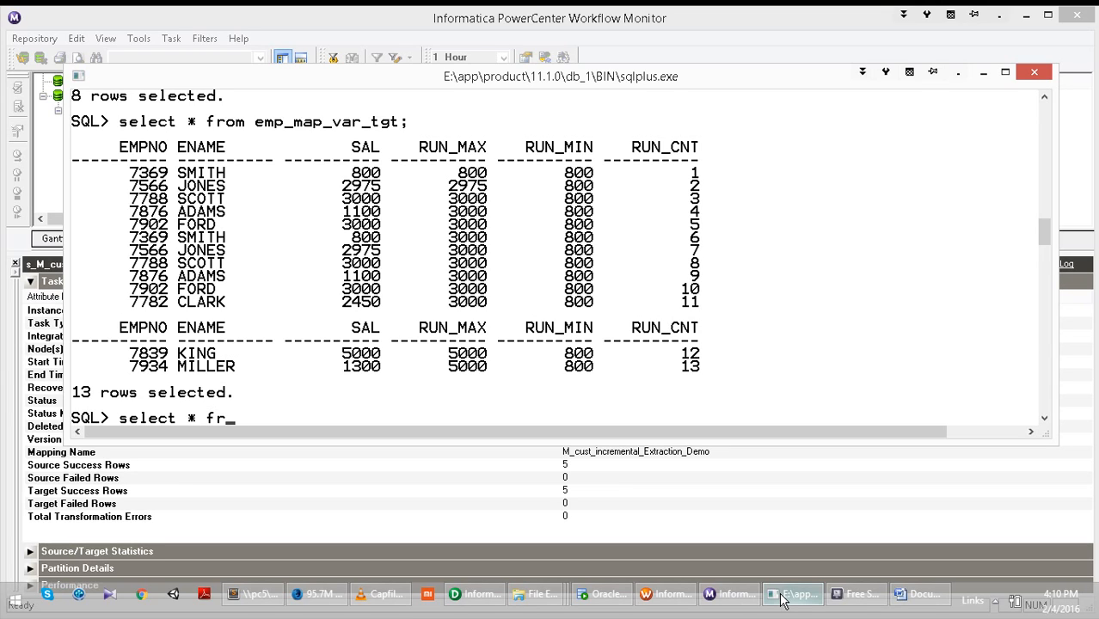
text(om cu)
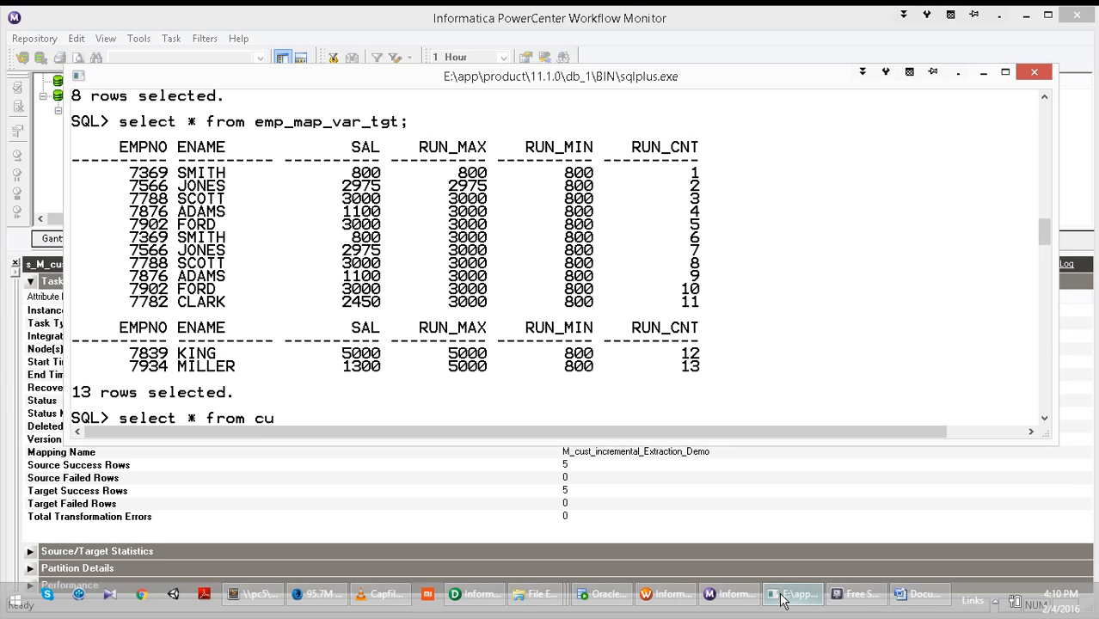
text(st_incr)
text(4)
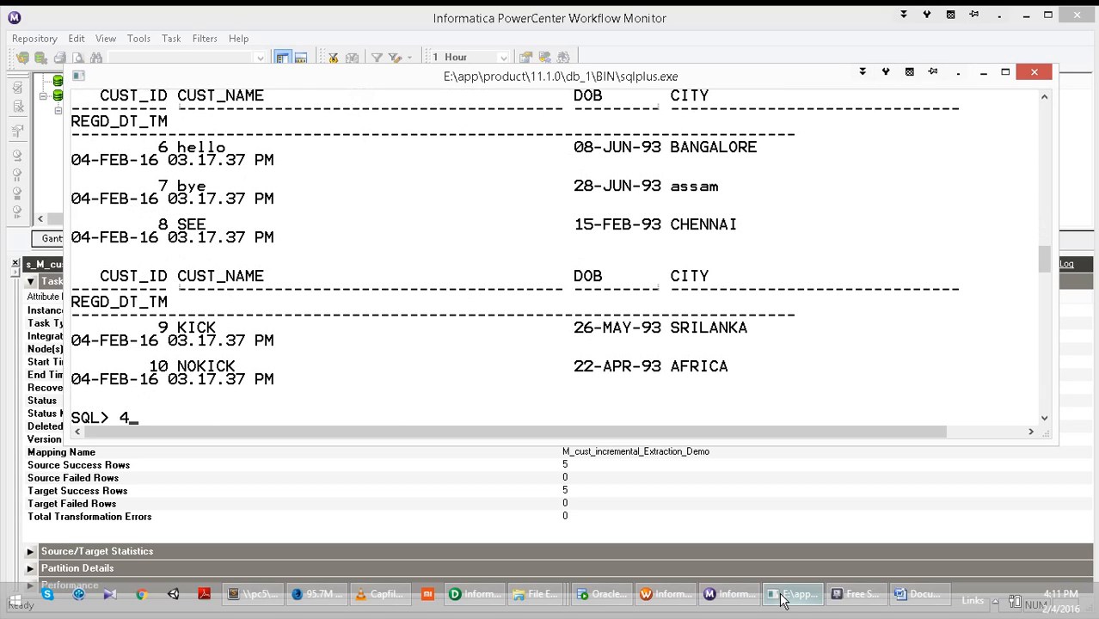
text(se)
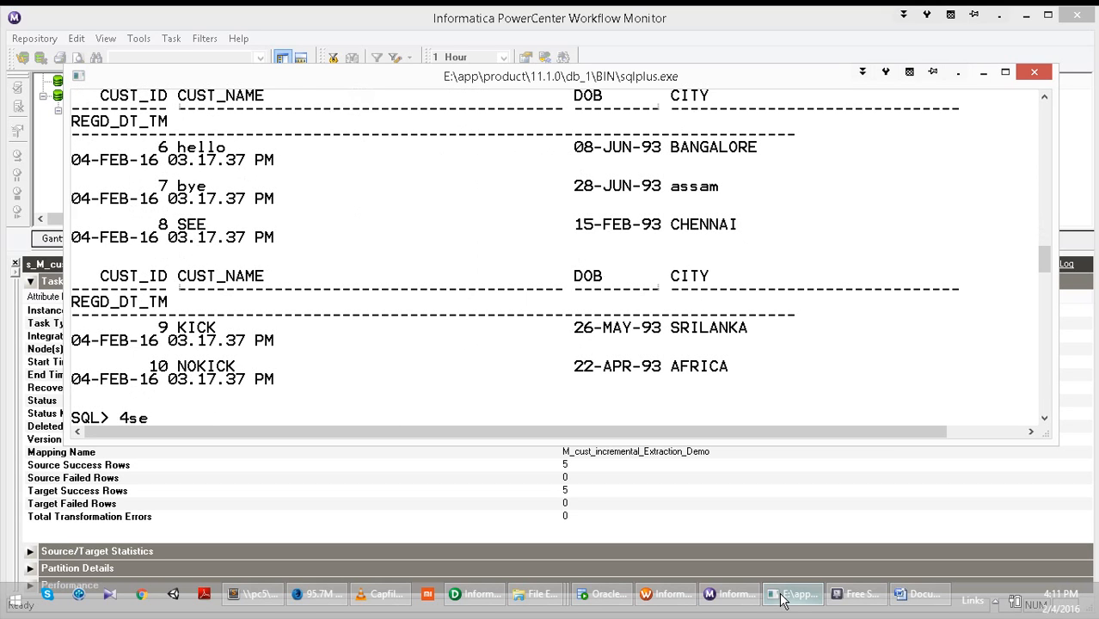
text(set line 50)
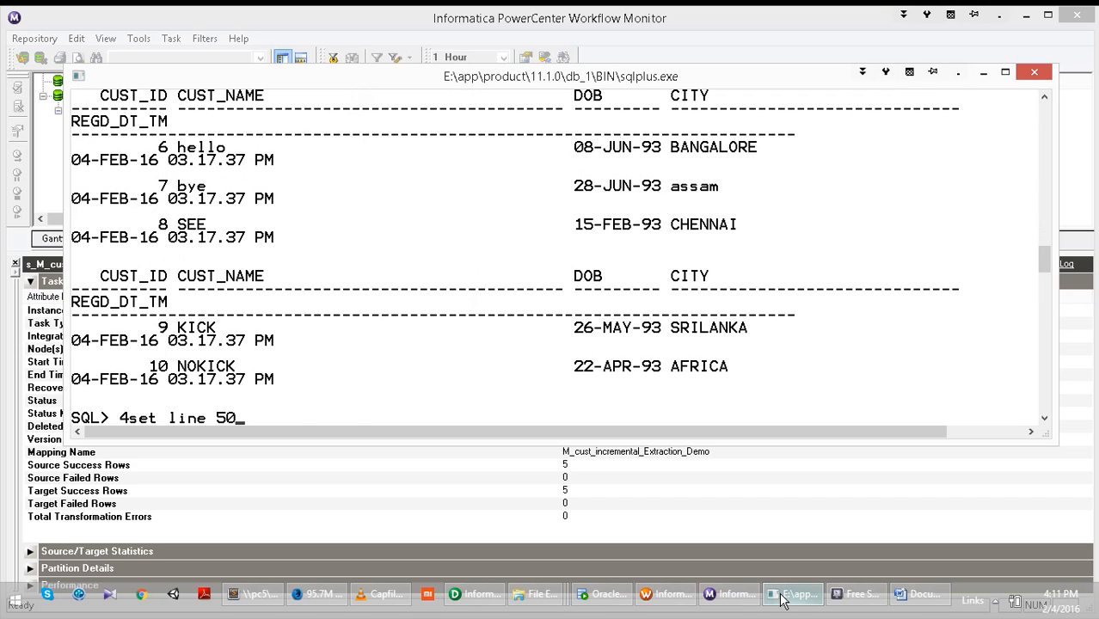
key(Return)
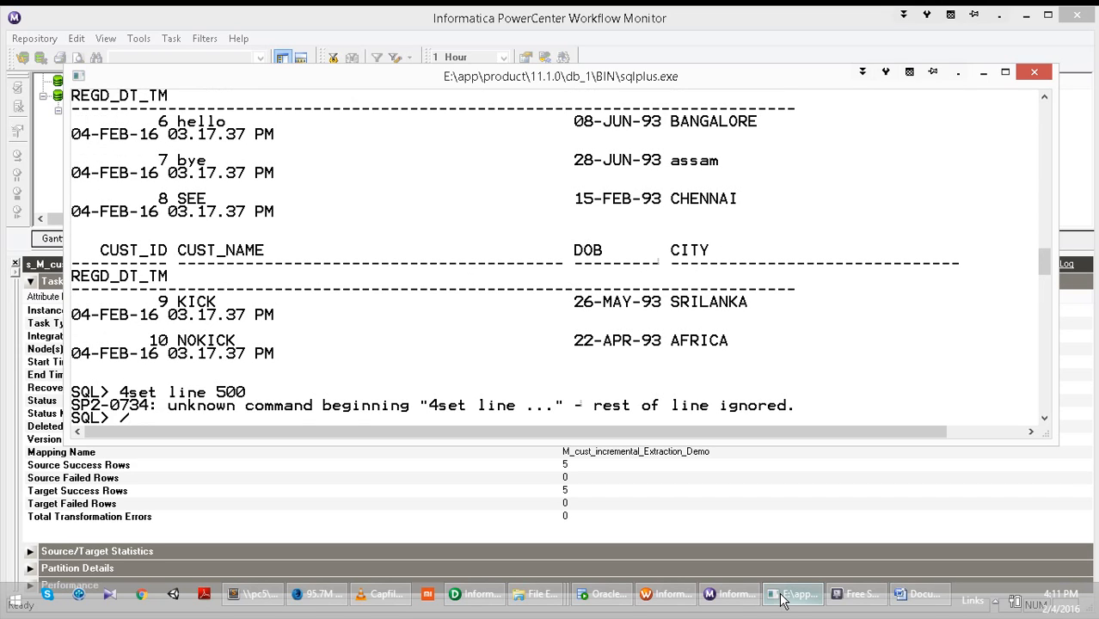
text(se)
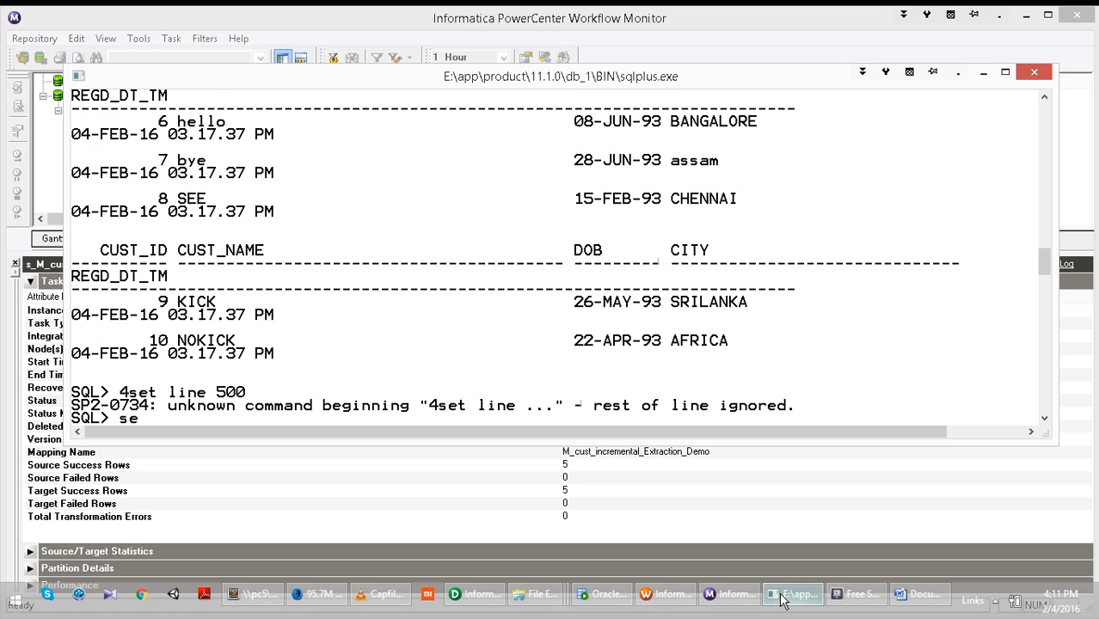
text(t line 500)
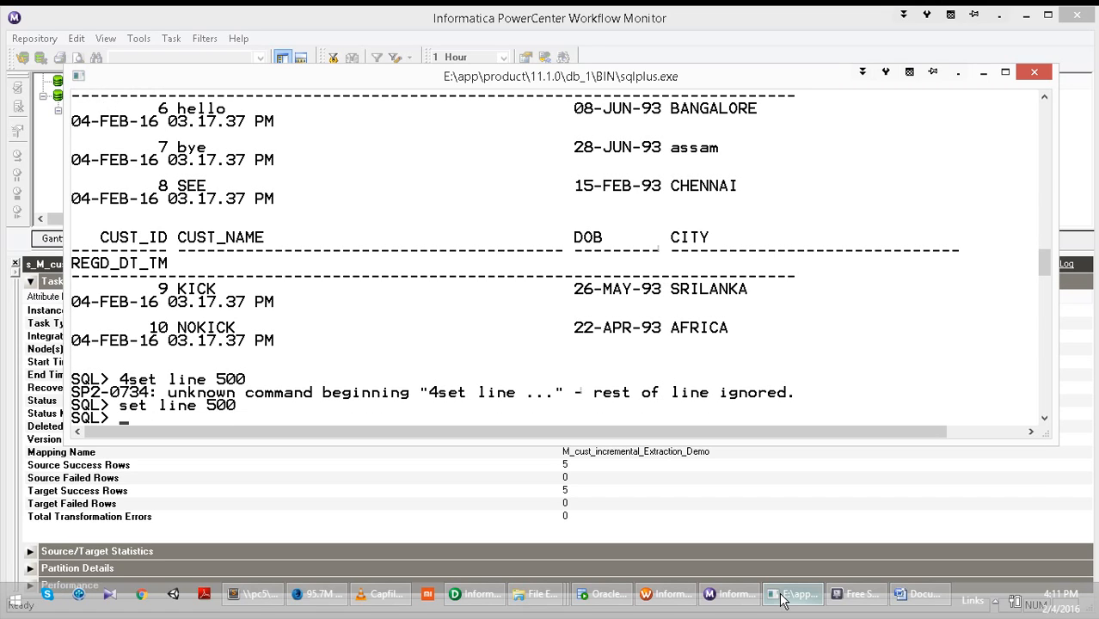
Query cust_incr_src and cust_incr_tgt in the maximized console, both showing customers 6–10
text(select * from cust_incr_src;)
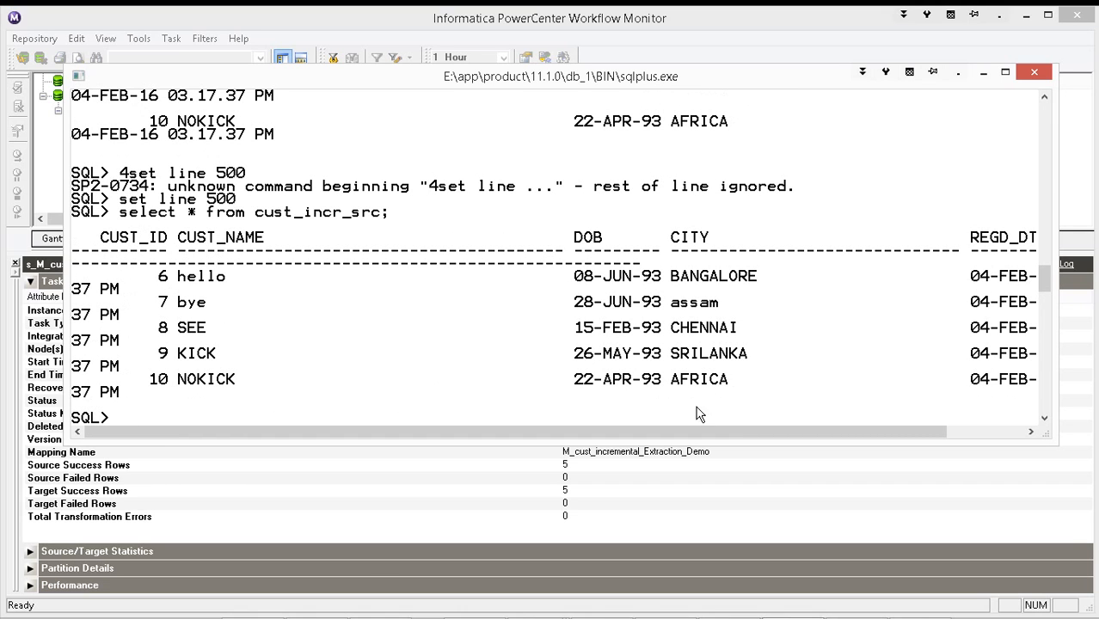
click(1005, 72)
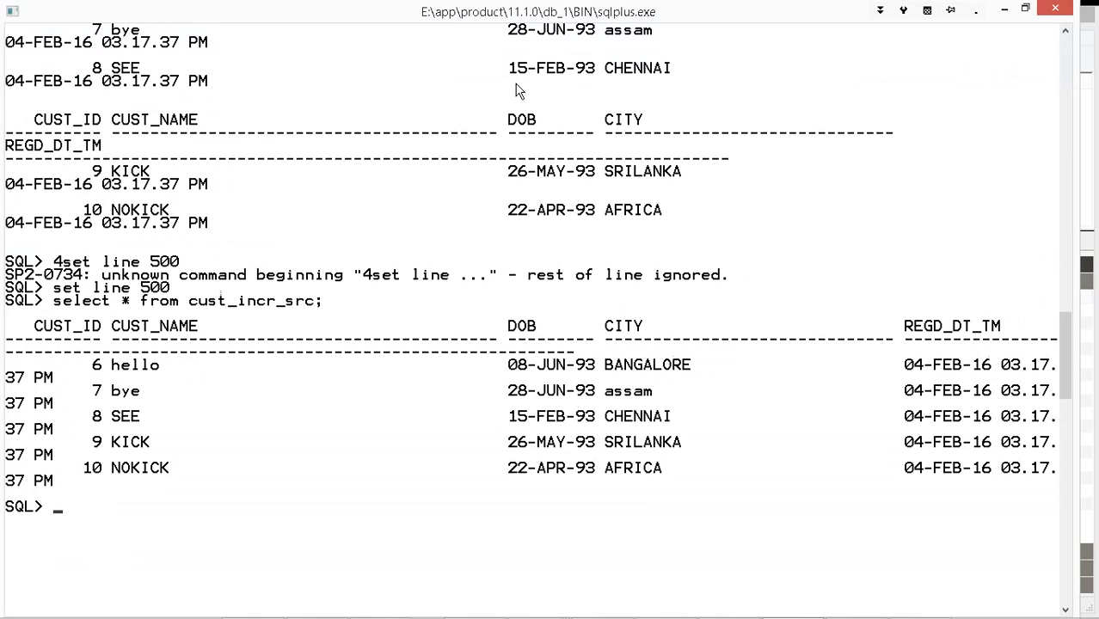
mouse_move(124, 385)
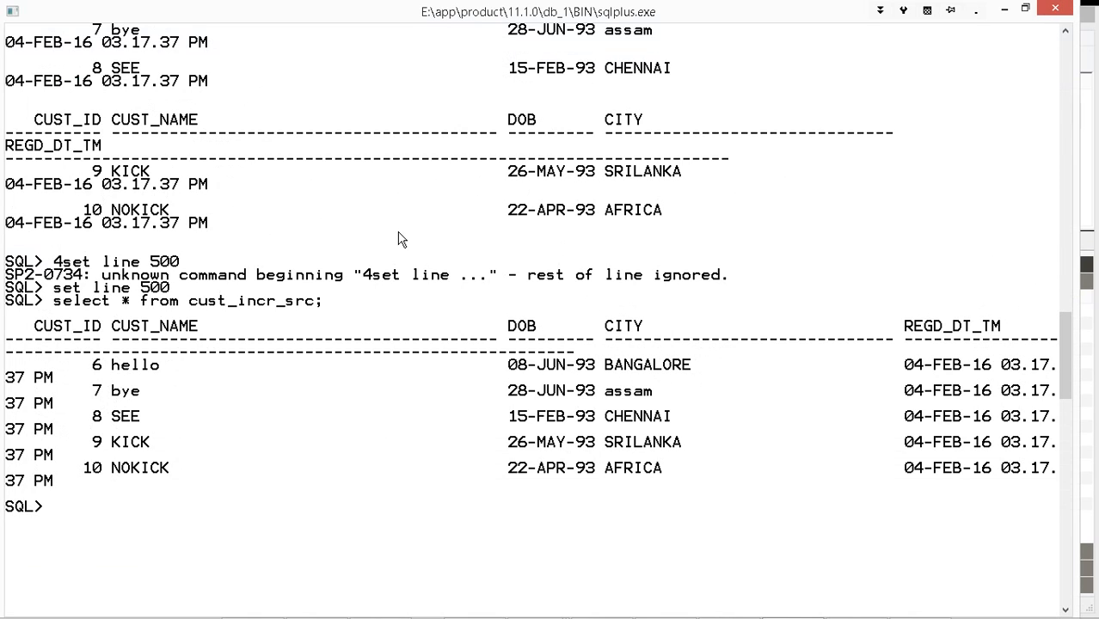
text(select * from cust_incr_src)
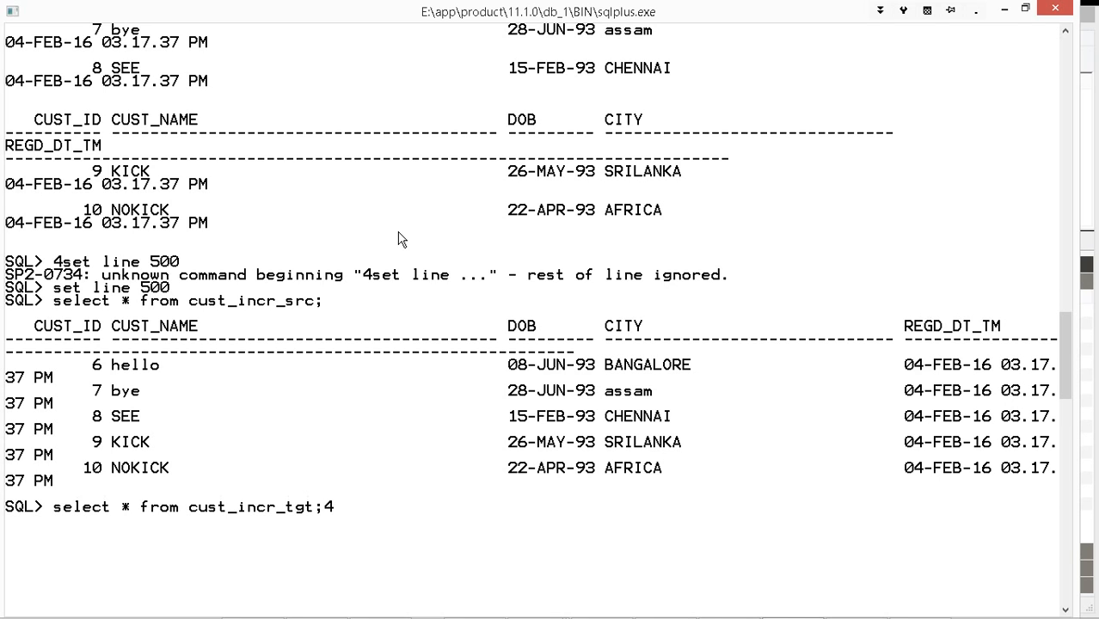
key(Return)
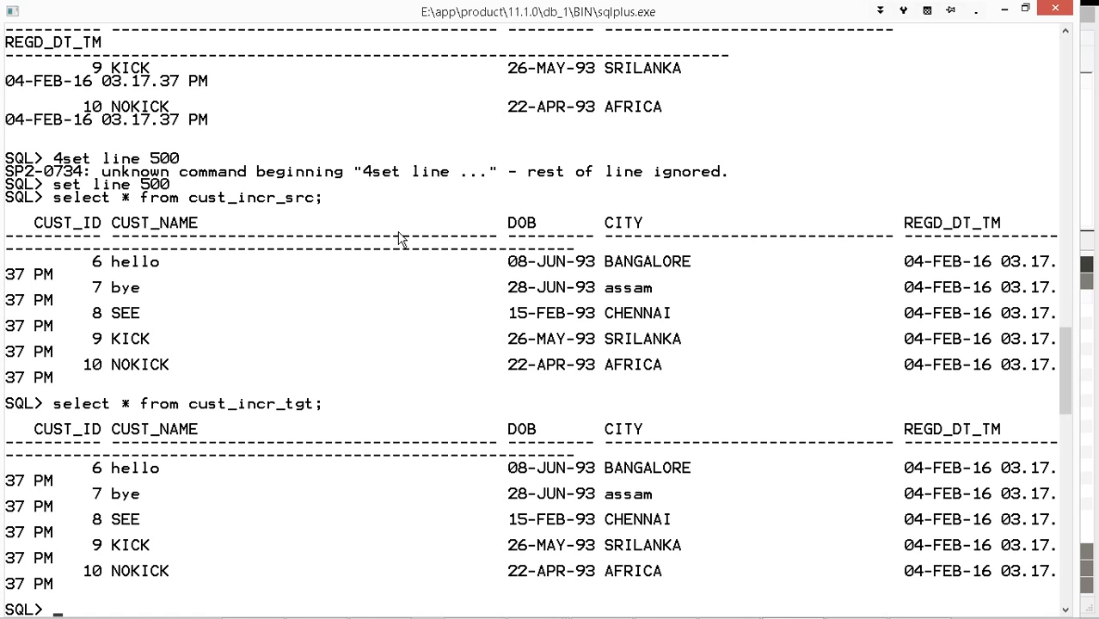
mouse_move(971, 12)
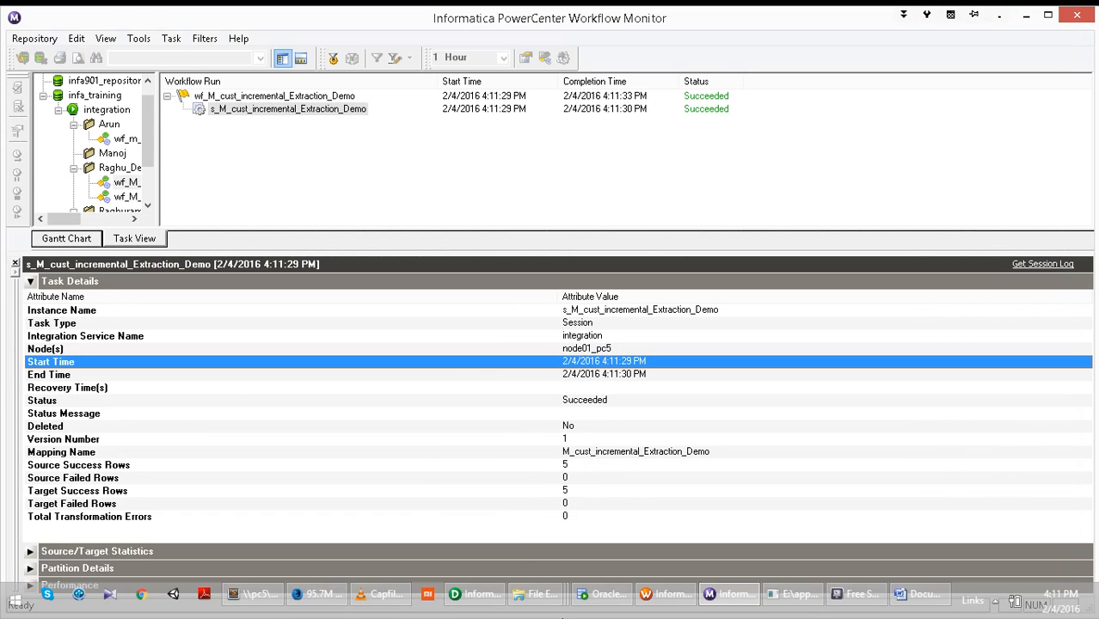
mouse_move(483, 591)
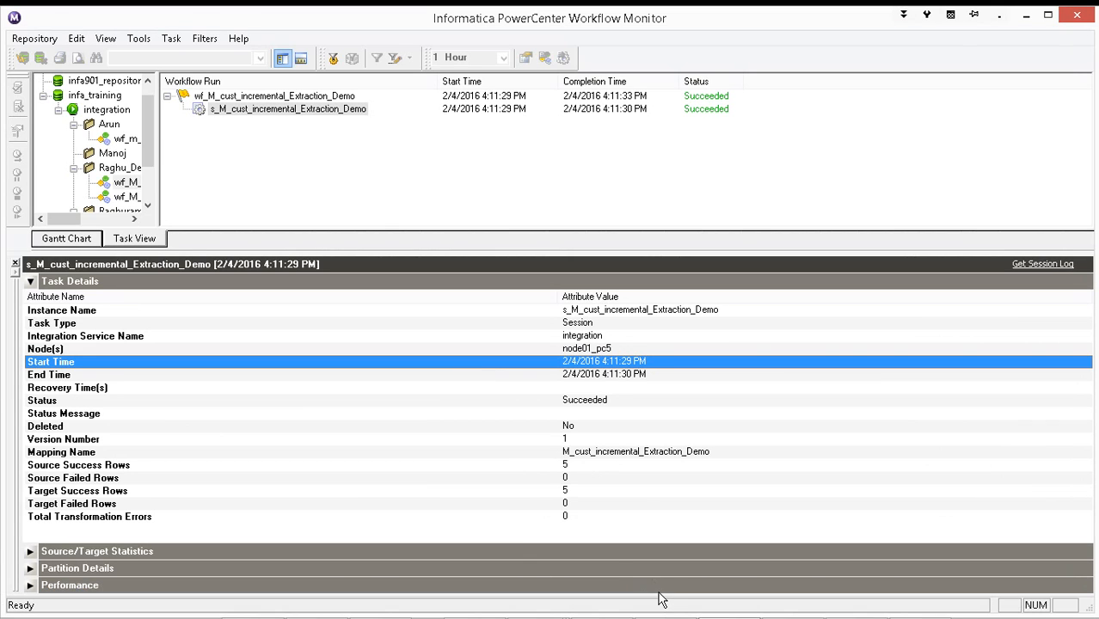
View the session's persistent values, confirming $$v_run_max_cust_id = 10, and dismiss the window
click(667, 594)
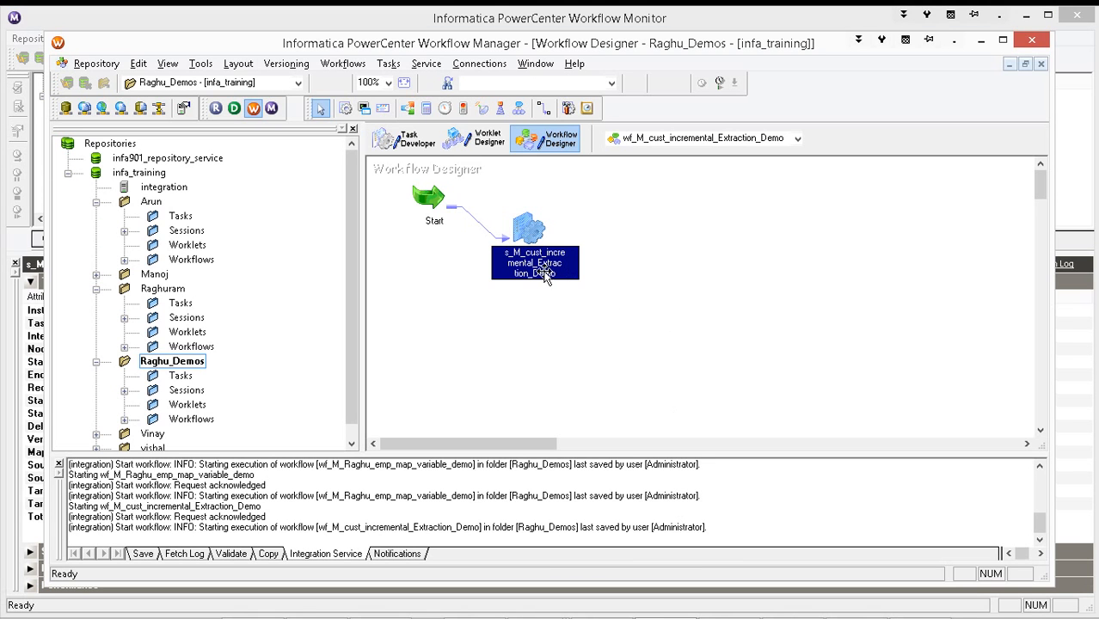
right_click(533, 262)
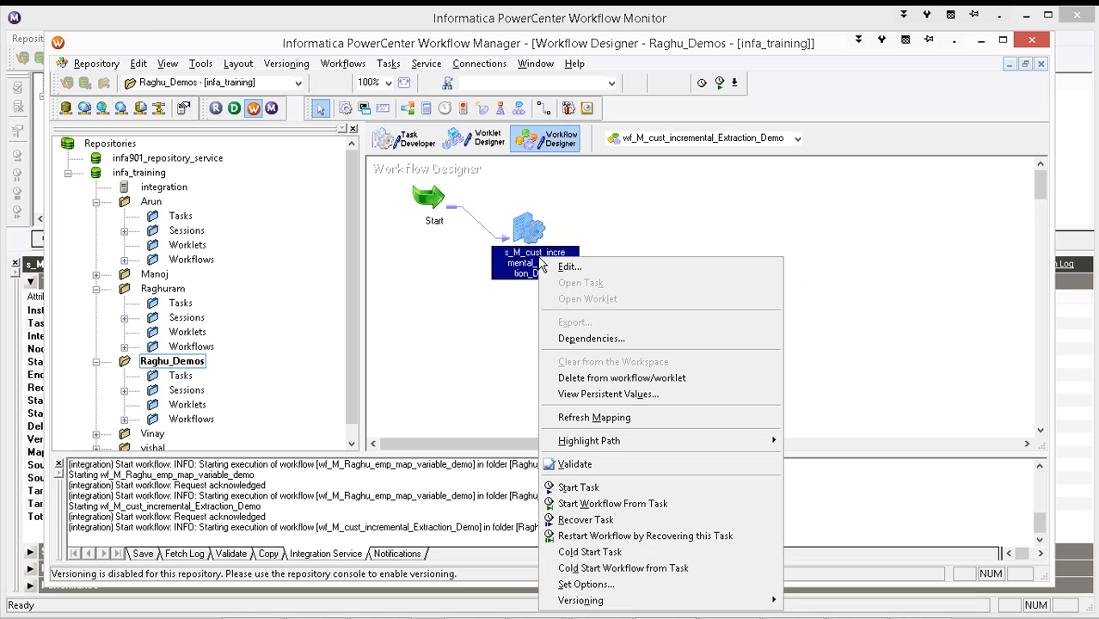
mouse_move(602, 414)
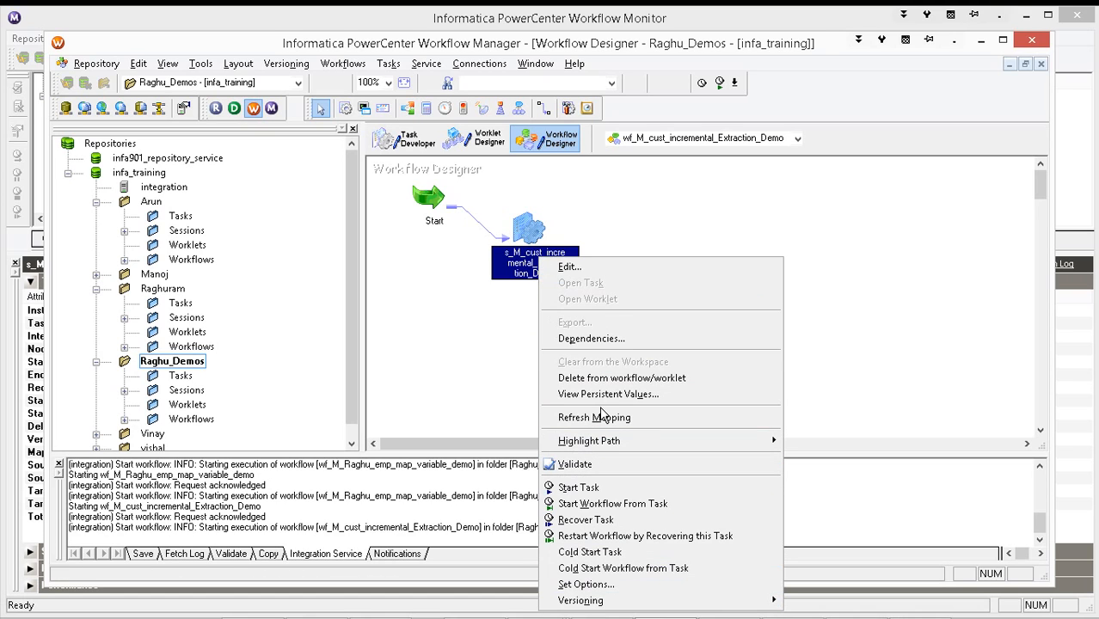
mouse_move(609, 394)
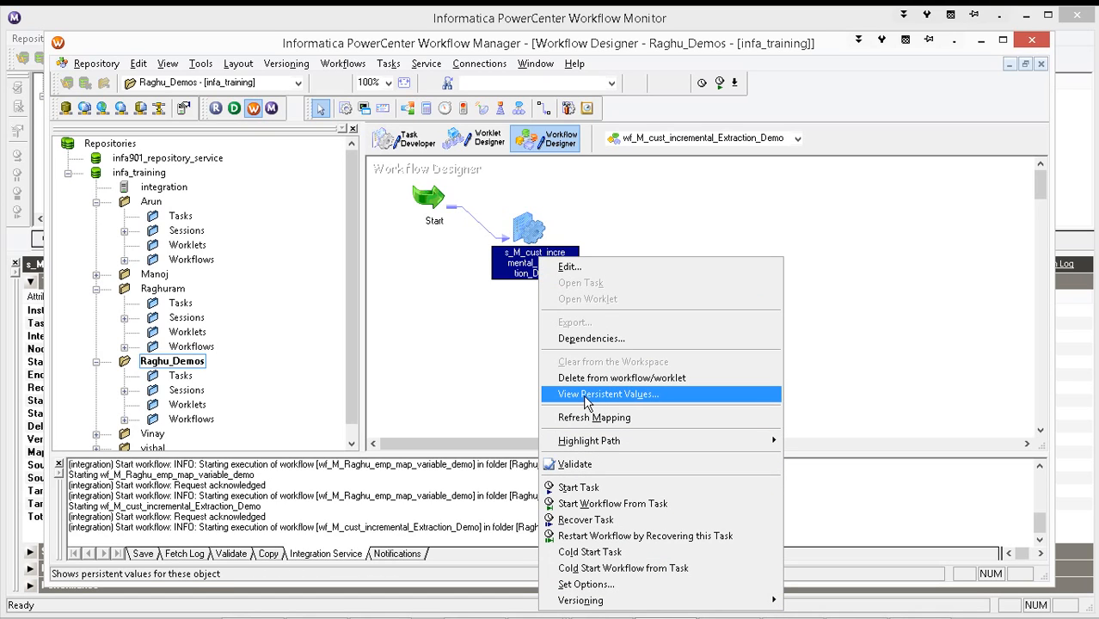
click(609, 394)
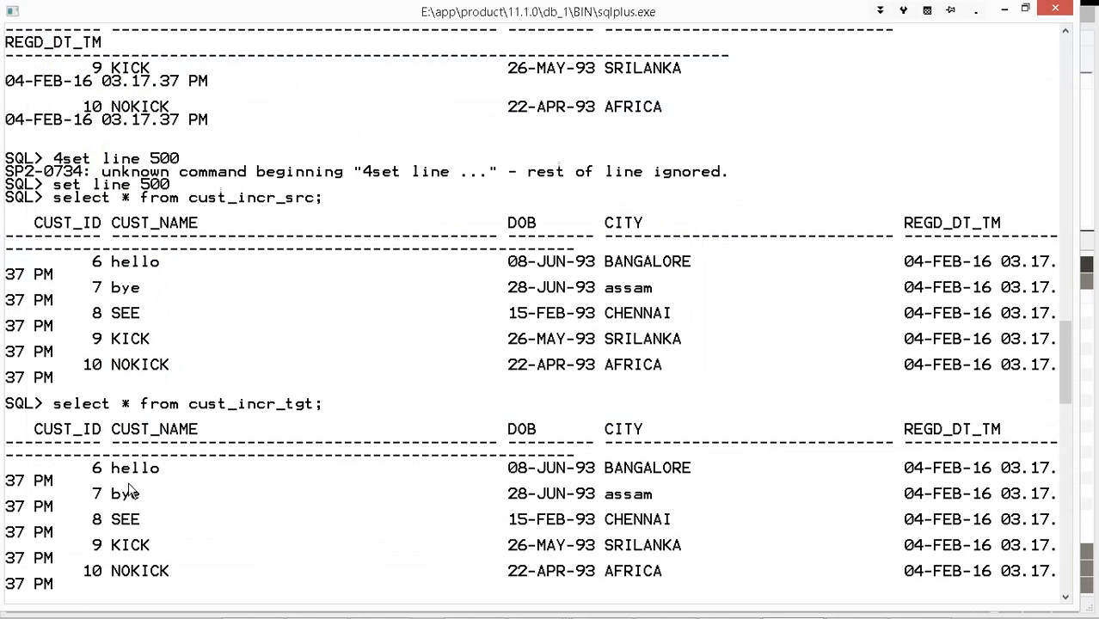
mouse_move(117, 370)
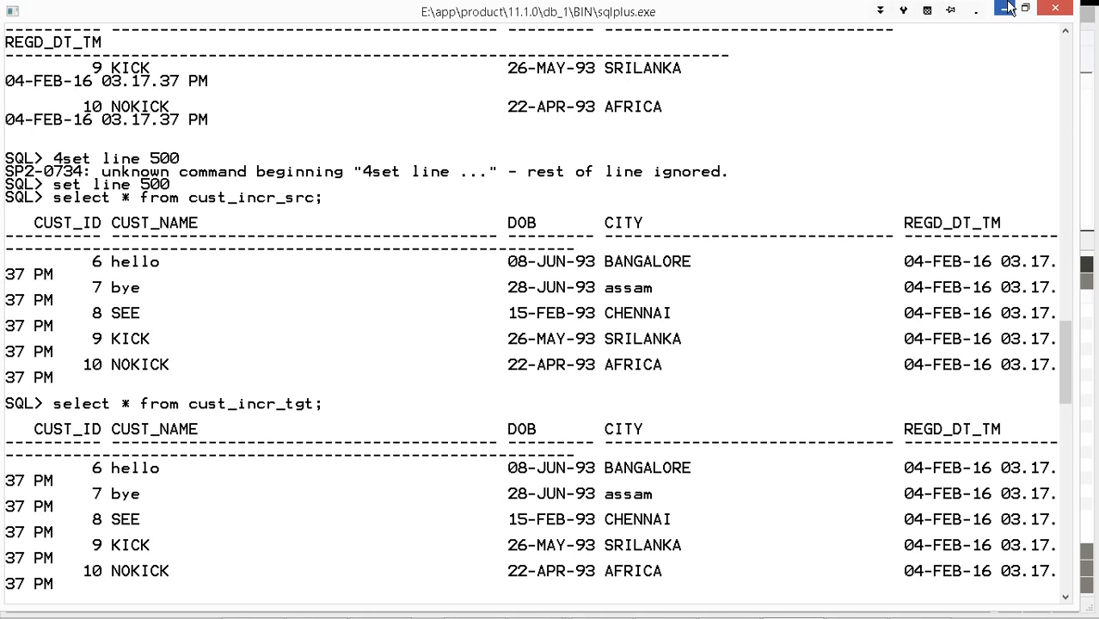
mouse_move(1005, 9)
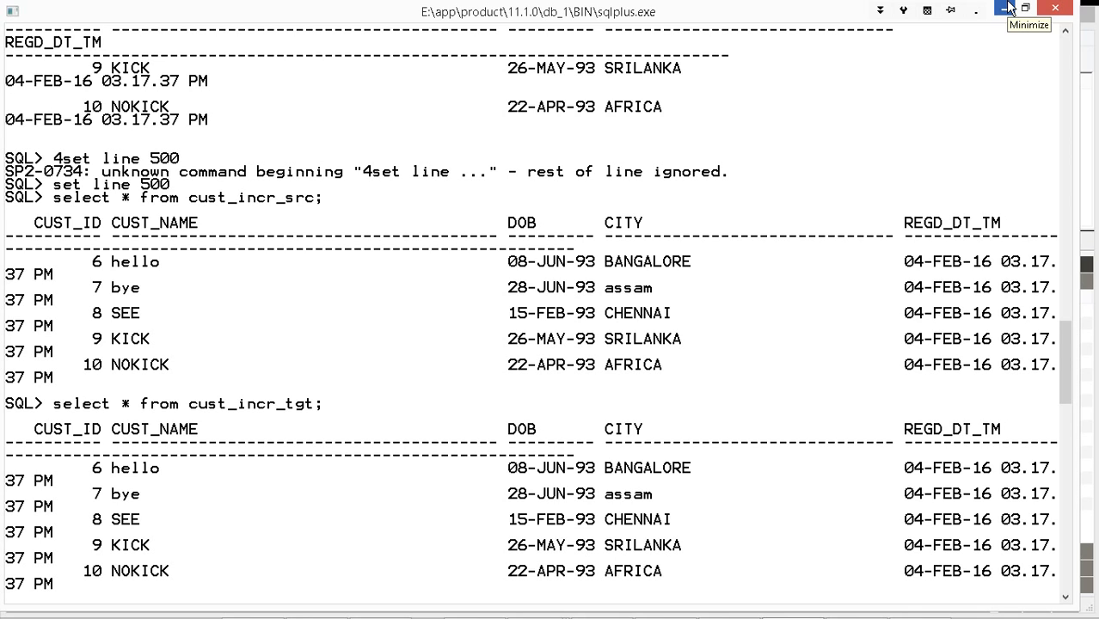
mouse_move(1008, 7)
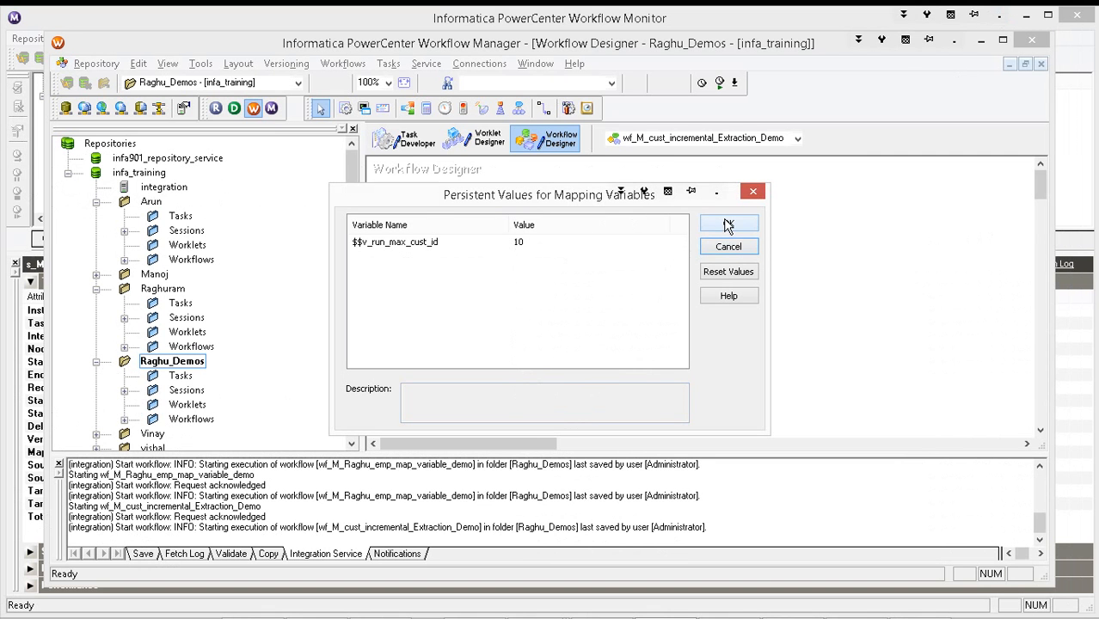
click(729, 224)
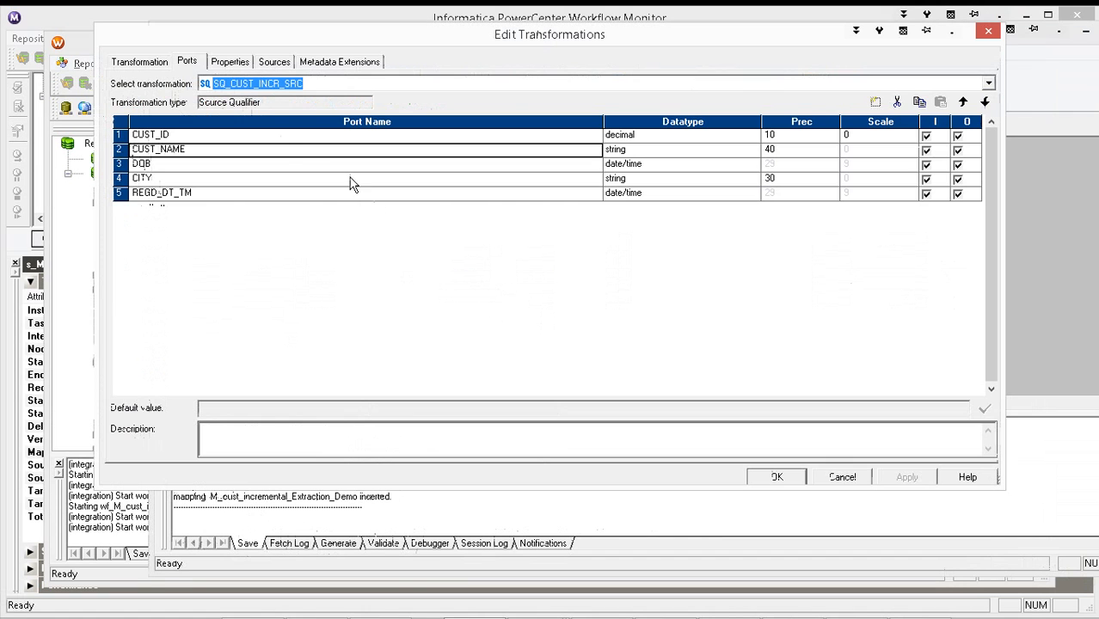
Review the ports of source qualifier SQ_CUST_INCR_SRC in Edit Transformations
click(230, 61)
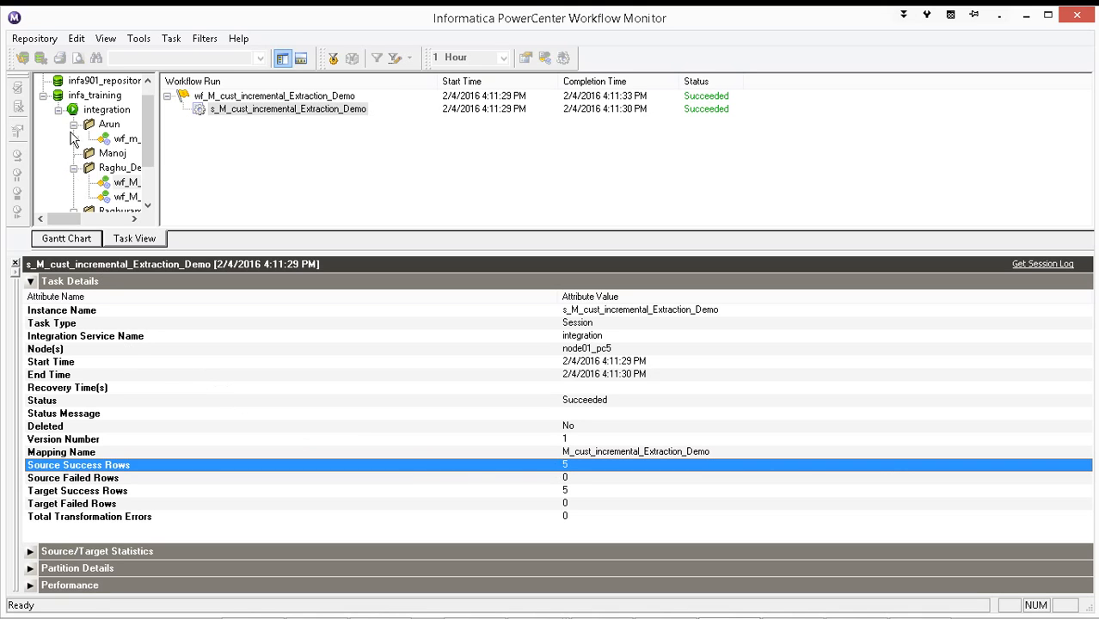
Select the newest run and note 0 source and 0 target success rows in Task Details
click(273, 96)
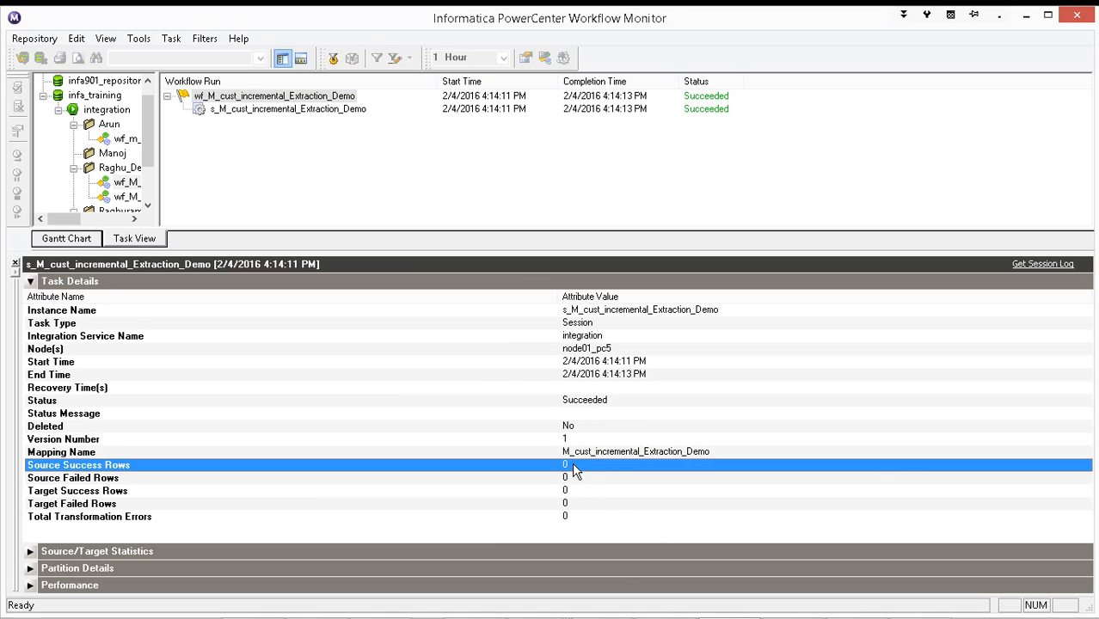
click(559, 491)
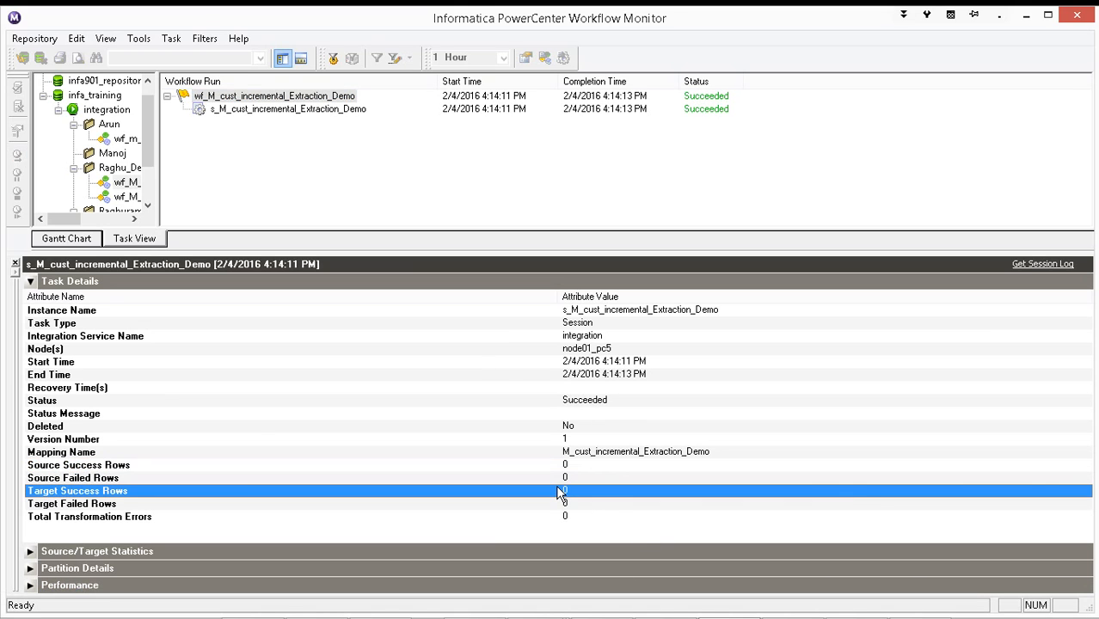
mouse_move(1056, 265)
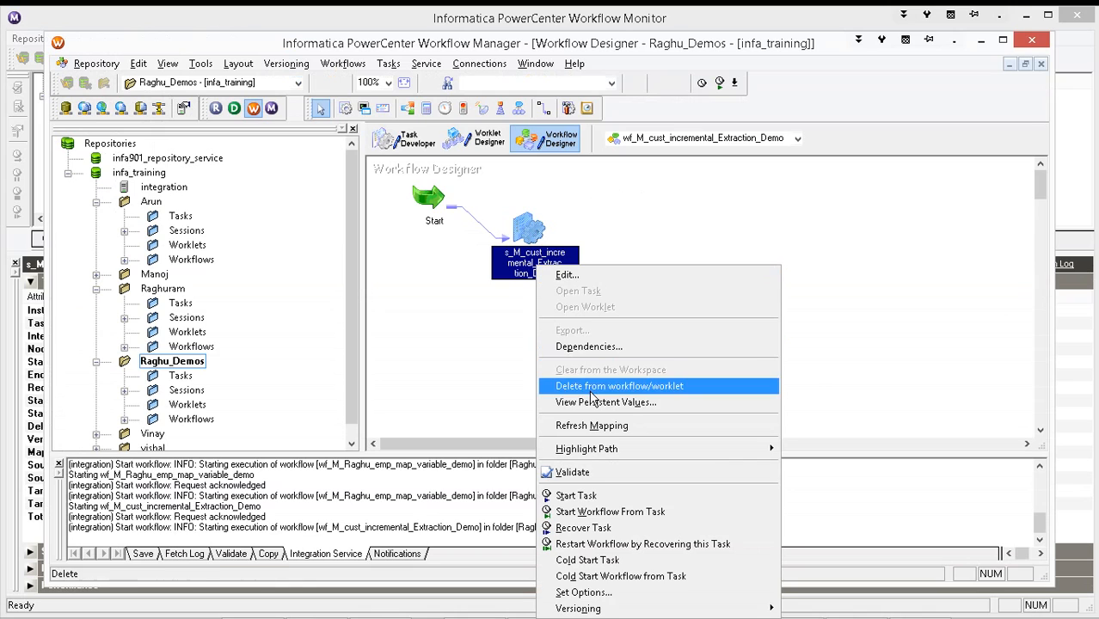
View persistent values again, confirming $$v_run_max_cust_id still holds 10 after the rerun
click(605, 402)
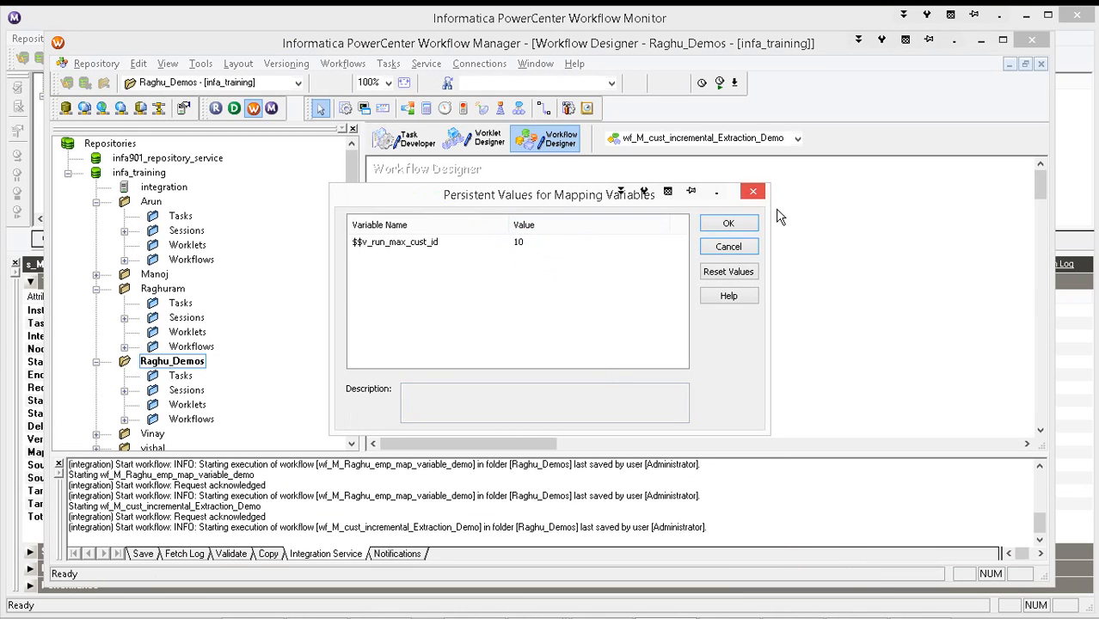
click(728, 224)
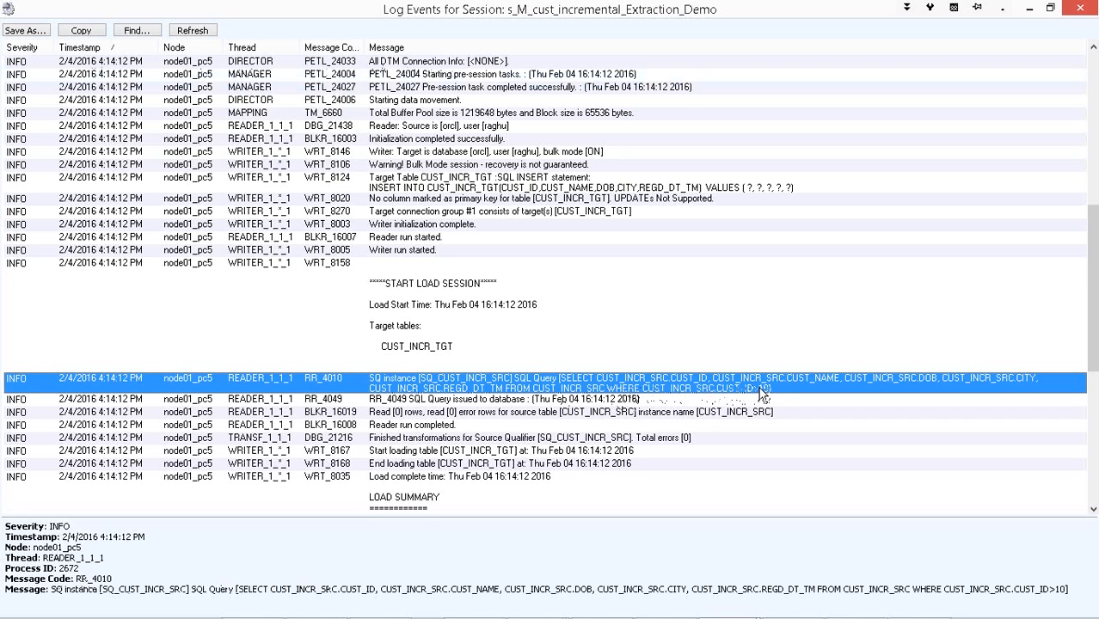
mouse_move(764, 393)
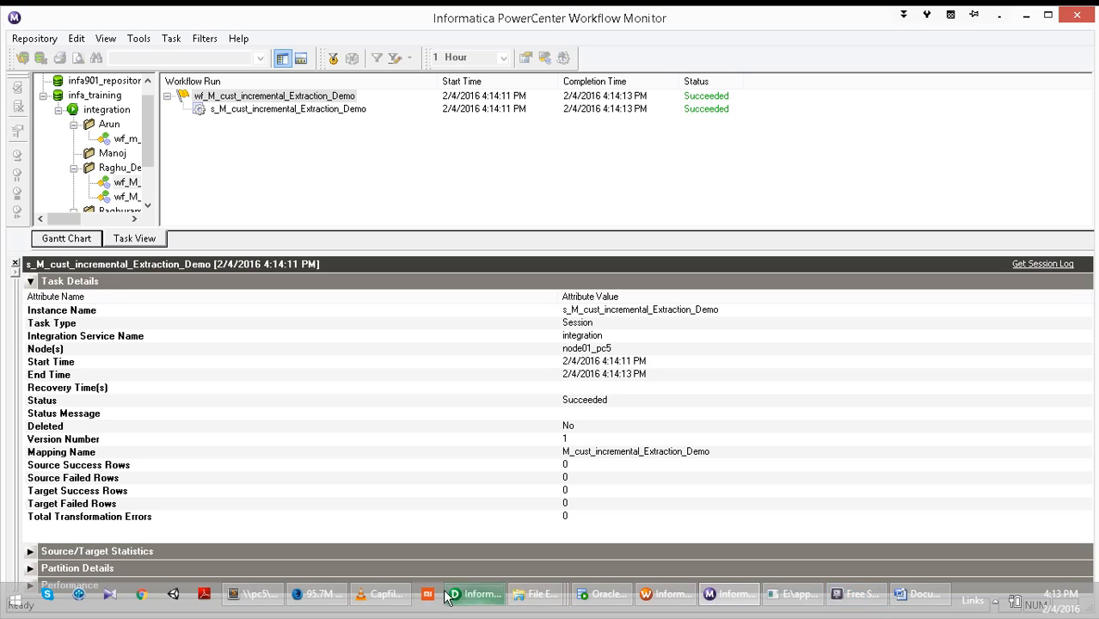
mouse_move(654, 584)
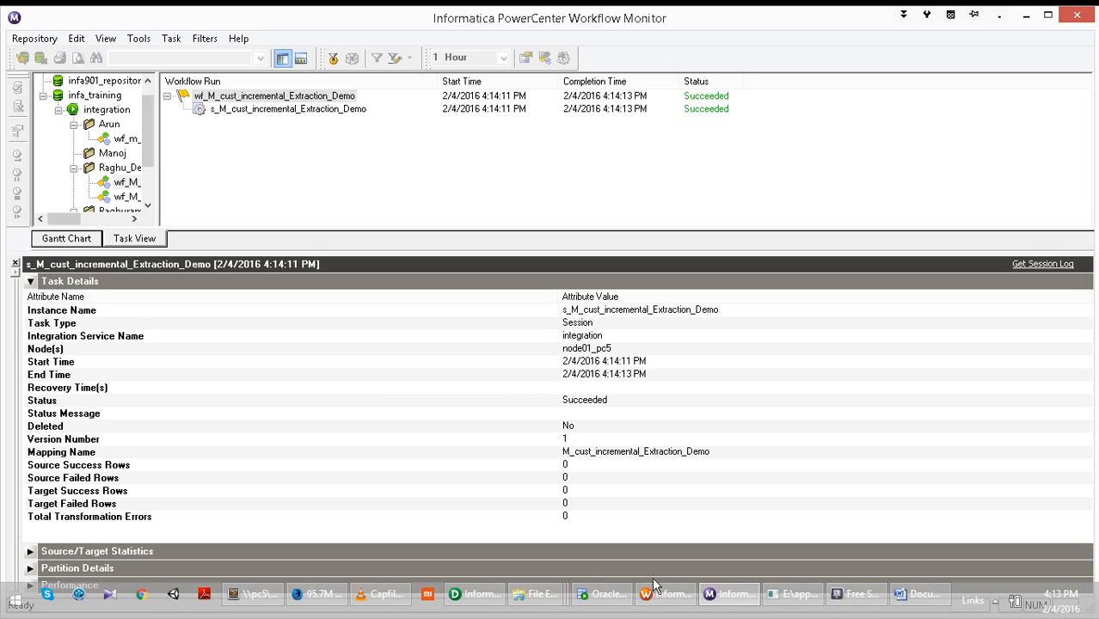
mouse_move(424, 614)
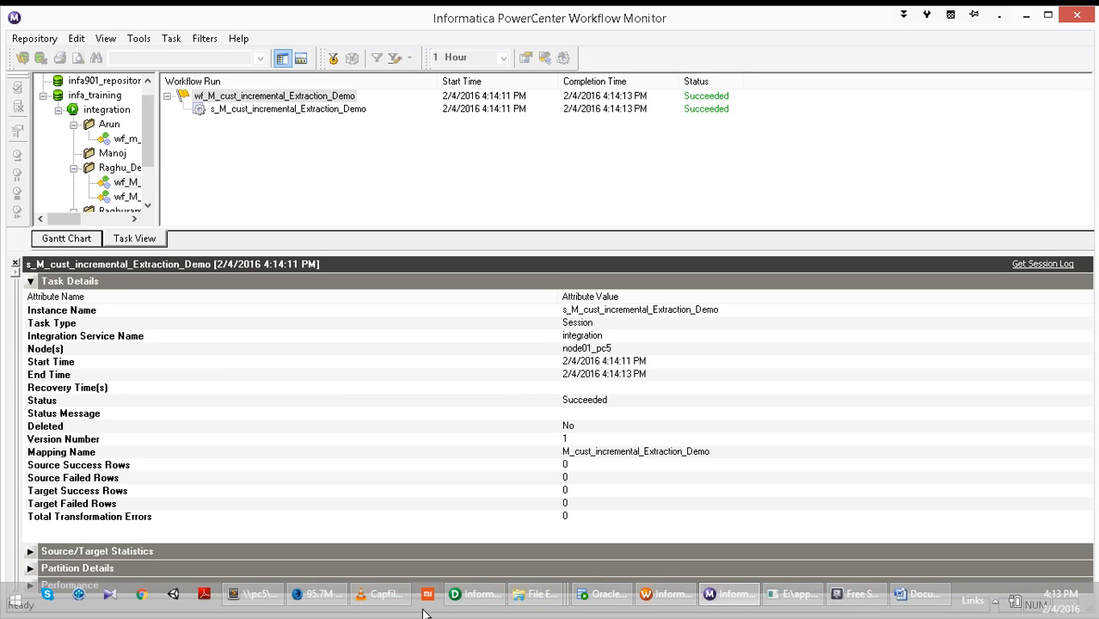
mouse_move(792, 594)
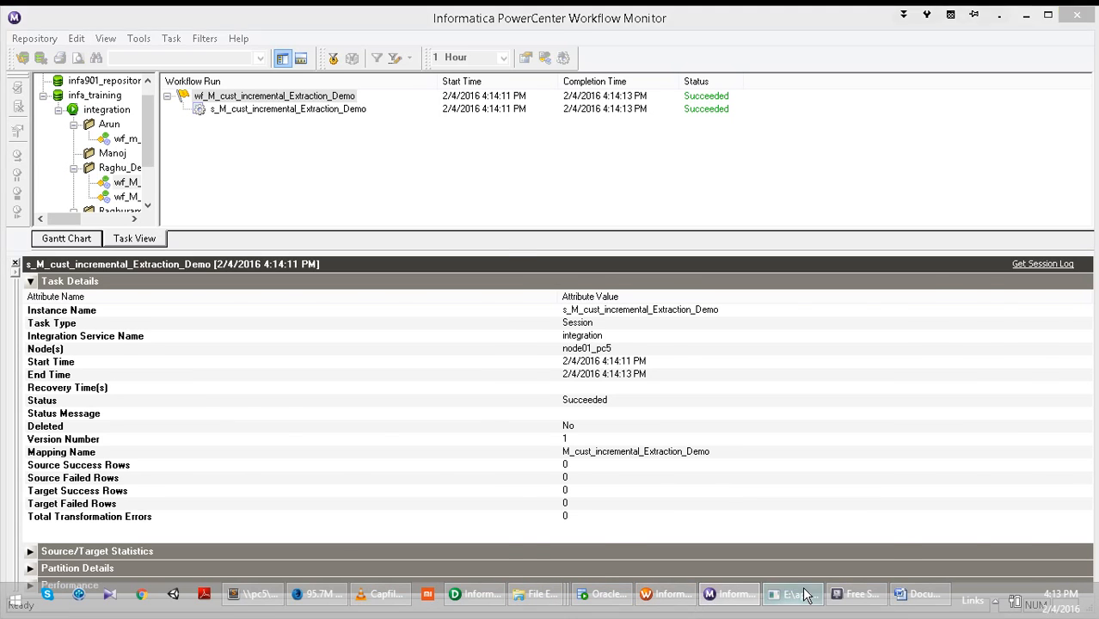
After reviewing the CUST_ID>10 session log, switch back to the SQL*Plus session
click(791, 594)
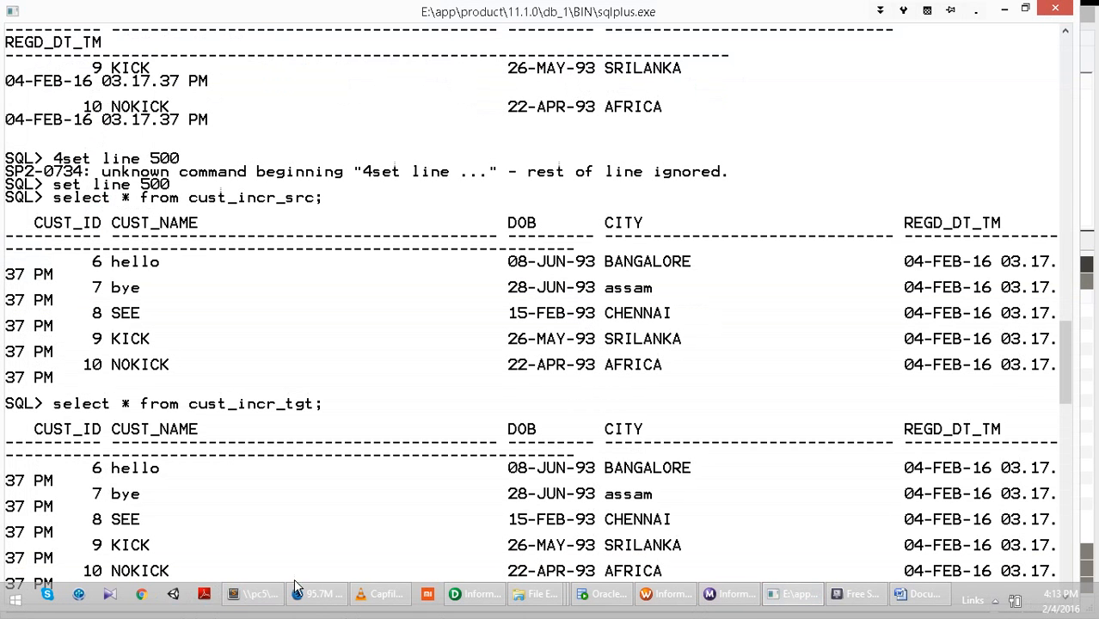
mouse_move(296, 589)
text(insert into)
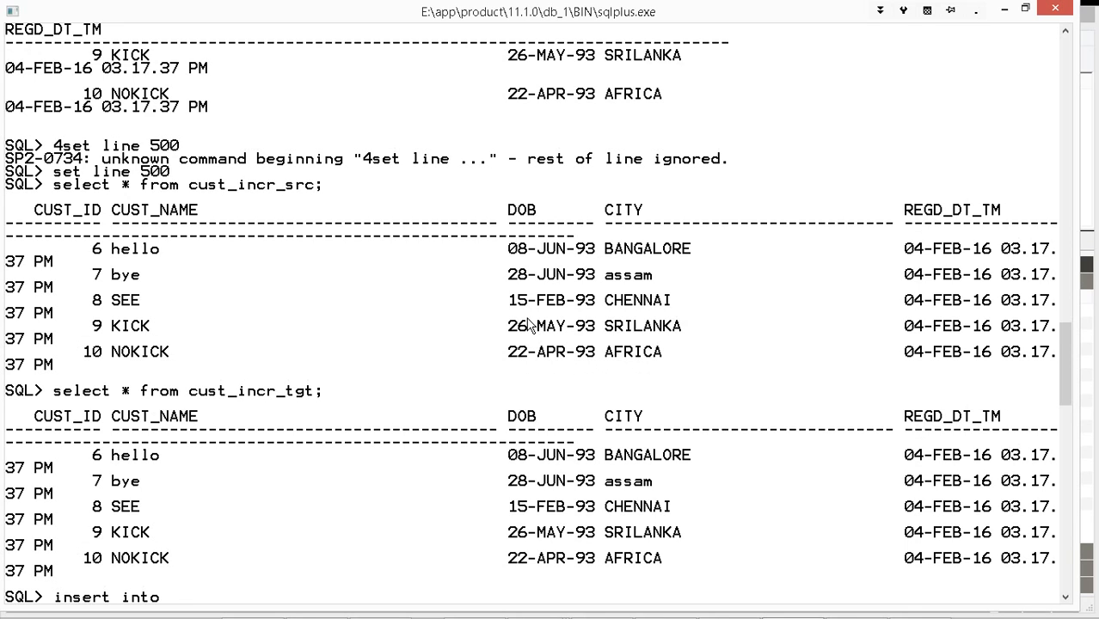
Begin an insert into cust_incr_src with values(11,'ravi','01-dec-1998',
text(cust_i)
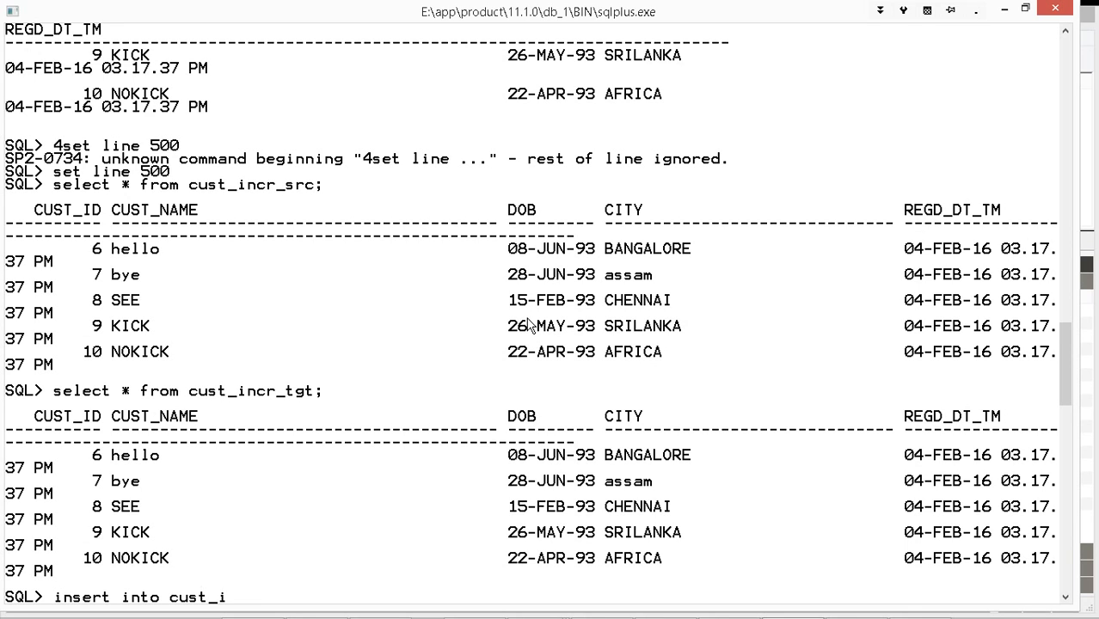
text(ncr_src)
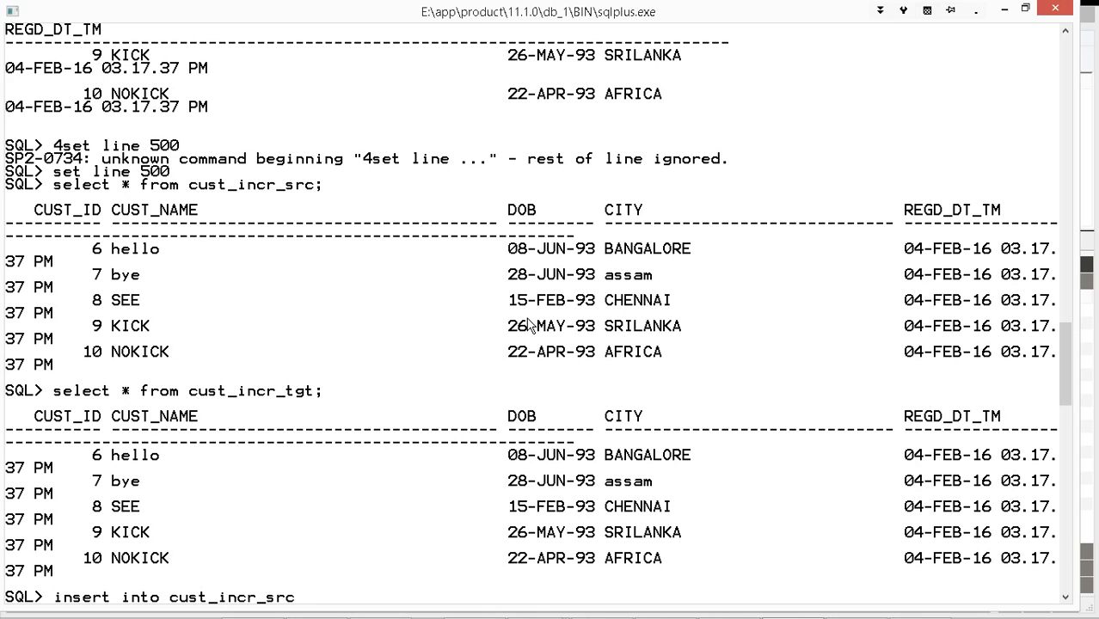
text(values)
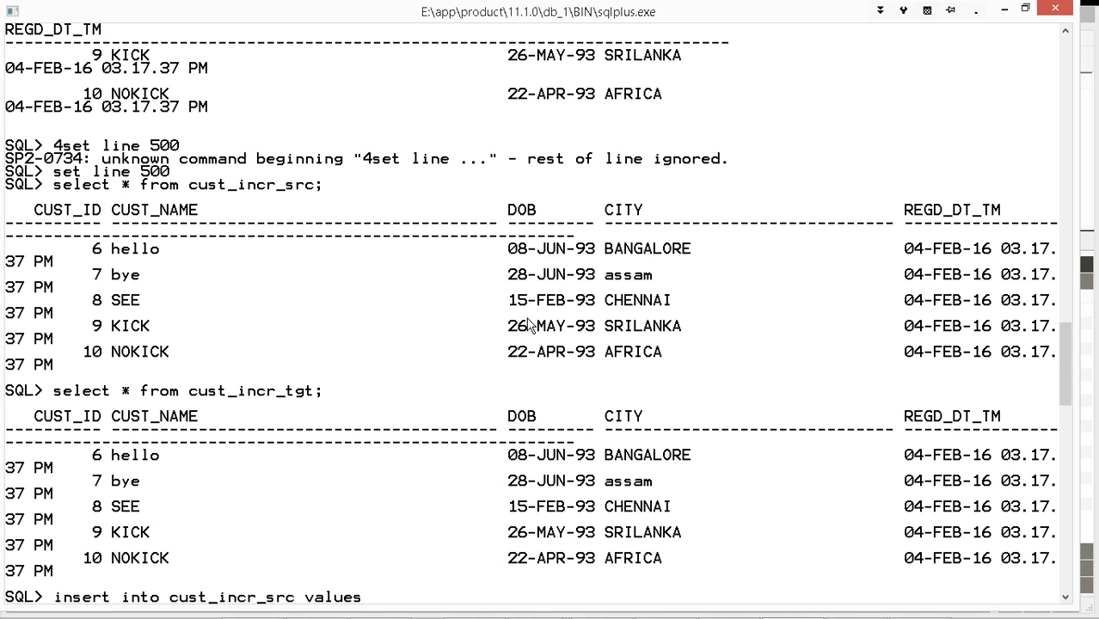
text((11,')
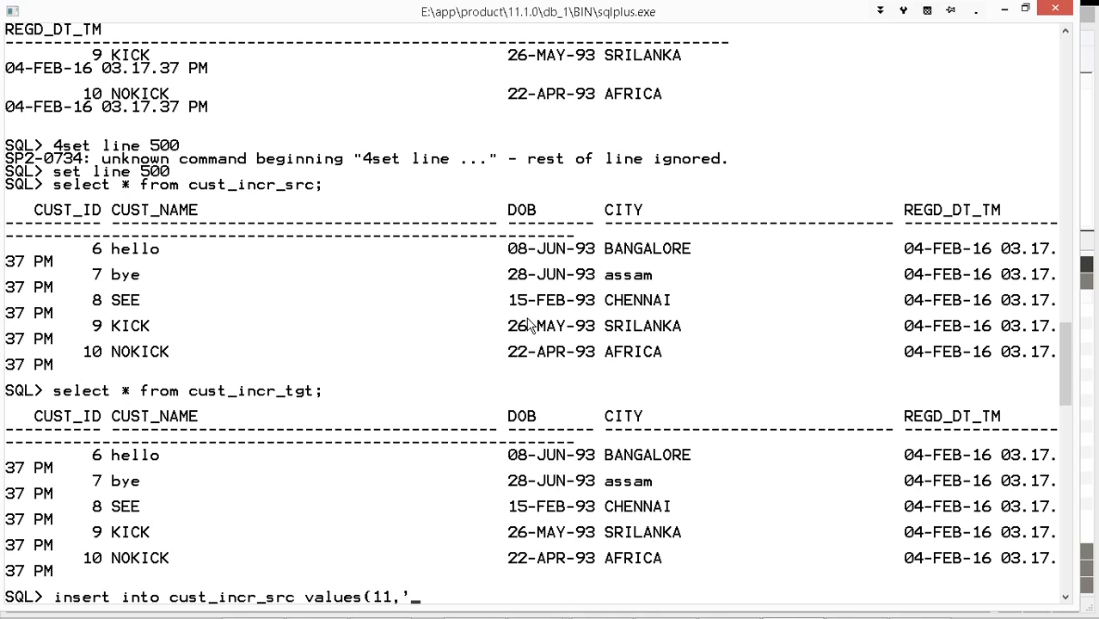
text(ravi')
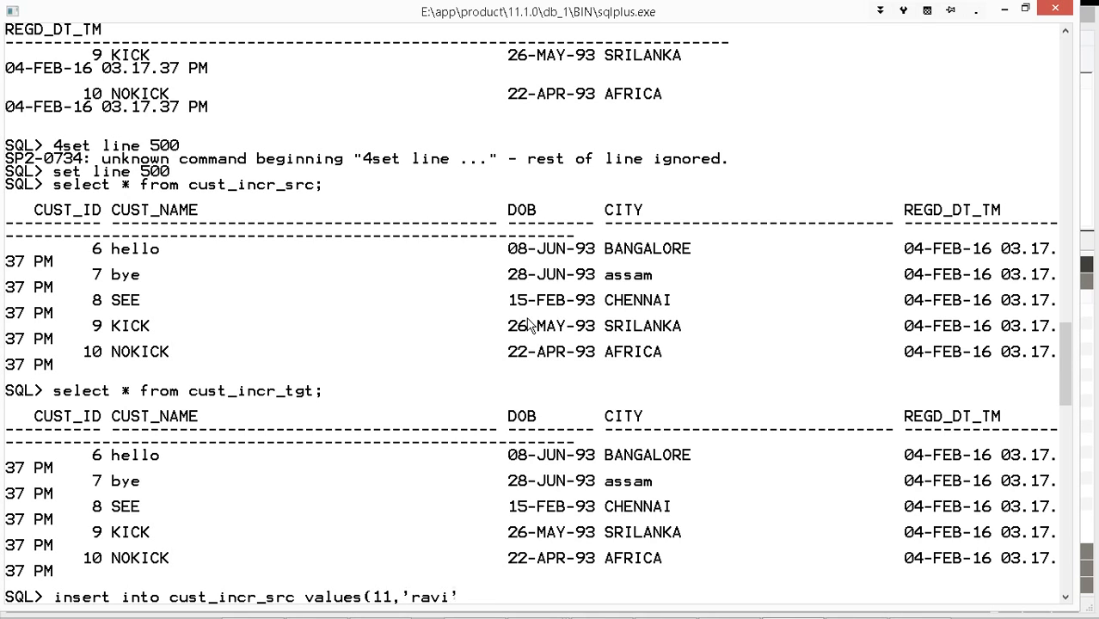
text(',)
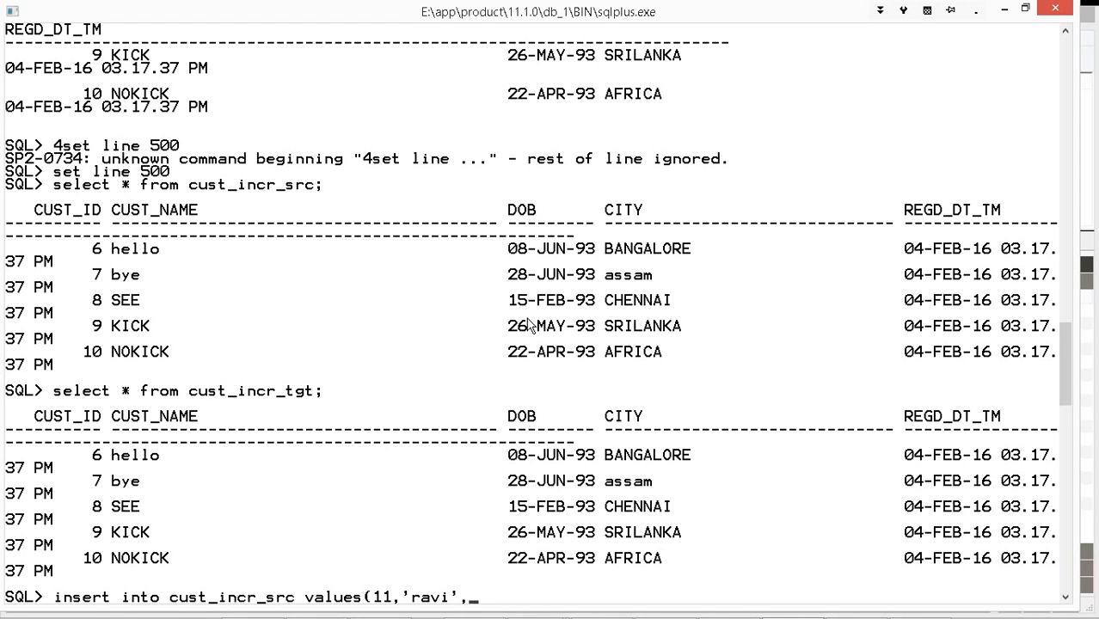
text(01-)
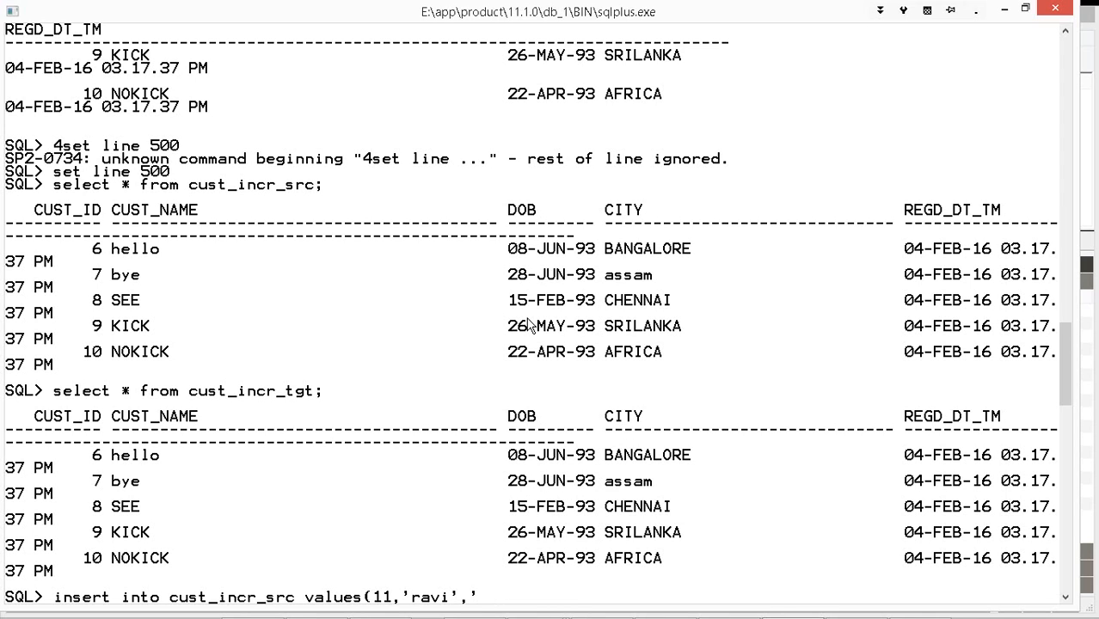
text(01-de)
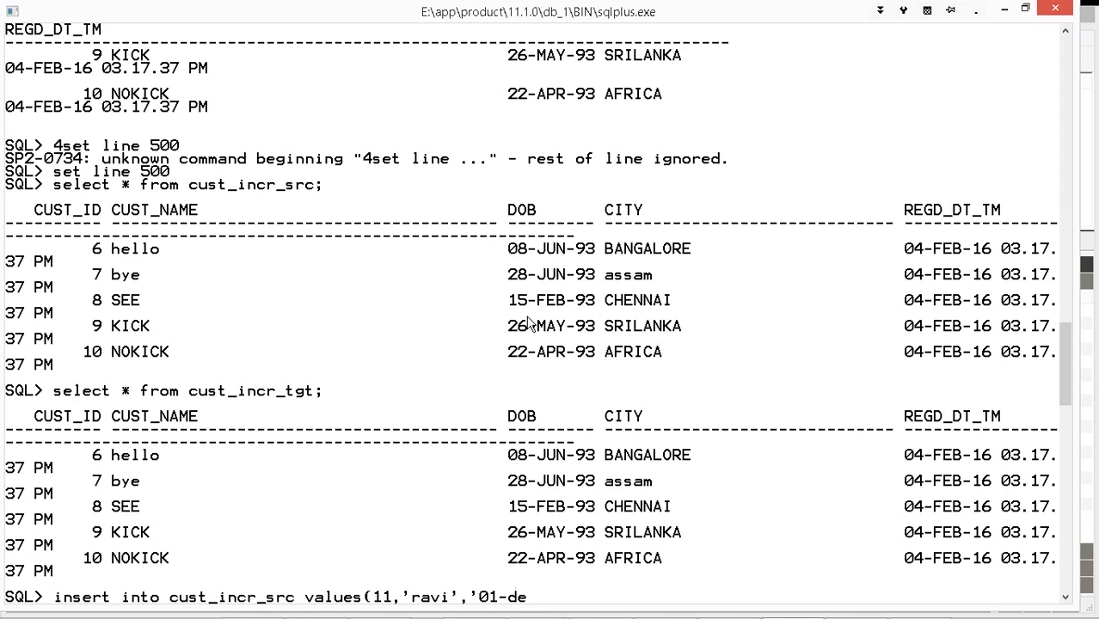
text(c-199)
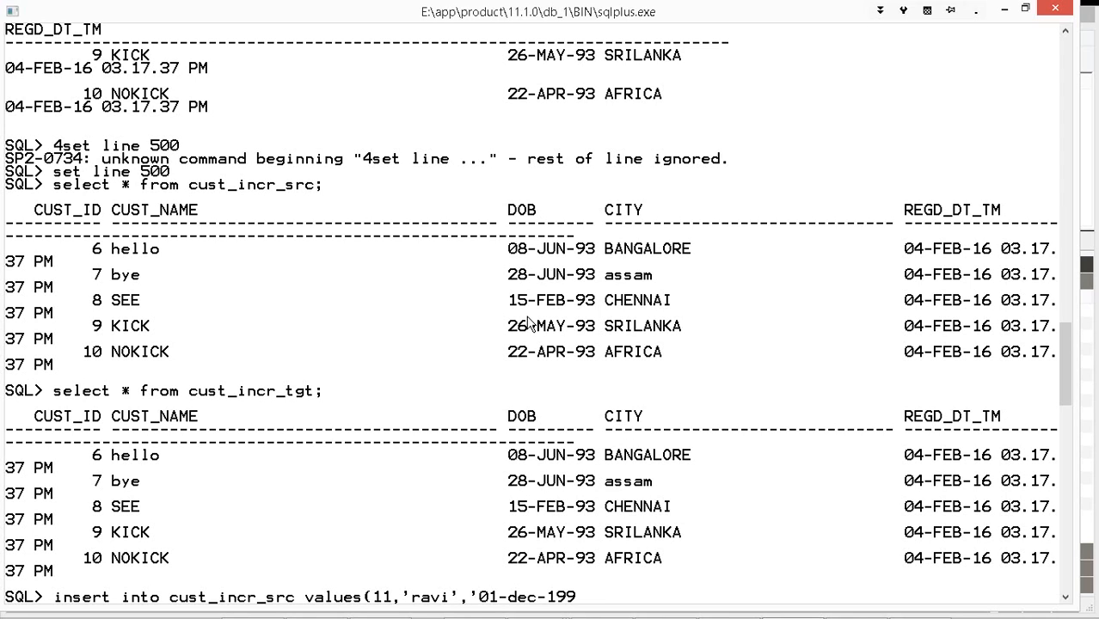
text(8',)
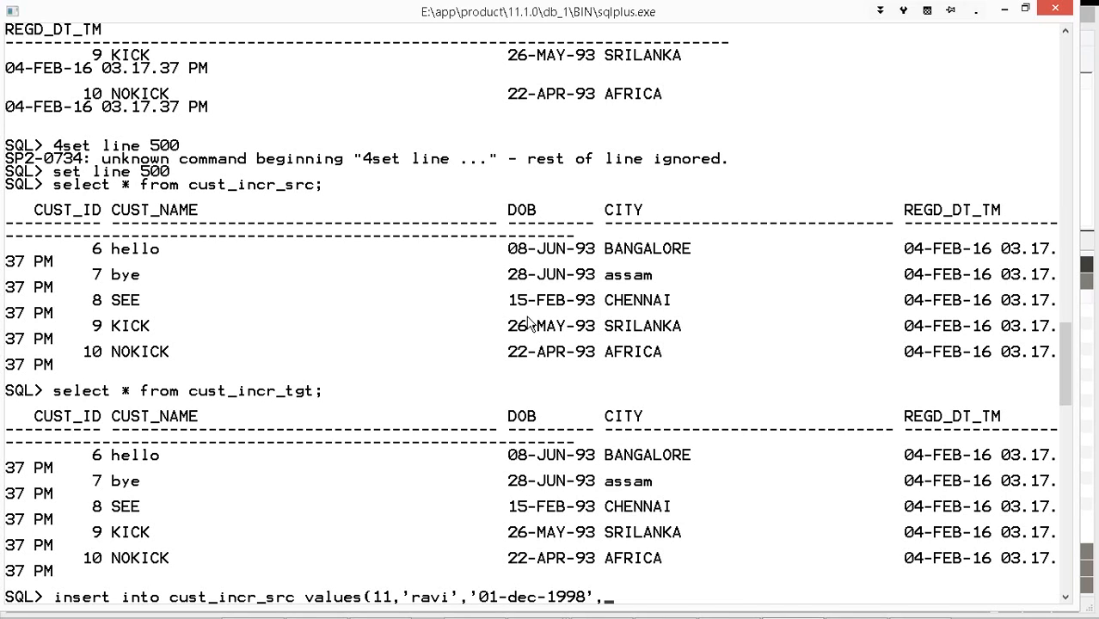